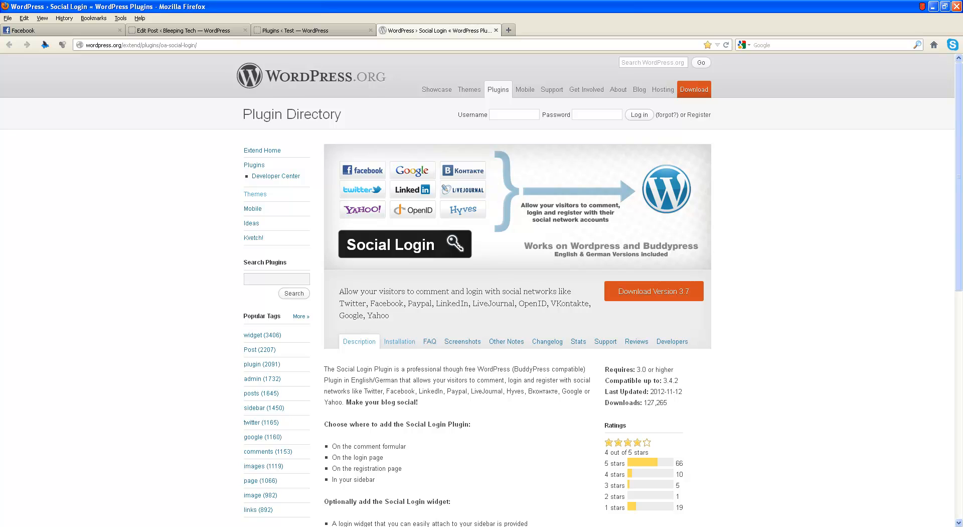
{"action": "mouse_move", "coordinate": [549, 480]}
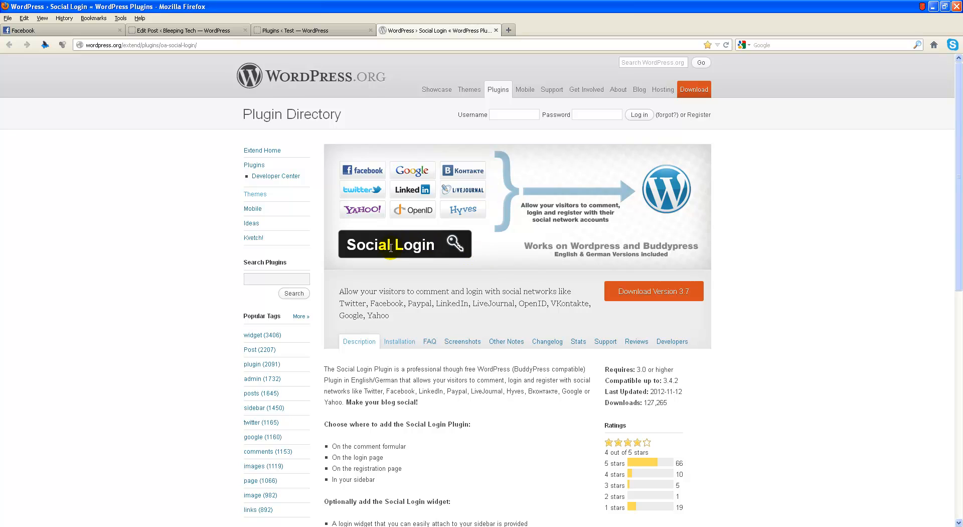
{"action": "mouse_move", "coordinate": [373, 211]}
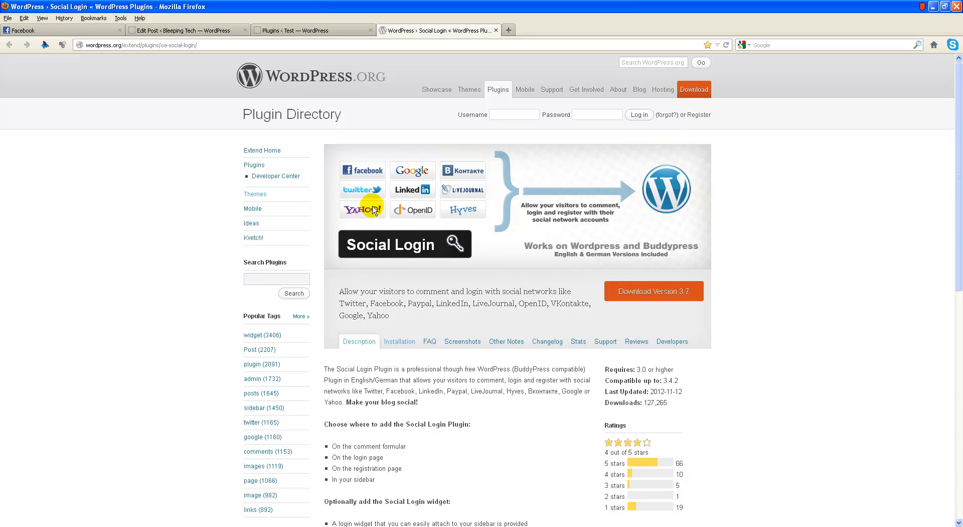
{"action": "mouse_move", "coordinate": [449, 166]}
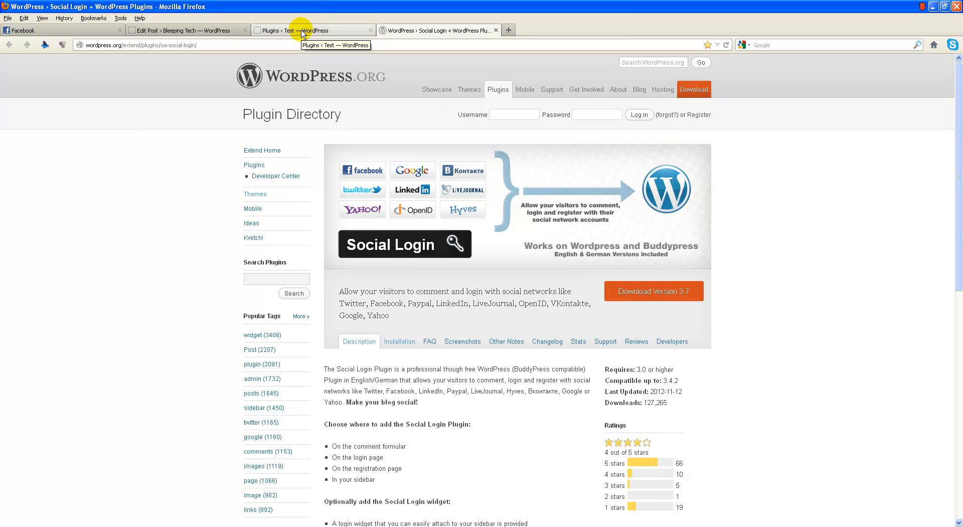
Go to the blog's WordPress admin and reach the Social Login Setup page.
{"action": "left_click", "coordinate": [313, 30]}
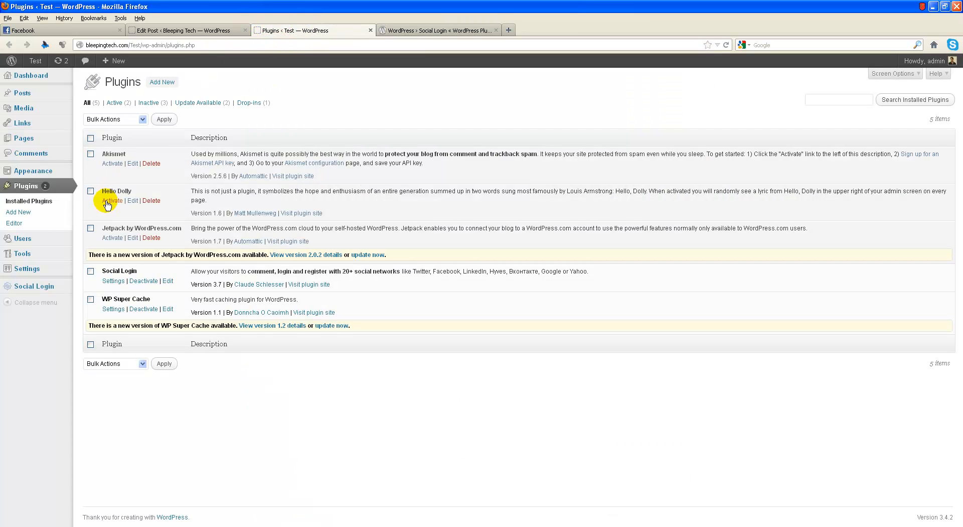
{"action": "mouse_move", "coordinate": [18, 212]}
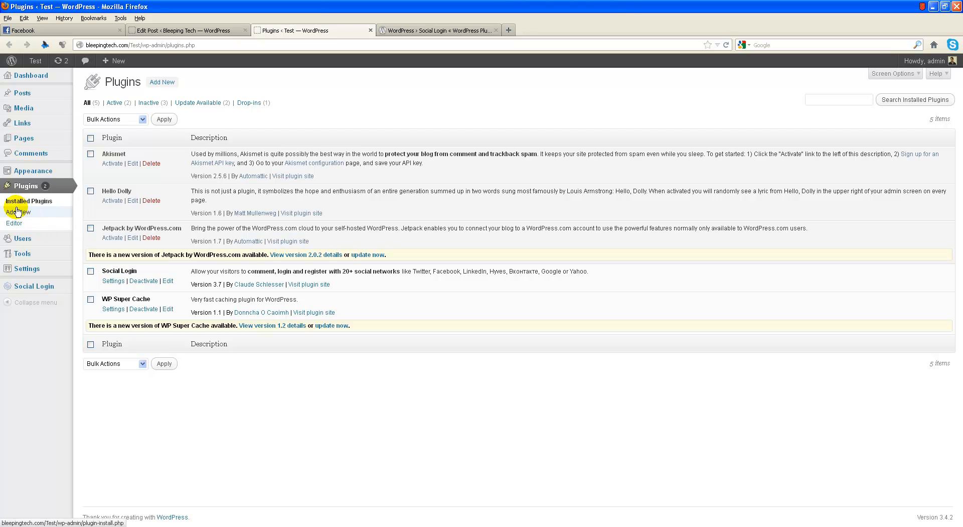
{"action": "mouse_move", "coordinate": [34, 286]}
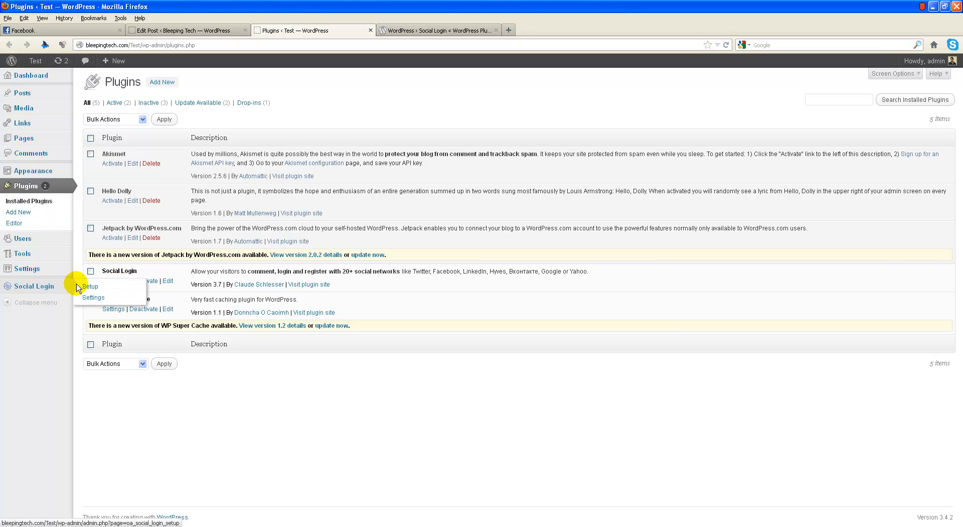
{"action": "left_click", "coordinate": [89, 286]}
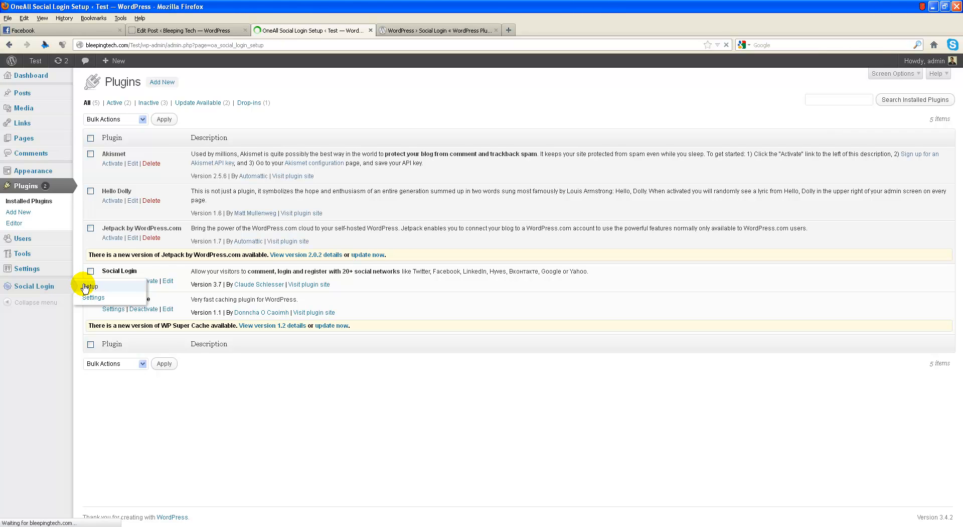
{"action": "left_click", "coordinate": [90, 286]}
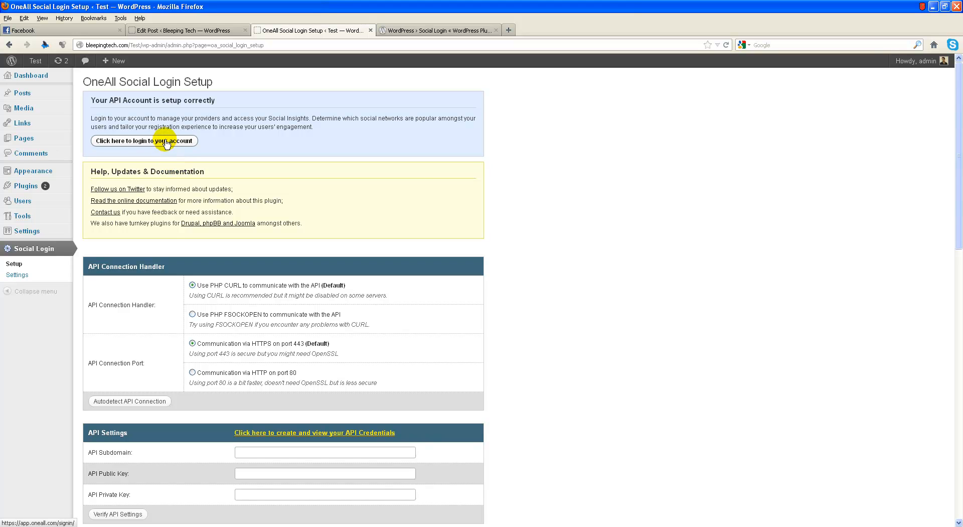
Sign in to the OneAll account via Twitter as user bleepingtech.
{"action": "left_click", "coordinate": [144, 140]}
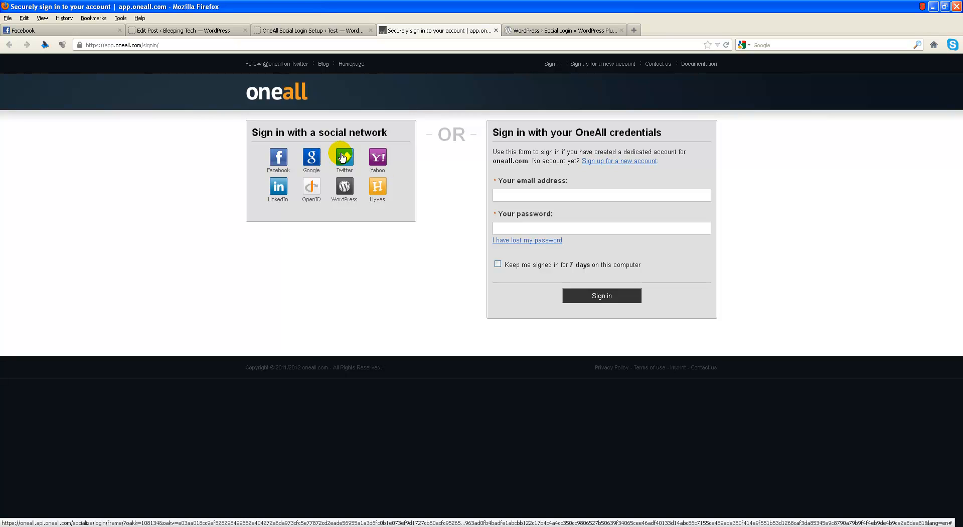
{"action": "left_click", "coordinate": [343, 158]}
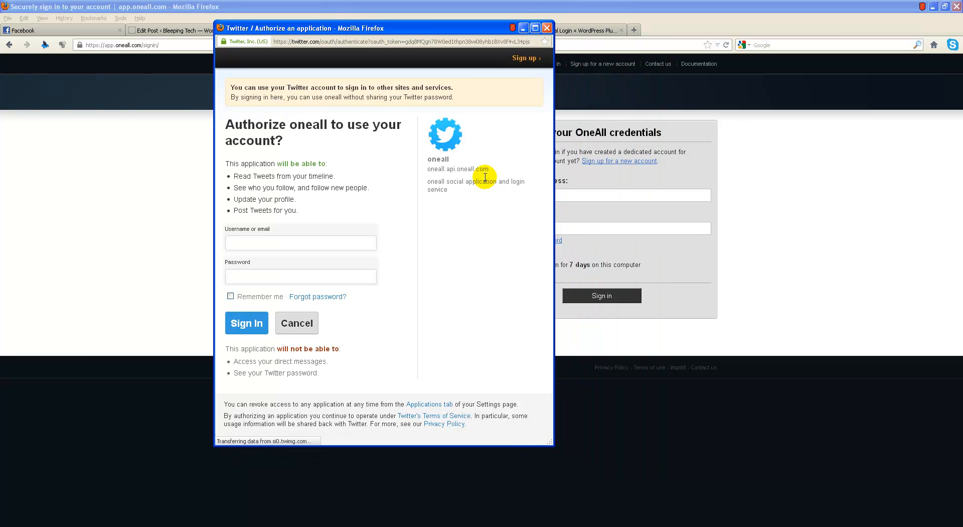
{"action": "type", "text": "bleepingtech"}
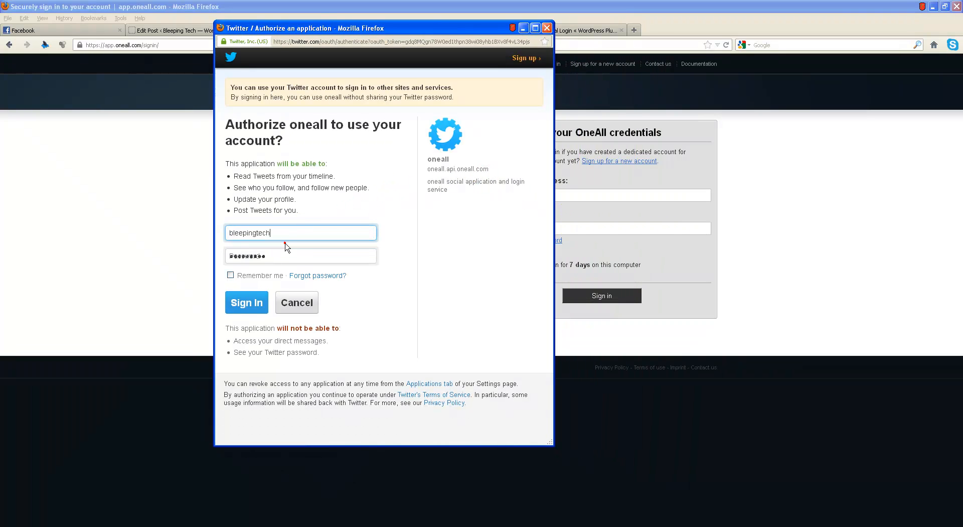
{"action": "left_click", "coordinate": [247, 302]}
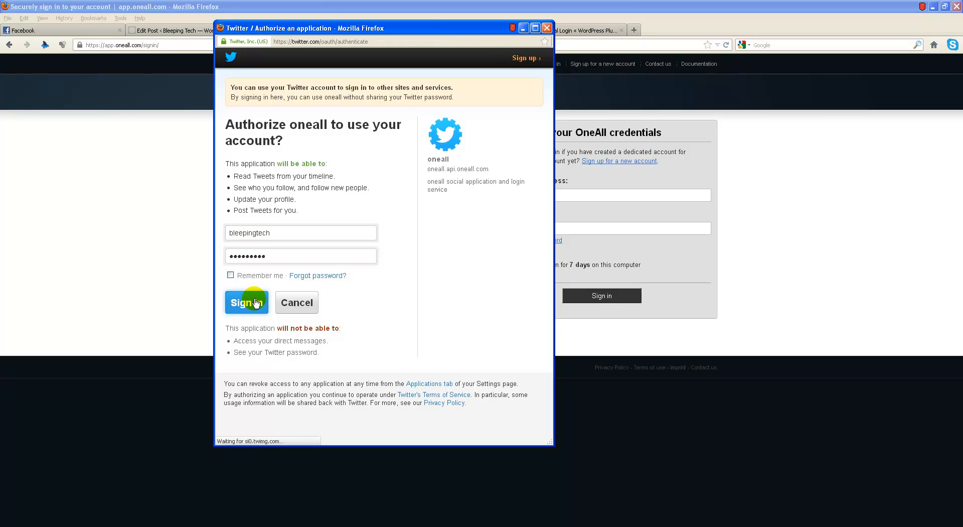
{"action": "left_click", "coordinate": [247, 302]}
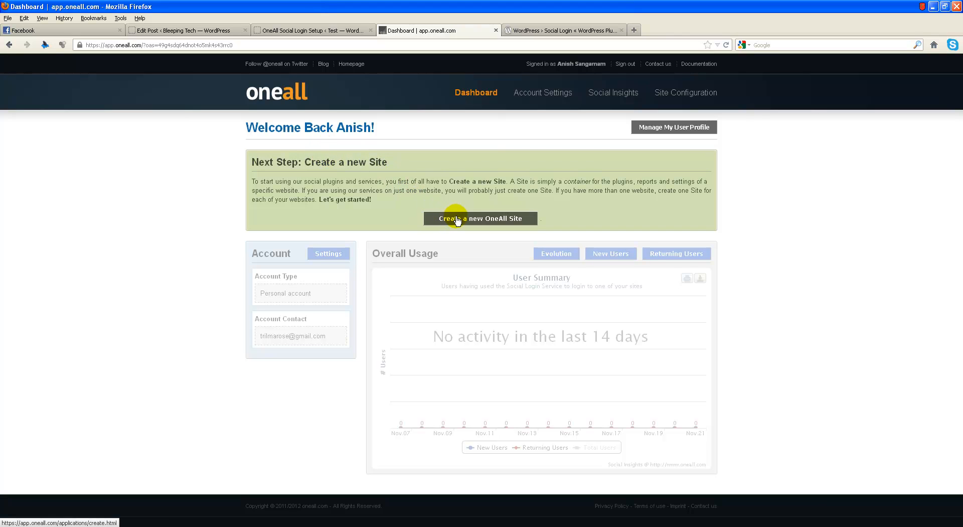
{"action": "left_click", "coordinate": [479, 218]}
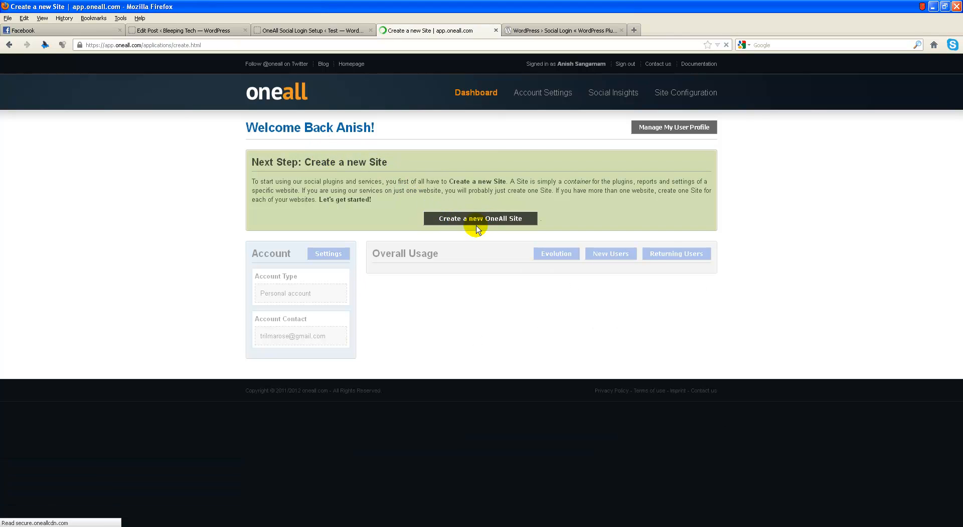
{"action": "left_click", "coordinate": [480, 218]}
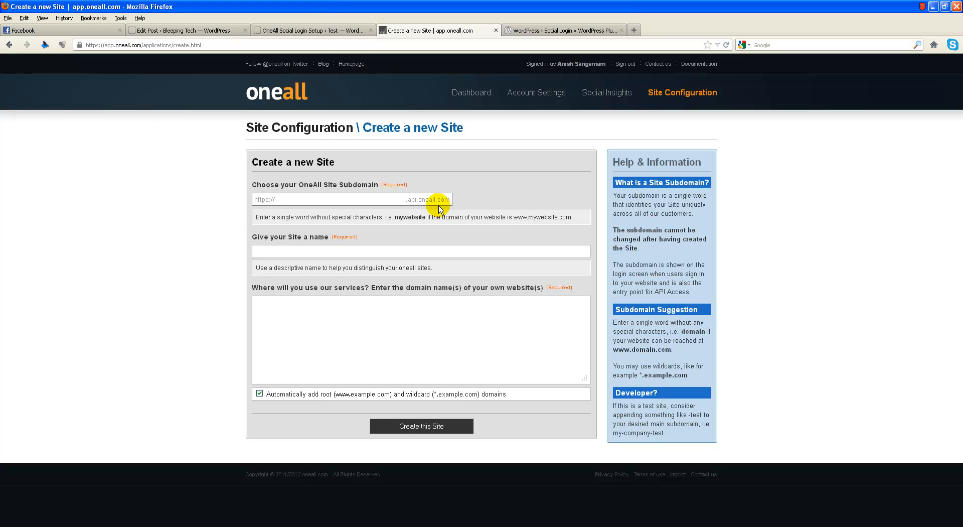
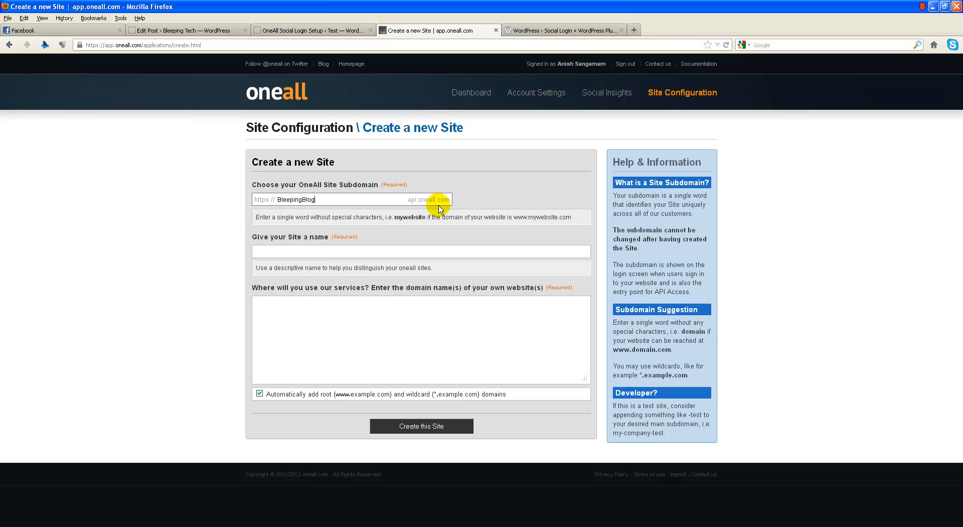
{"action": "left_click", "coordinate": [421, 251]}
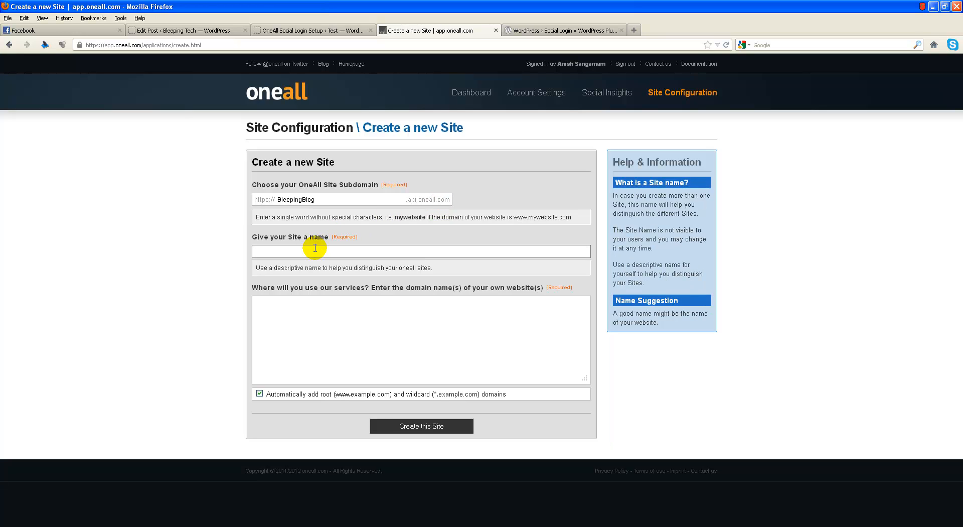
{"action": "type", "text": "Test"}
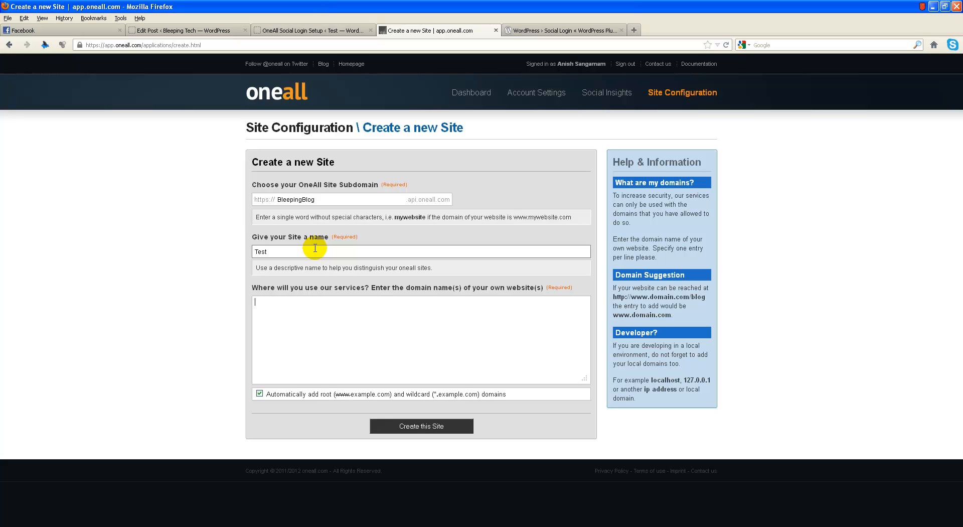
{"action": "type", "text": "www.bleepingtech.com"}
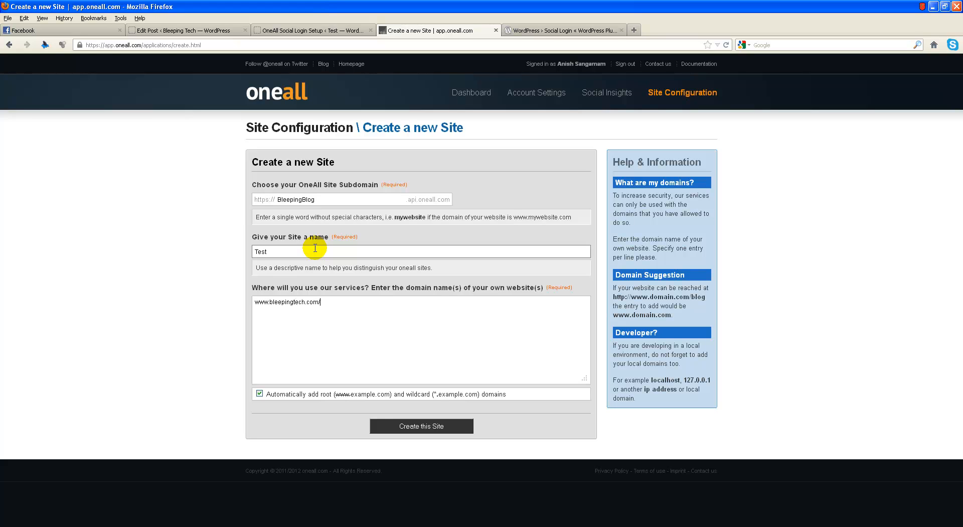
{"action": "type", "text": "/Test"}
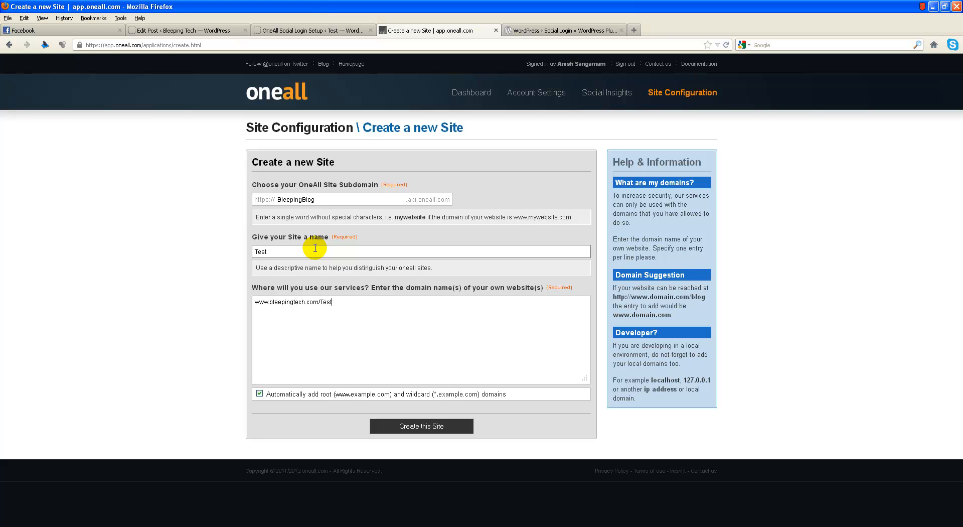
{"action": "left_click", "coordinate": [421, 425]}
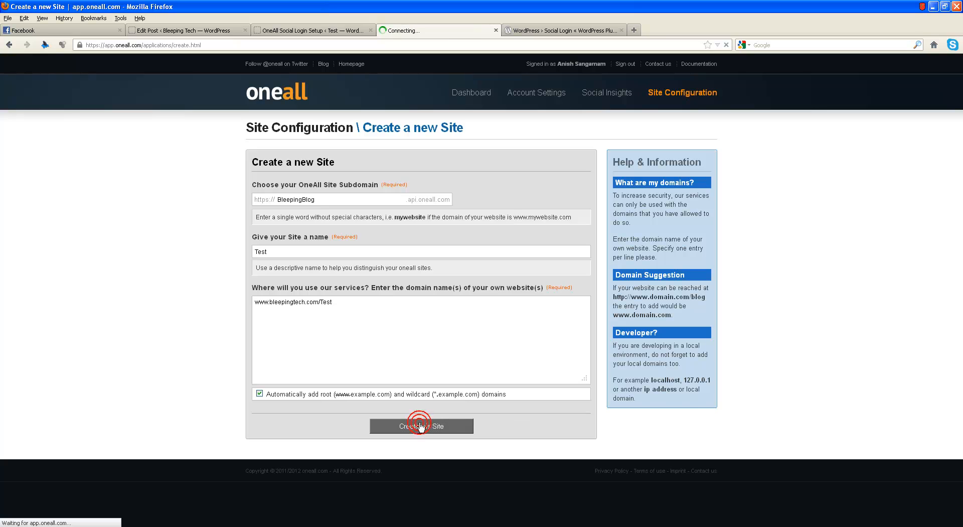
{"action": "left_click", "coordinate": [421, 425]}
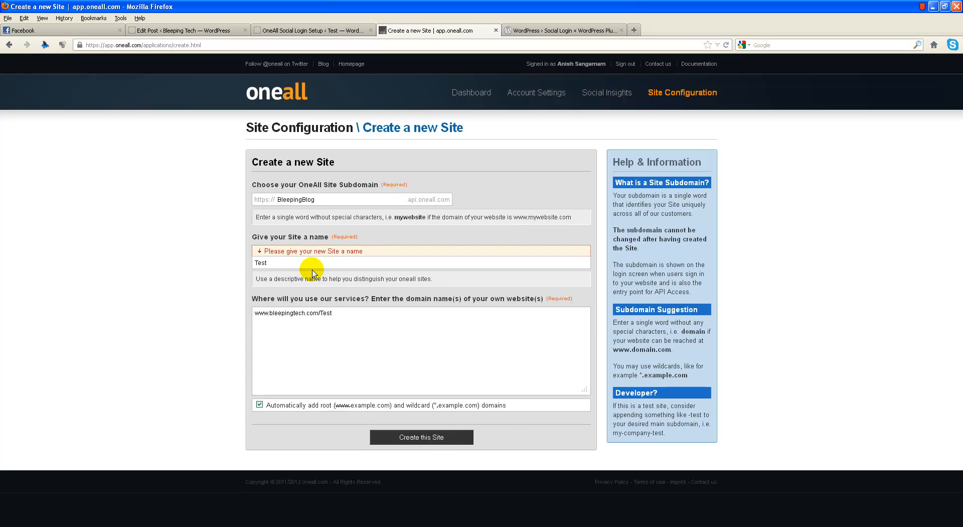
Complete the site name as Test Blog after the name error and resubmit.
{"action": "left_click", "coordinate": [310, 263]}
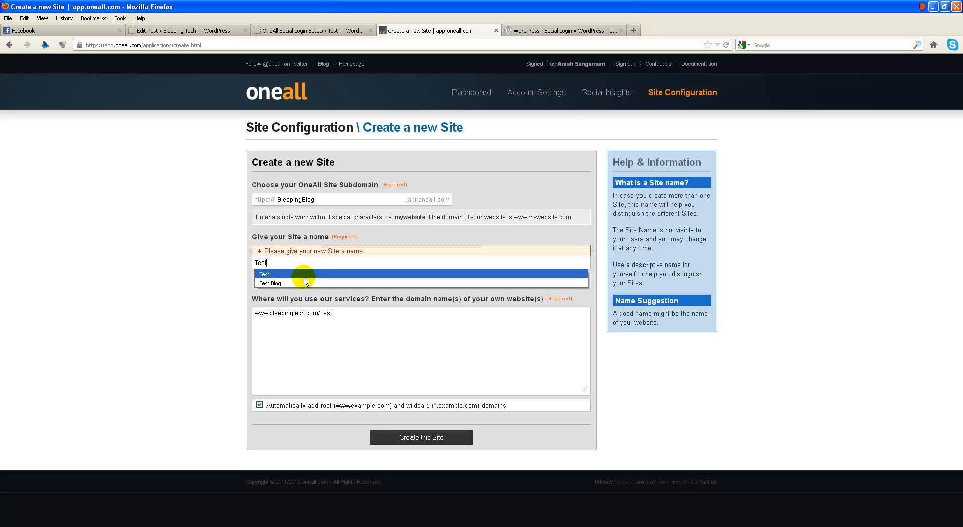
{"action": "left_click", "coordinate": [421, 437]}
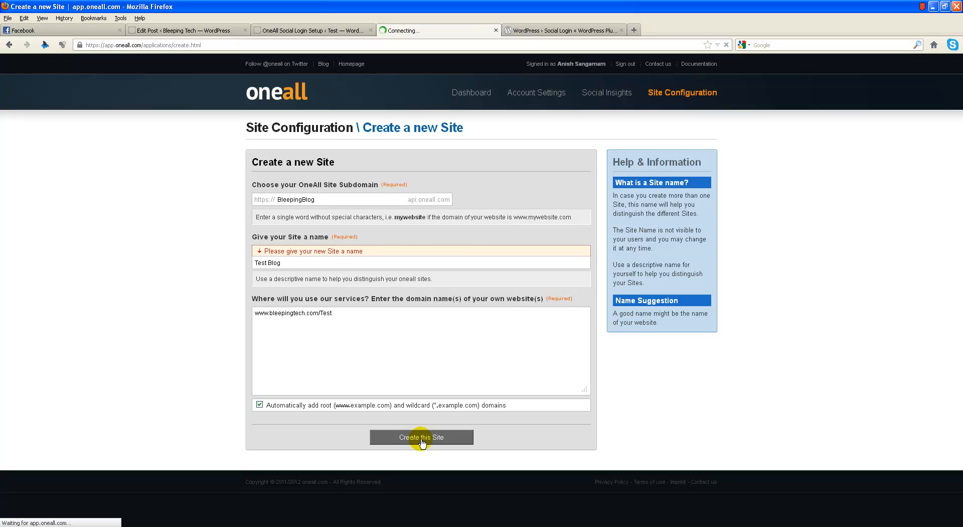
Finish creating the Test Blog site and view its API Access Credentials.
{"action": "left_click", "coordinate": [421, 436]}
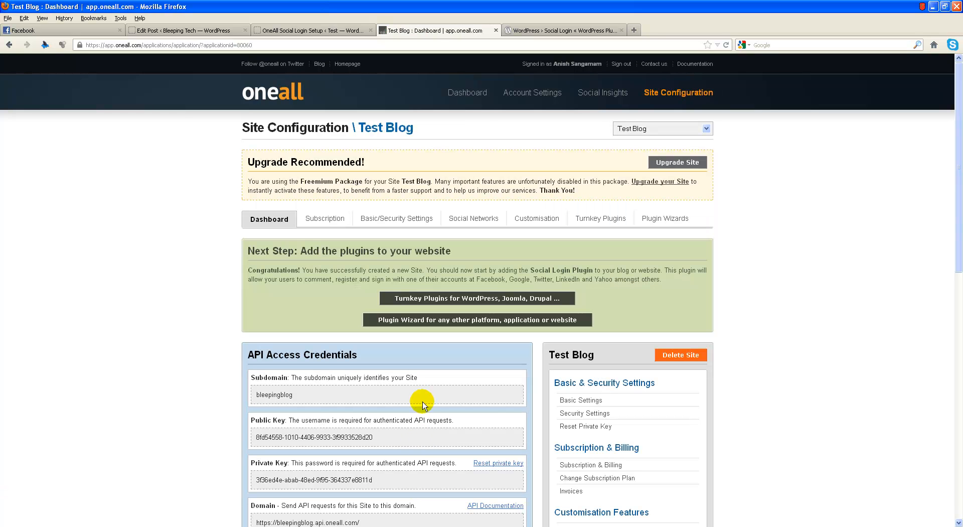
{"action": "scroll", "scroll_direction": "down", "scroll_amount": 3}
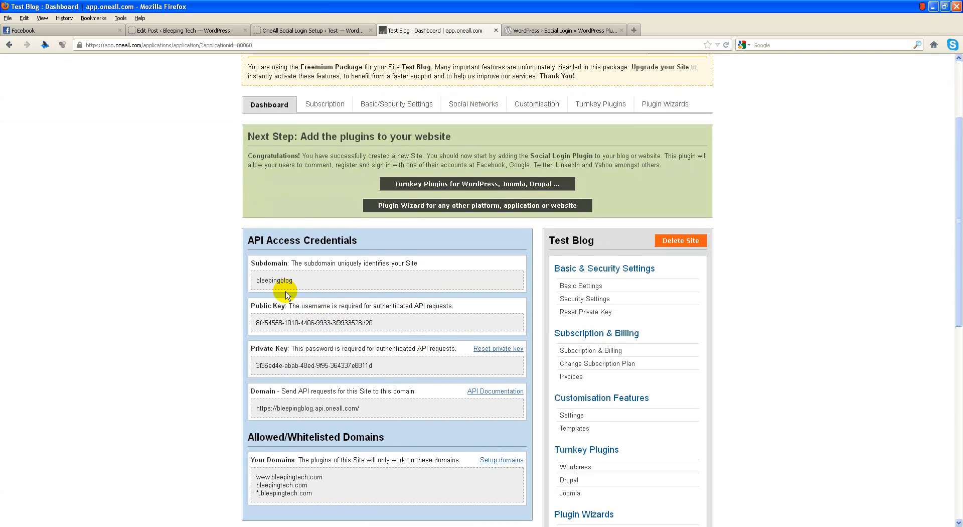
{"action": "mouse_move", "coordinate": [333, 373]}
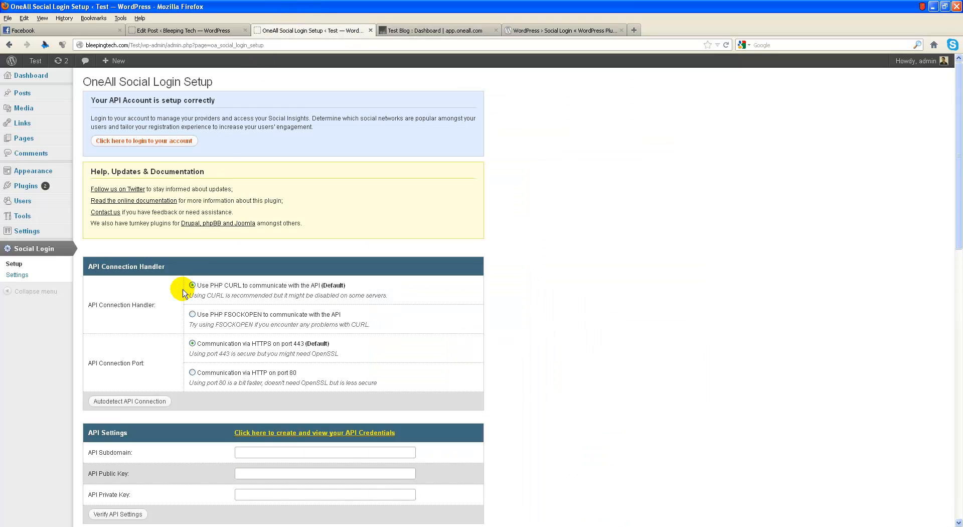
Fill the plugin's API settings with the OneAll public key 8fd54558-... and the private key.
{"action": "scroll", "scroll_direction": "down", "scroll_amount": 3}
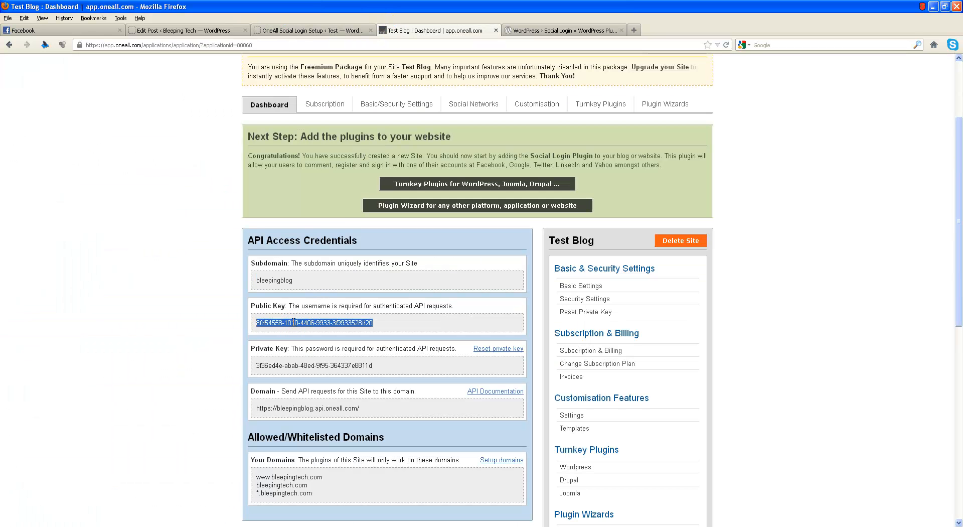
{"action": "left_click", "coordinate": [310, 30]}
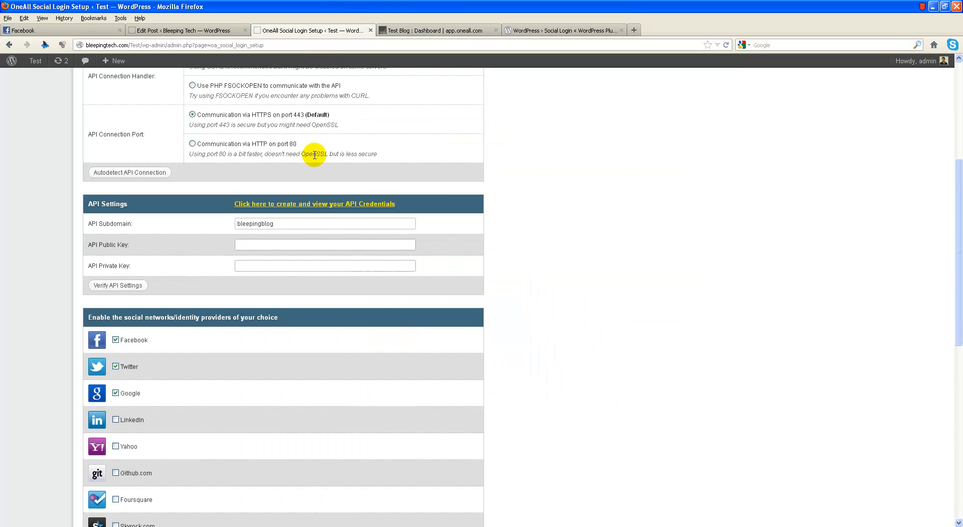
{"action": "type", "text": "8fd54558-1010-4406-9933-3f9933528d20"}
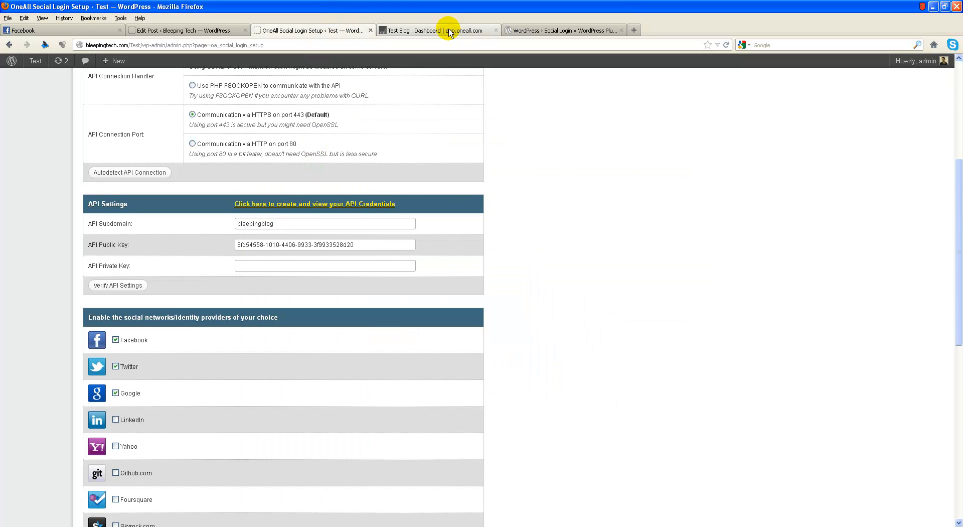
{"action": "left_click", "coordinate": [436, 31]}
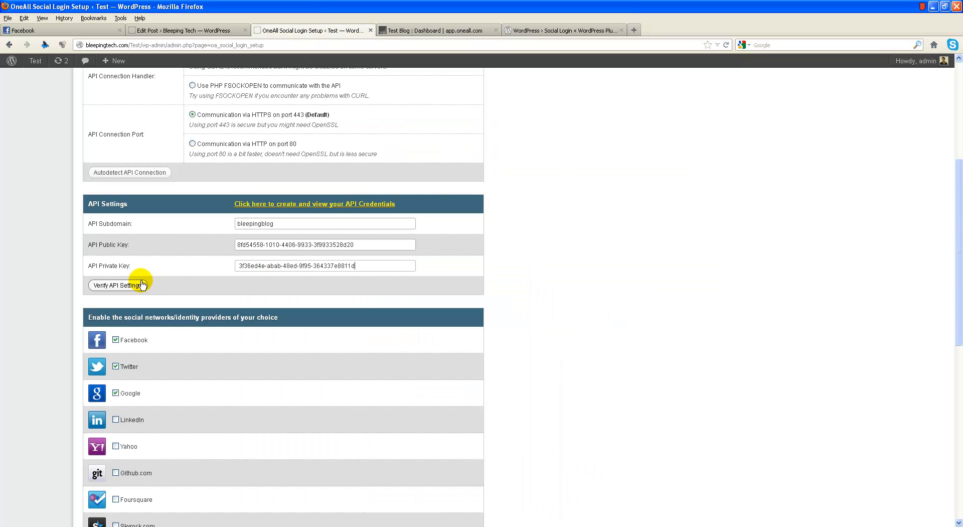
{"action": "mouse_move", "coordinate": [140, 285]}
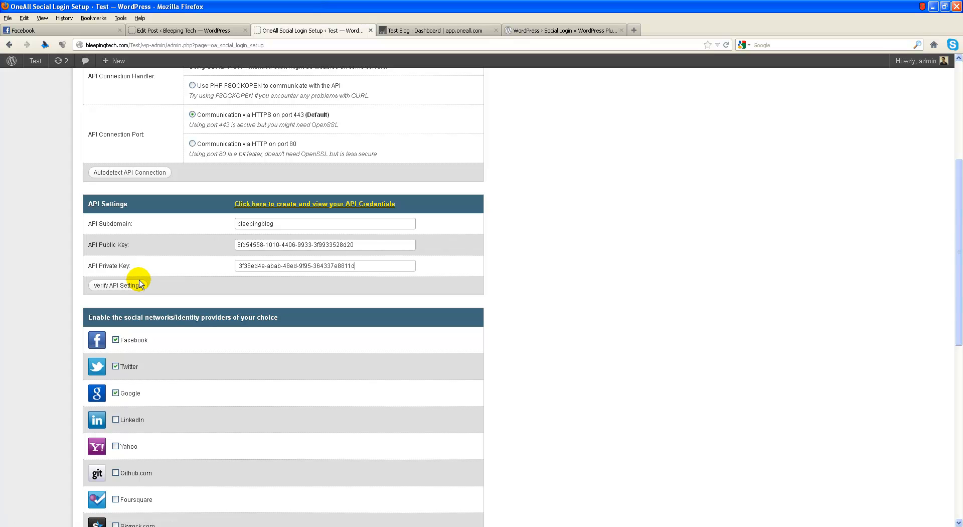
Verify the API settings, which are reported as correct.
{"action": "left_click", "coordinate": [116, 285]}
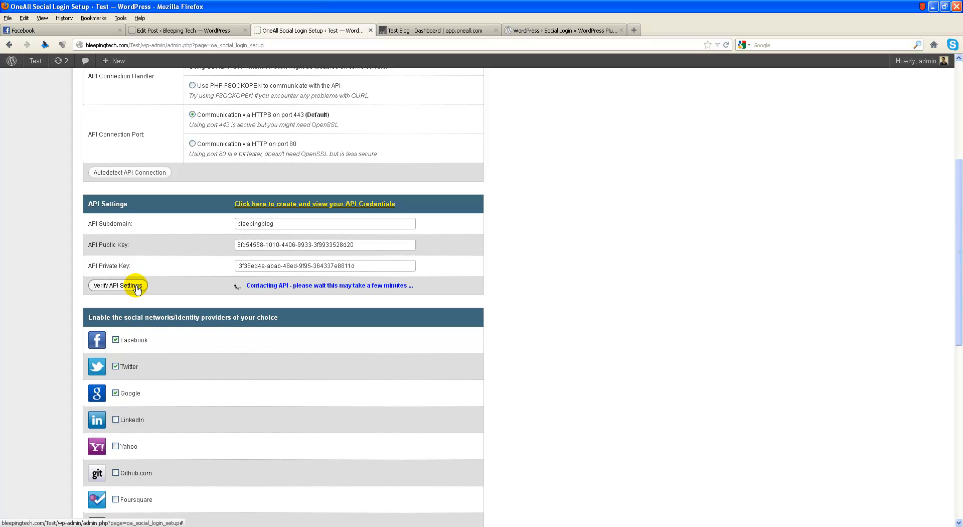
{"action": "left_click", "coordinate": [118, 285]}
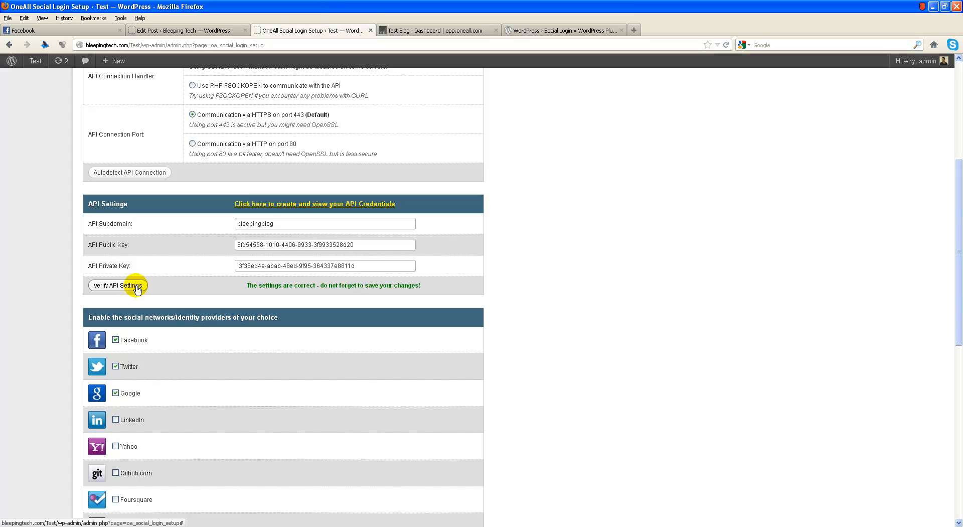
{"action": "left_click", "coordinate": [117, 284]}
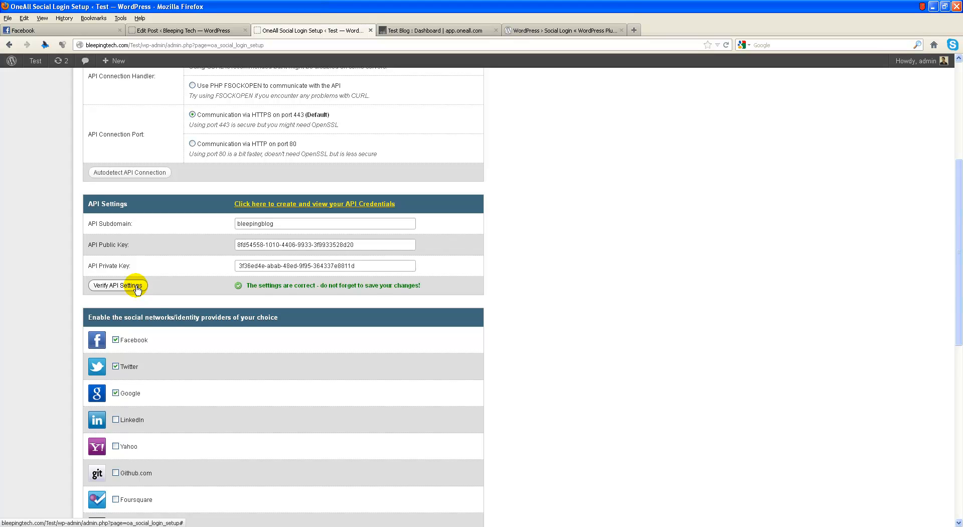
Save the Social Login setup changes, confirmed as saved successfully.
{"action": "scroll", "scroll_direction": "down", "scroll_amount": 3}
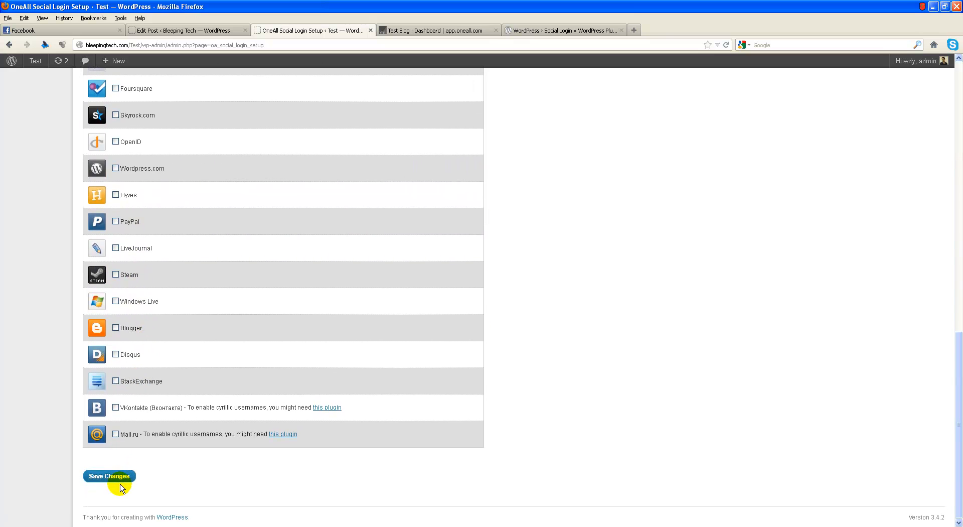
{"action": "left_click", "coordinate": [109, 475]}
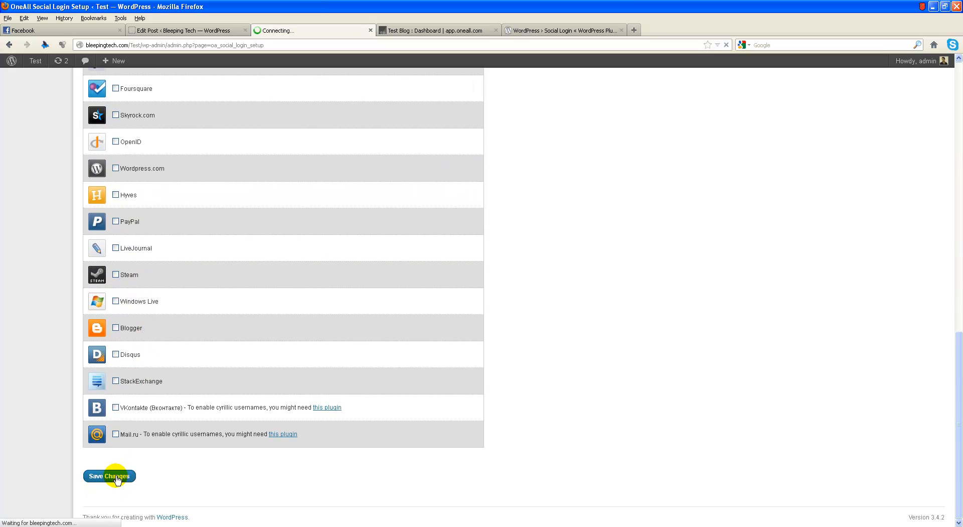
{"action": "left_click", "coordinate": [110, 476]}
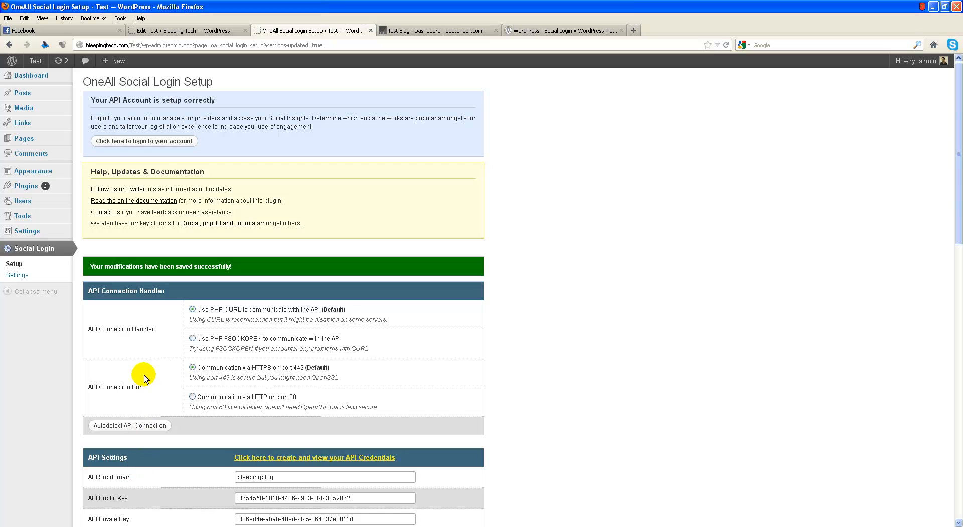
{"action": "mouse_move", "coordinate": [422, 30]}
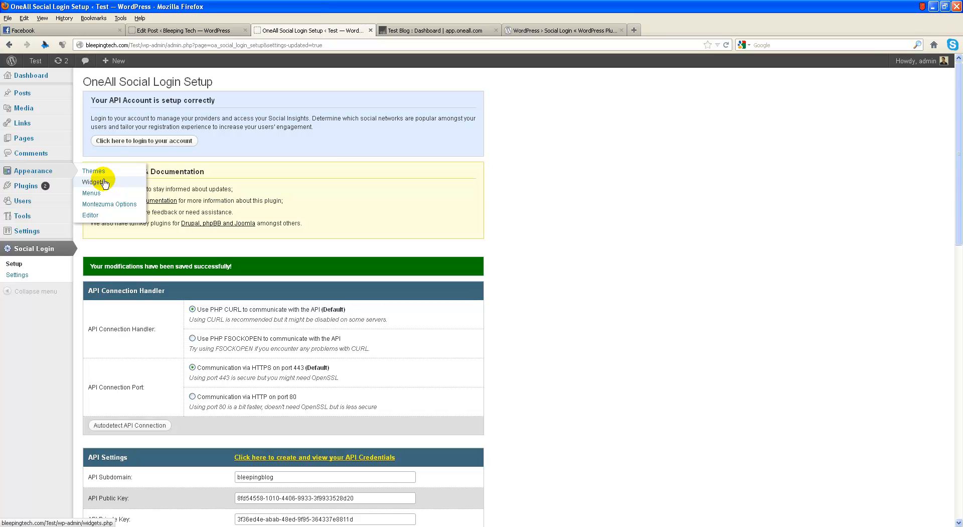
Show the Widgets page with Social Login placed in Widget Area ONE.
{"action": "left_click", "coordinate": [92, 182]}
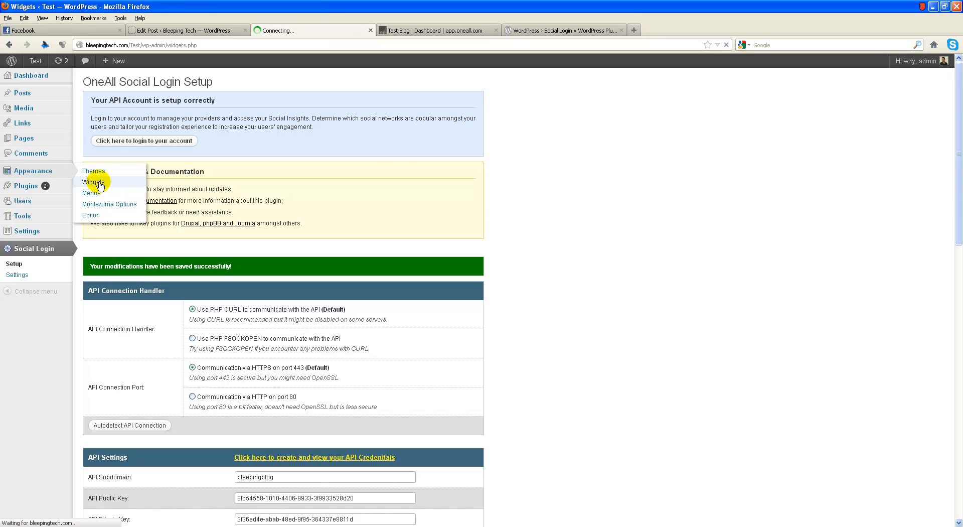
{"action": "left_click", "coordinate": [91, 181]}
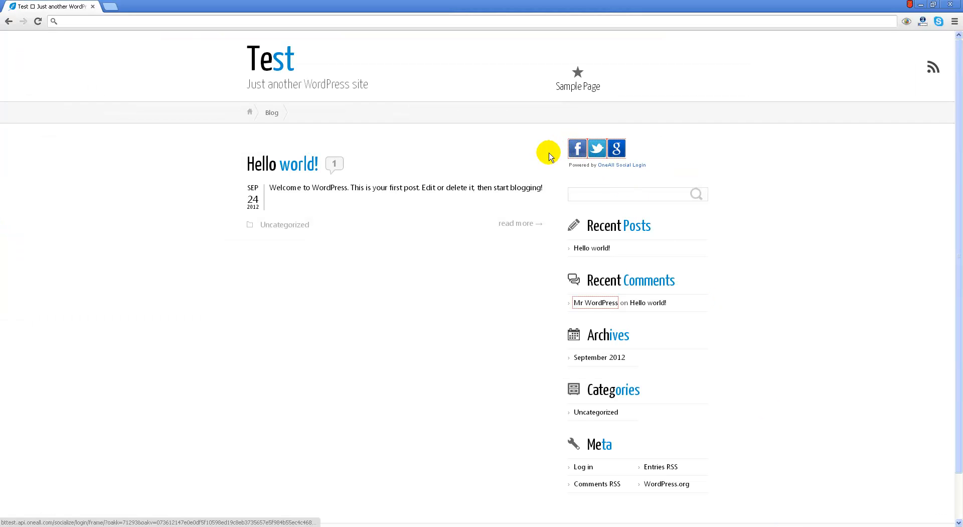
{"action": "mouse_move", "coordinate": [659, 166]}
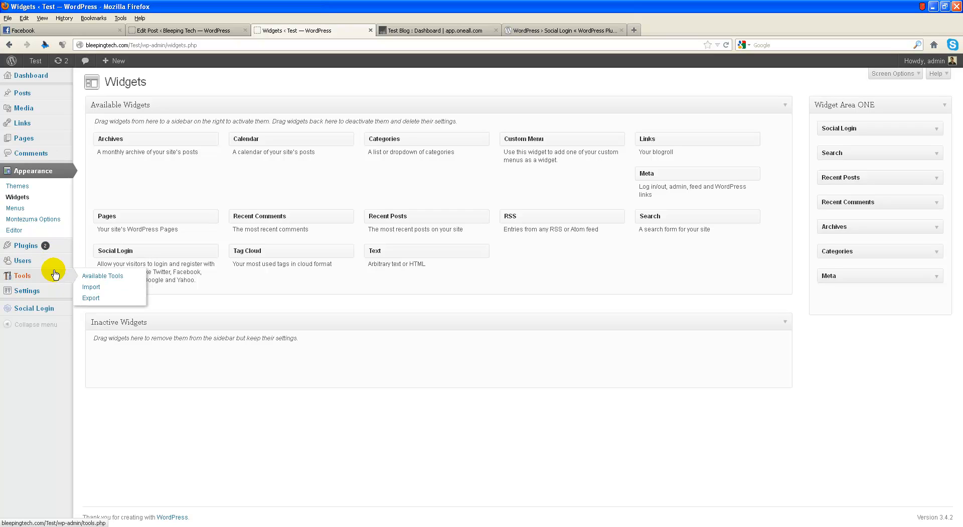
{"action": "mouse_move", "coordinate": [34, 308]}
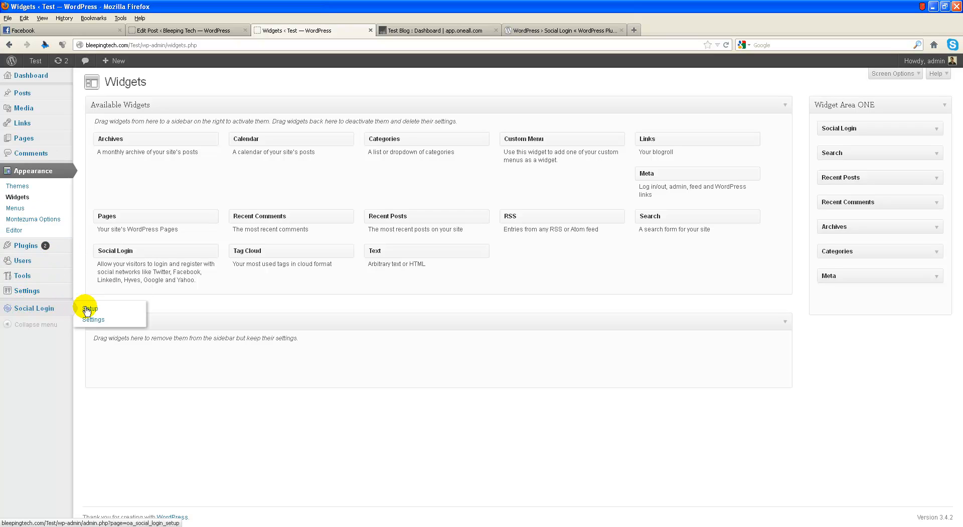
Review the Social Login setup's provider list with Facebook, Twitter and Google enabled.
{"action": "left_click", "coordinate": [89, 308]}
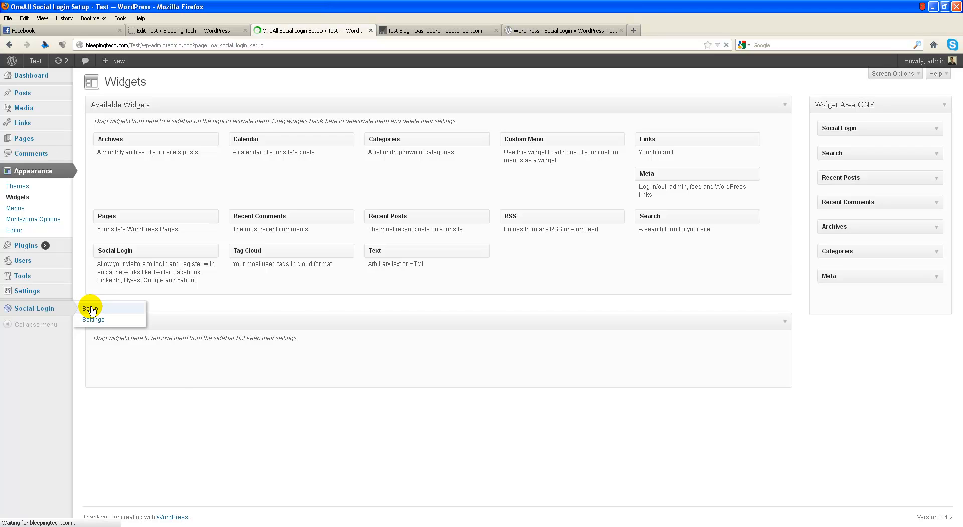
{"action": "left_click", "coordinate": [90, 308]}
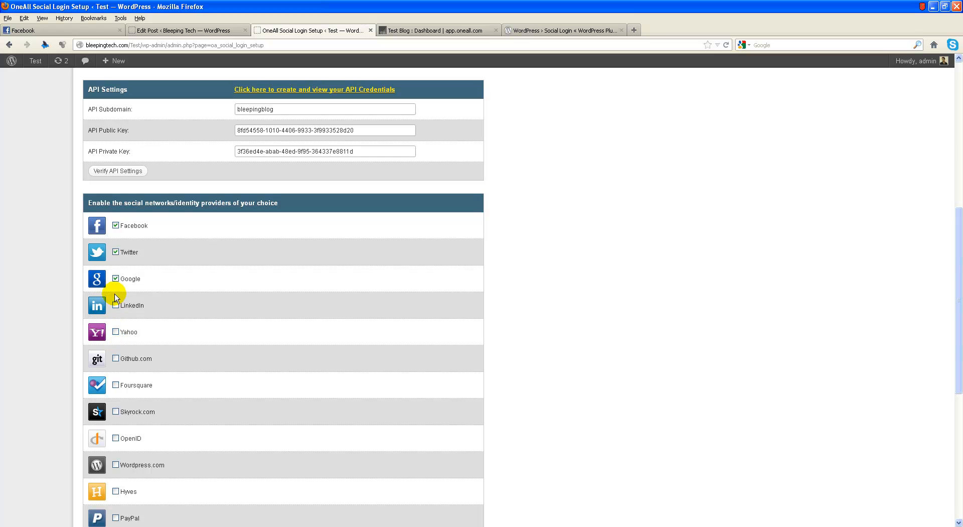
{"action": "scroll", "scroll_direction": "down", "scroll_amount": 3}
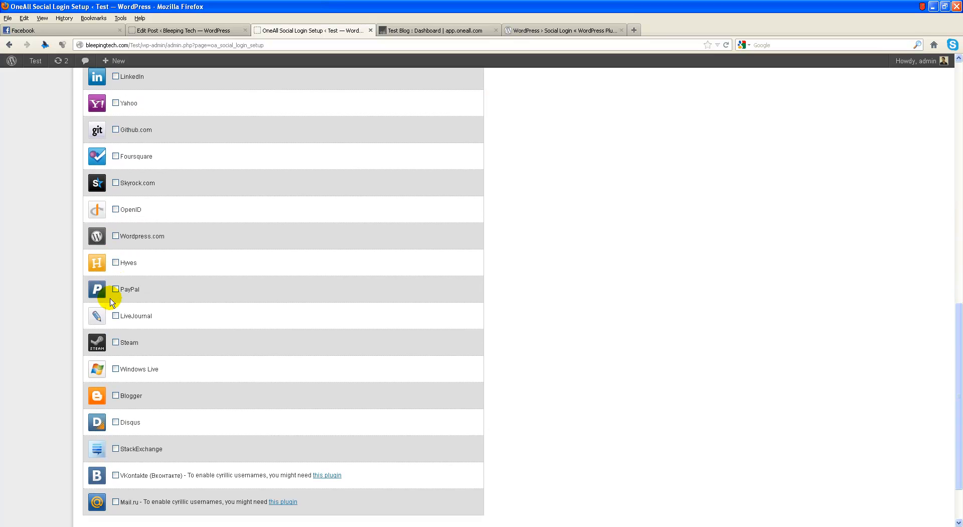
{"action": "scroll", "scroll_direction": "down", "scroll_amount": 3}
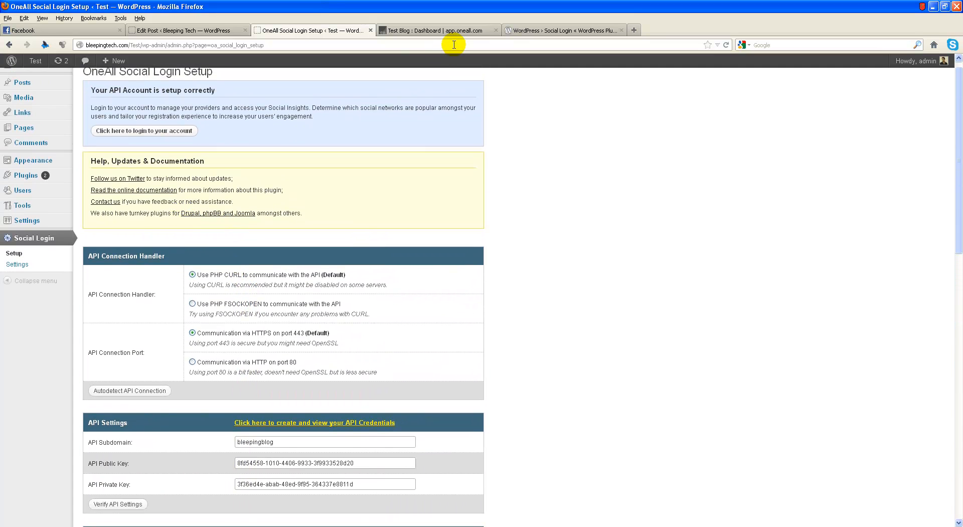
{"action": "scroll", "scroll_direction": "down", "scroll_amount": 3}
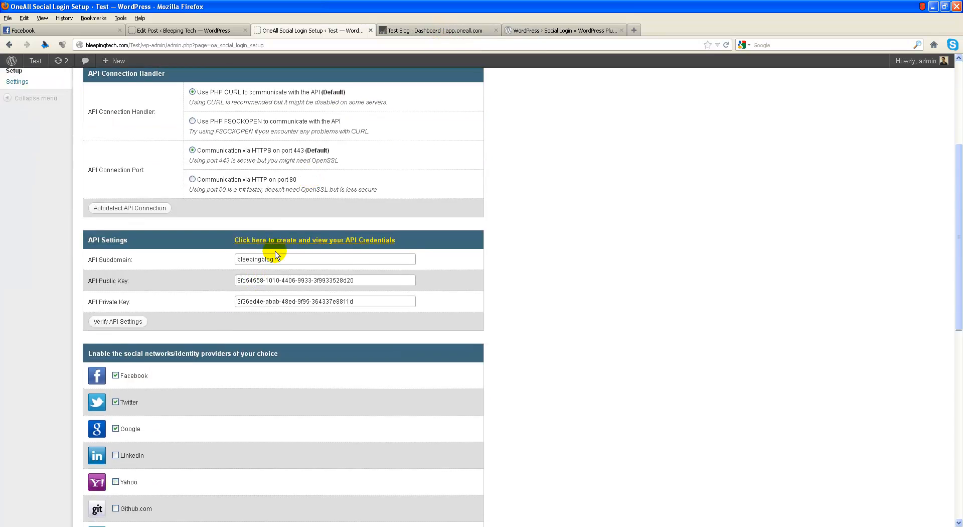
{"action": "scroll", "scroll_direction": "down", "scroll_amount": 3}
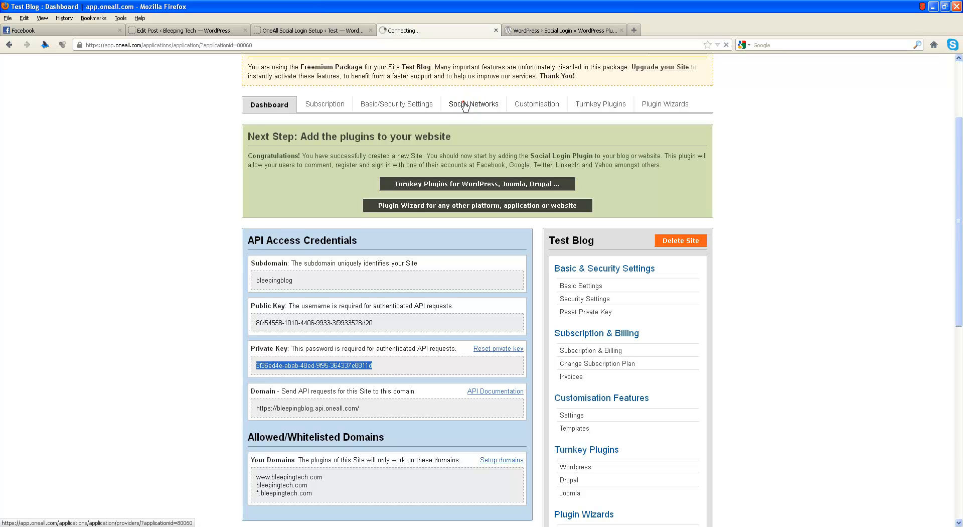
From Test Blog's Social Networks, start the Facebook setup guide and read its instructions.
{"action": "left_click", "coordinate": [473, 103]}
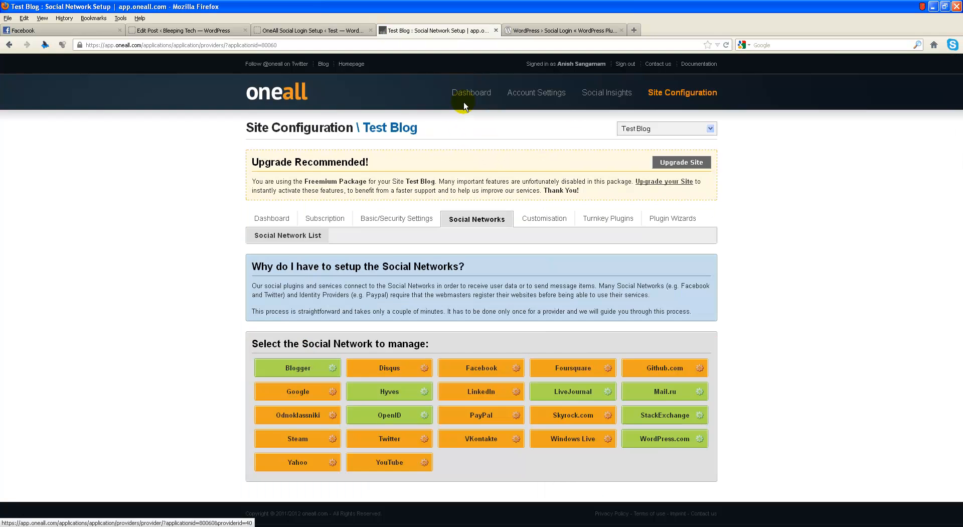
{"action": "left_click", "coordinate": [481, 368]}
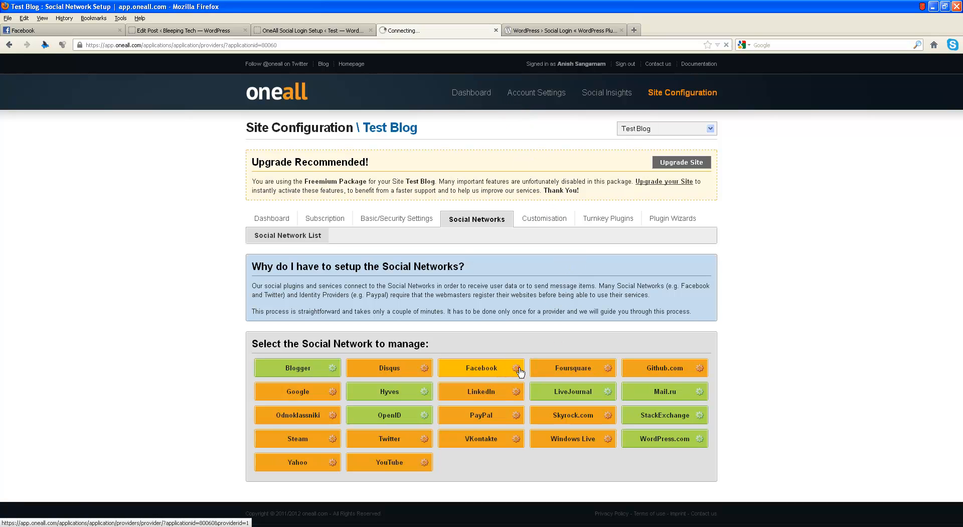
{"action": "left_click", "coordinate": [480, 368]}
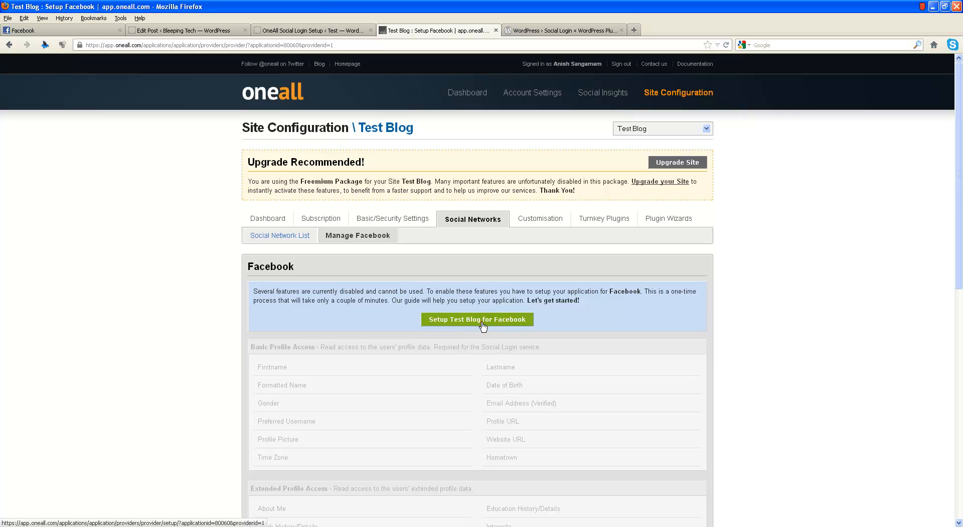
{"action": "left_click", "coordinate": [478, 319]}
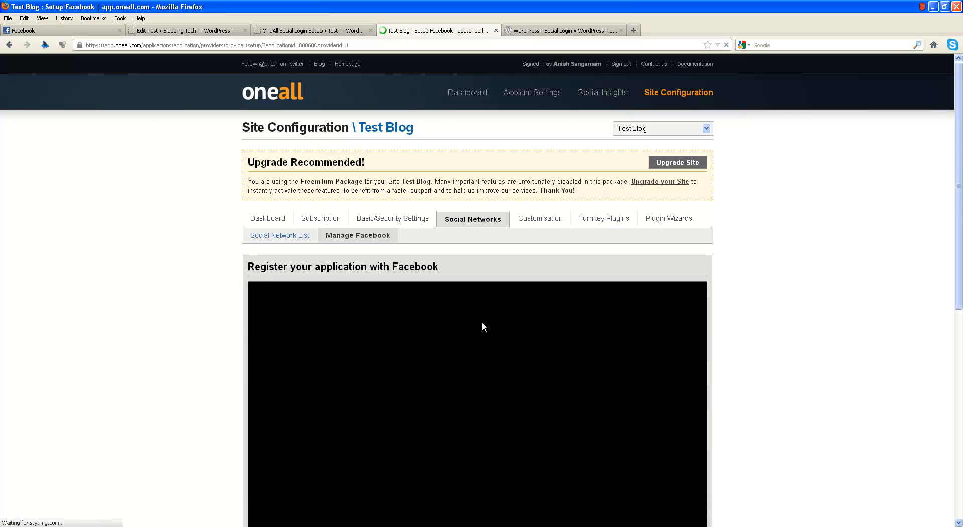
{"action": "scroll", "scroll_direction": "down", "scroll_amount": 3}
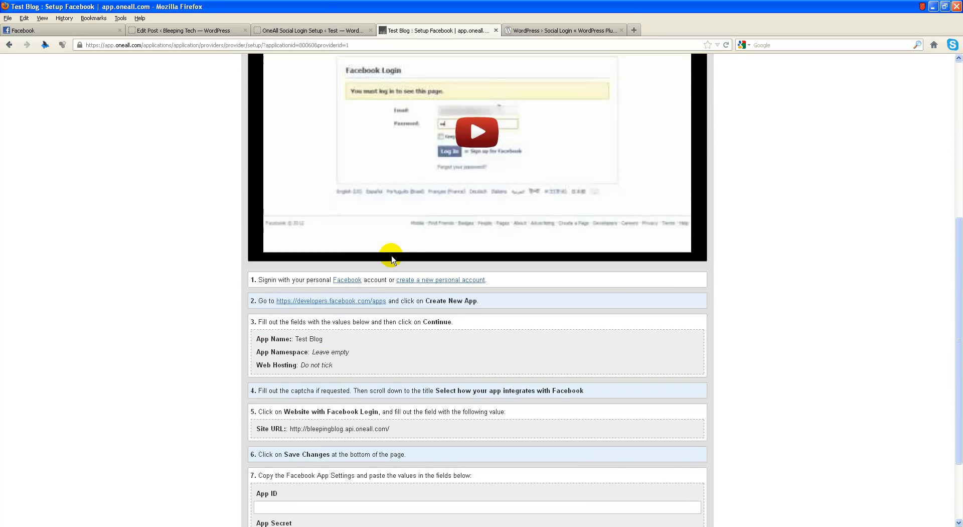
{"action": "scroll", "scroll_direction": "down", "scroll_amount": 3}
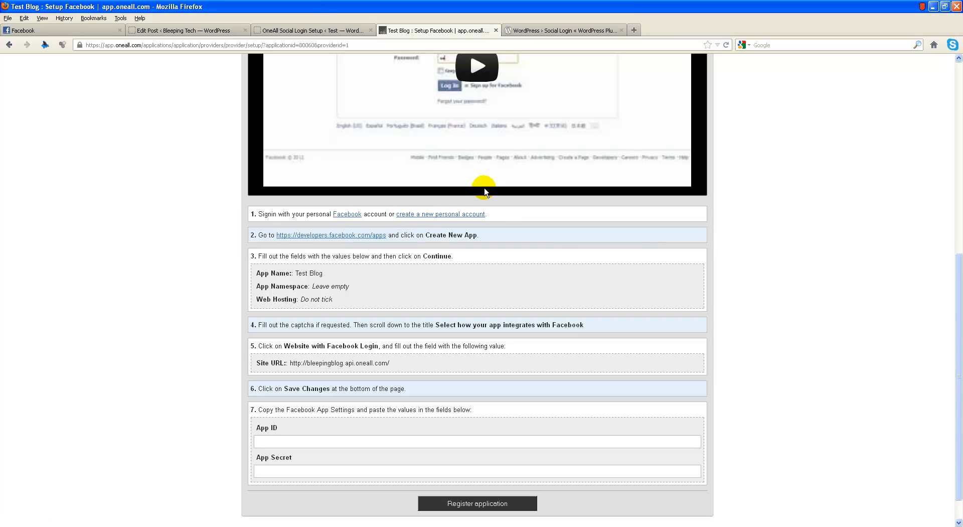
{"action": "mouse_move", "coordinate": [630, 42]}
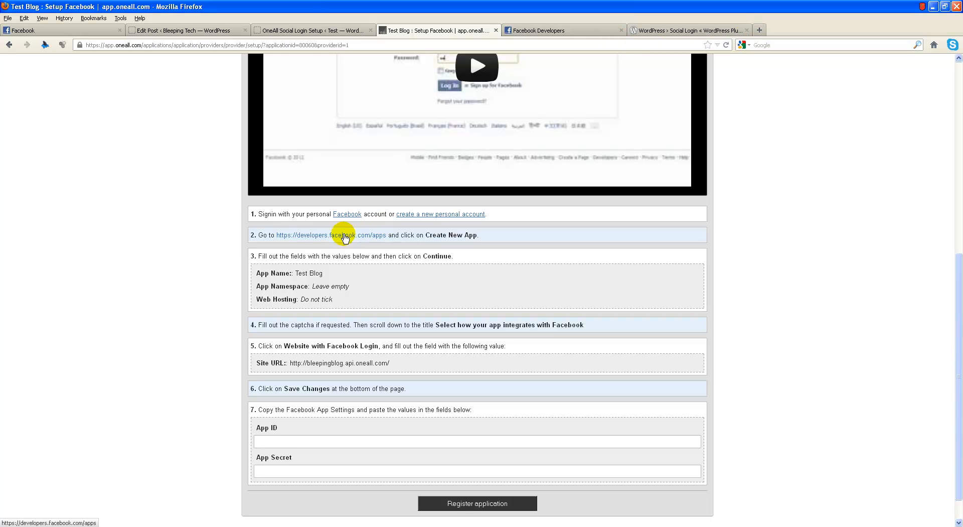
Start a new Facebook Developers app and set its App Name to Test Blog from the OneAll guide.
{"action": "left_click", "coordinate": [561, 29]}
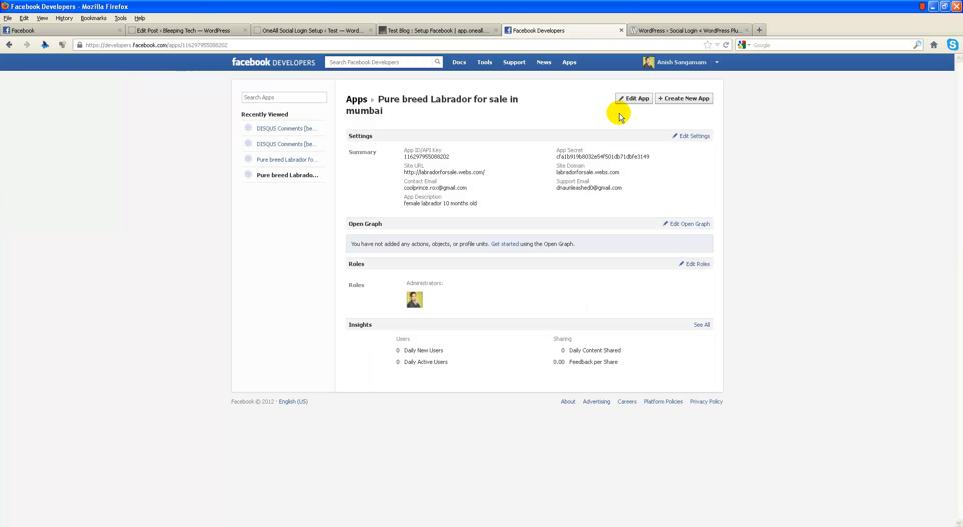
{"action": "left_click", "coordinate": [684, 98]}
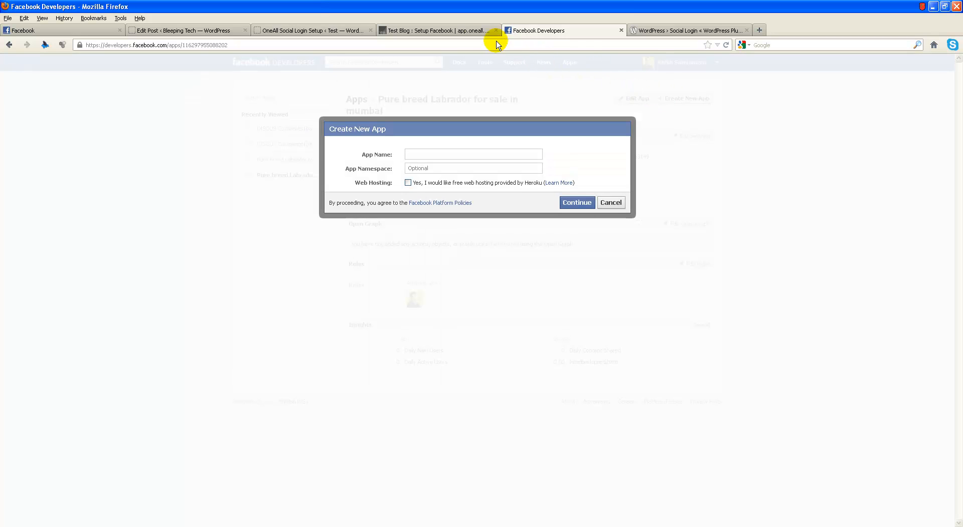
{"action": "left_click", "coordinate": [437, 29]}
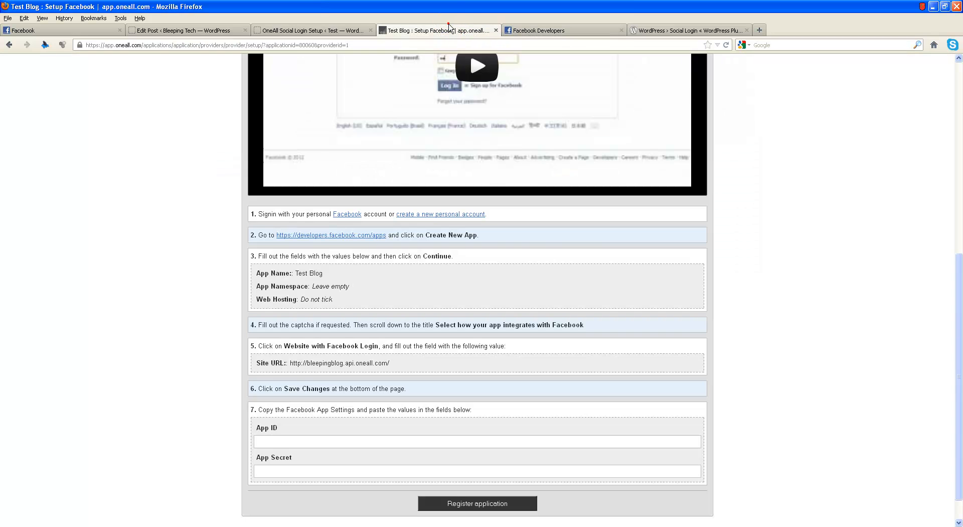
{"action": "scroll", "scroll_direction": "down", "scroll_amount": 3}
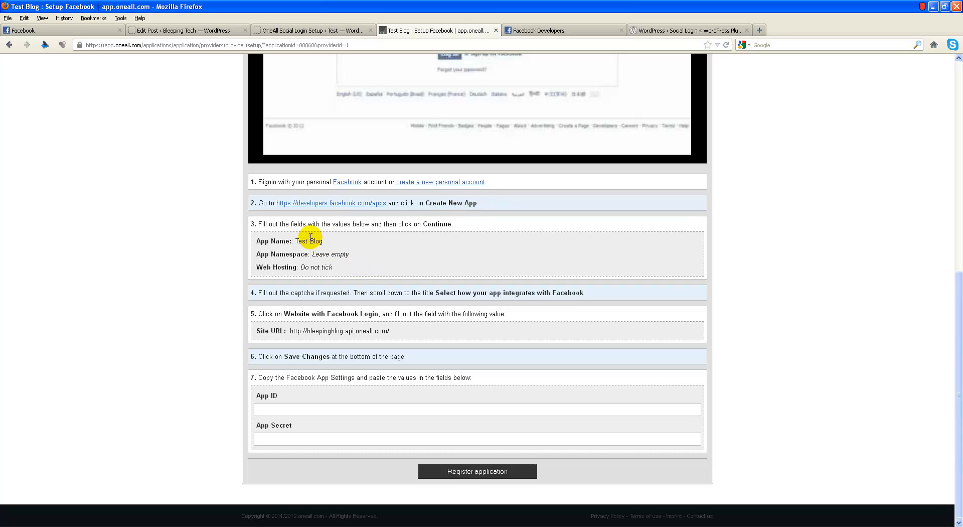
{"action": "double_click", "coordinate": [308, 241]}
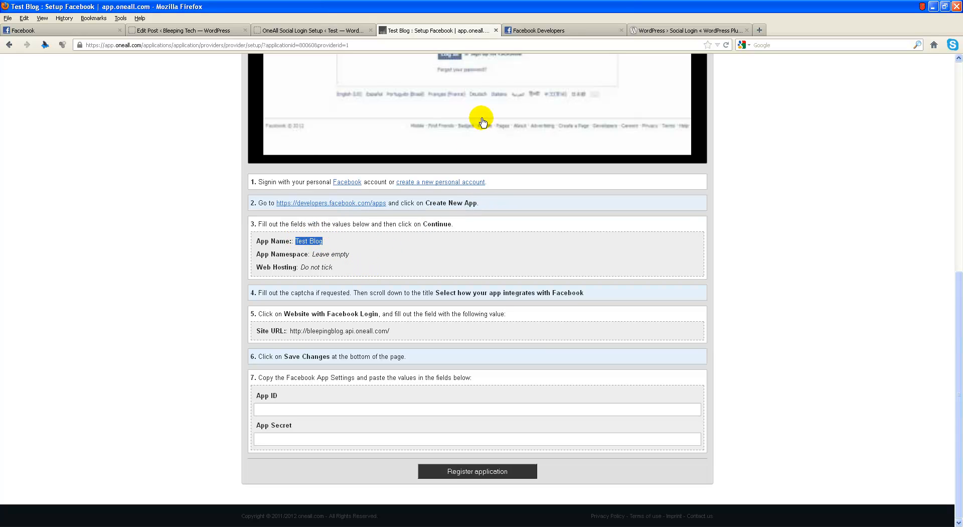
{"action": "left_click", "coordinate": [547, 30]}
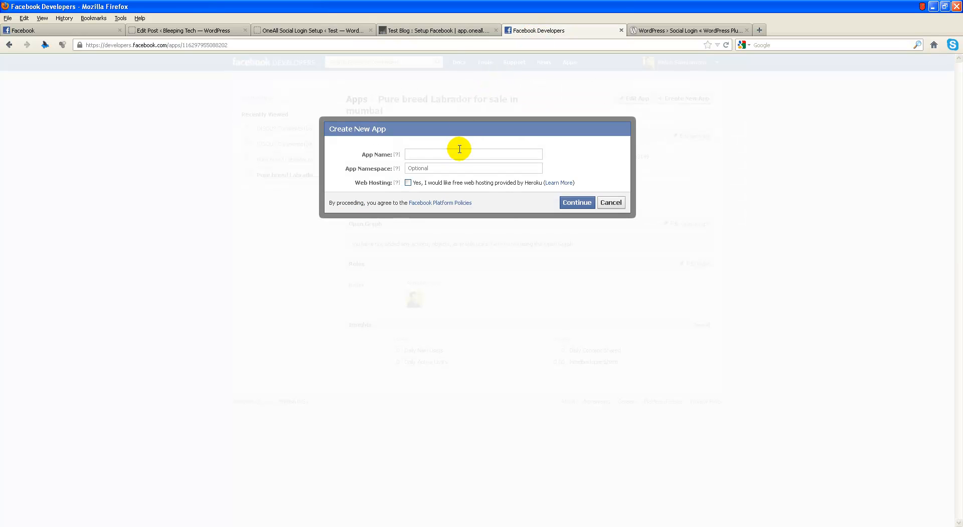
{"action": "left_click", "coordinate": [436, 30]}
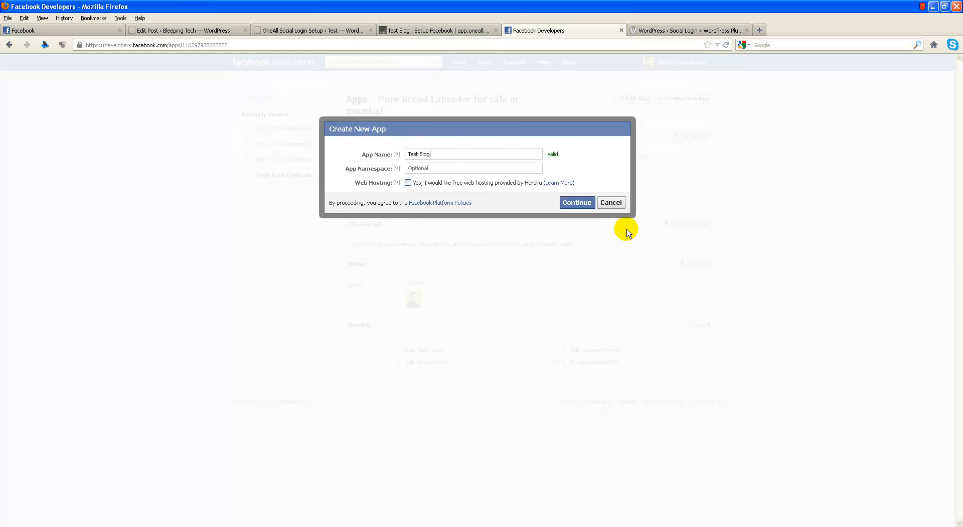
Submit the new Test Blog app details and answer the first captcha security check.
{"action": "left_click", "coordinate": [575, 201]}
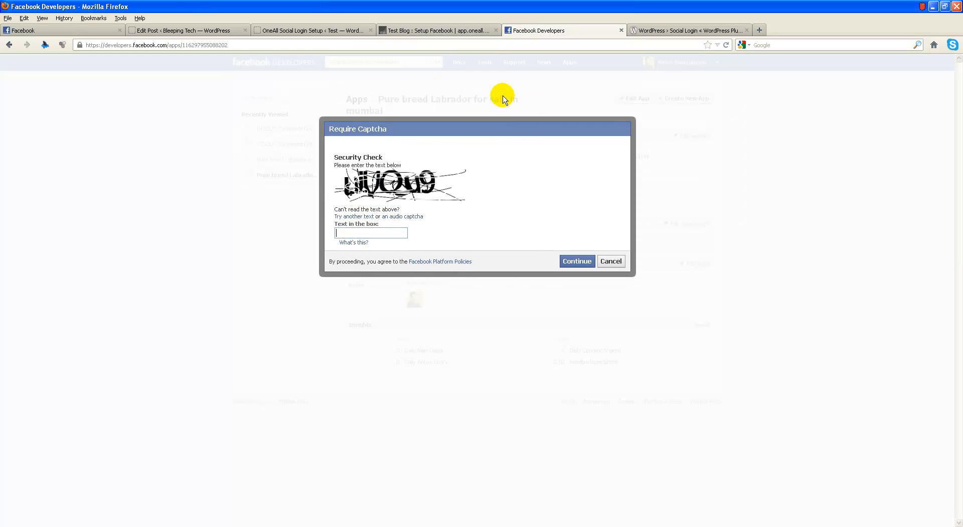
{"action": "mouse_move", "coordinate": [417, 78]}
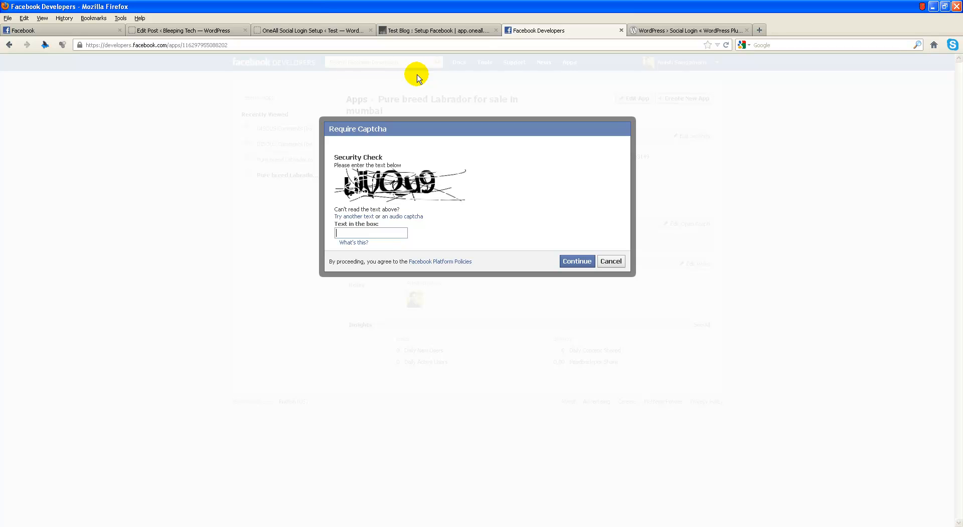
{"action": "type", "text": "u"}
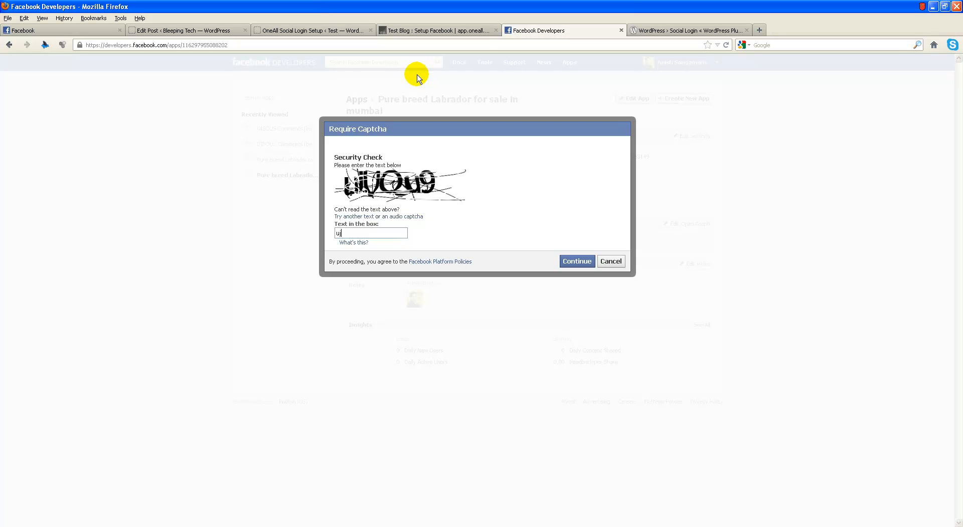
{"action": "type", "text": "jVou9"}
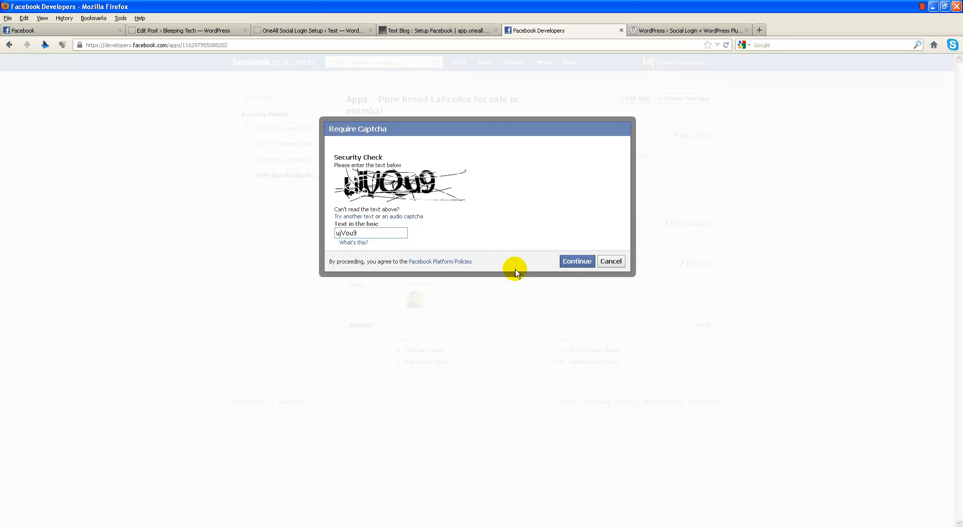
{"action": "left_click", "coordinate": [575, 261]}
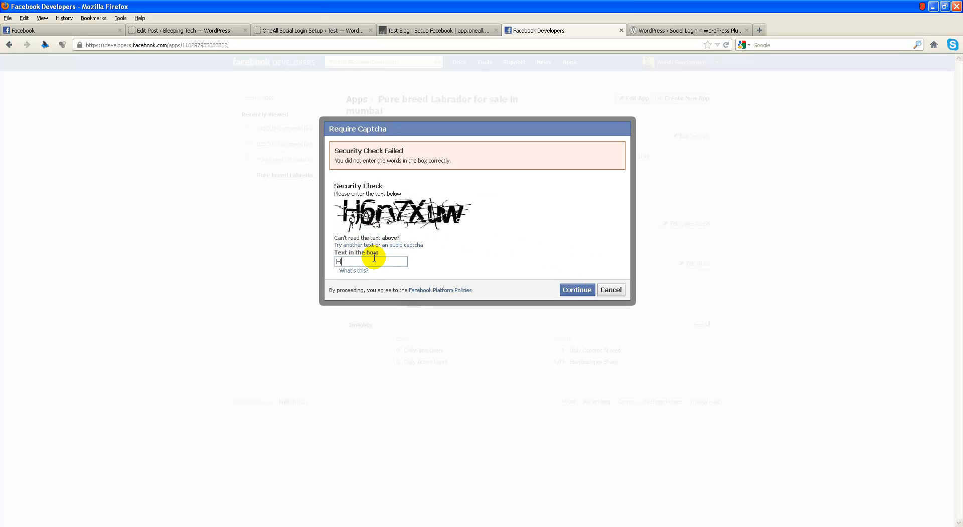
Retry with the new captcha text to finish creating the Test Blog app.
{"action": "type", "text": "6n"}
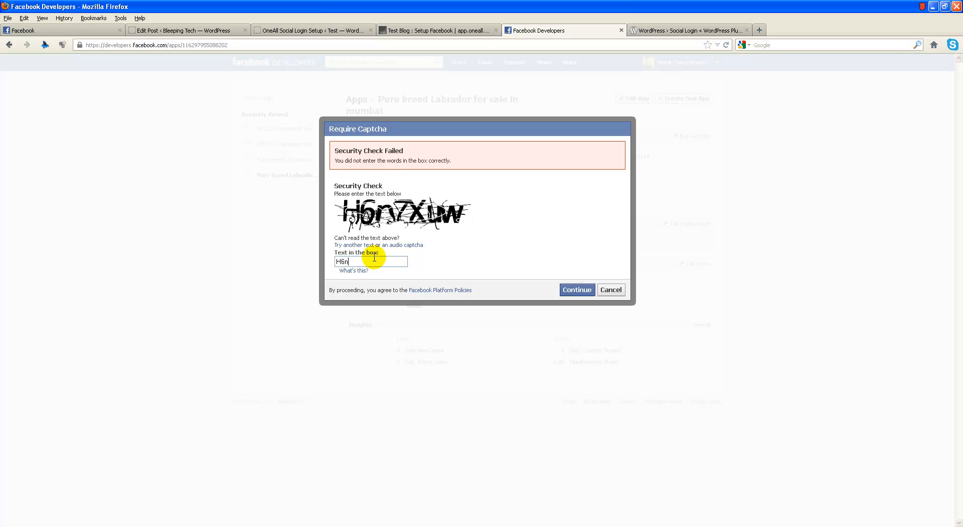
{"action": "type", "text": "7x"}
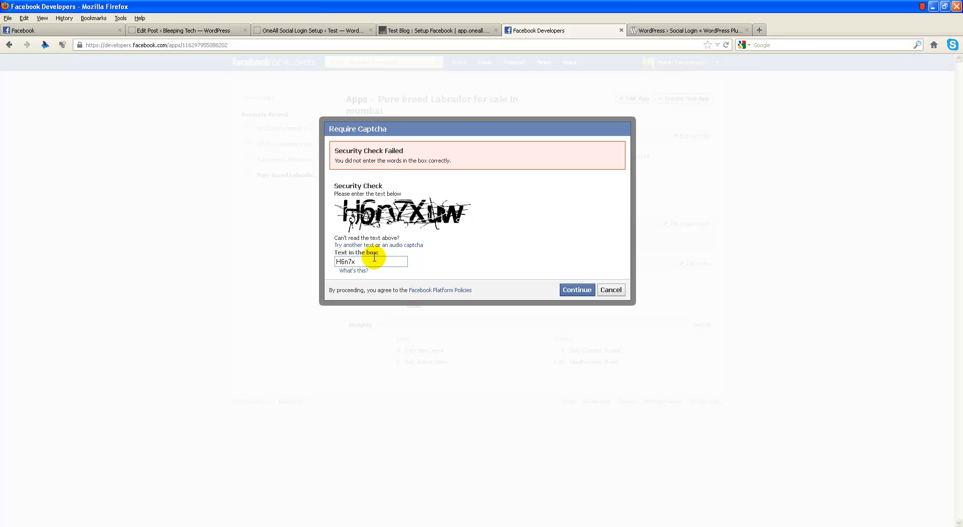
{"action": "left_click", "coordinate": [576, 289]}
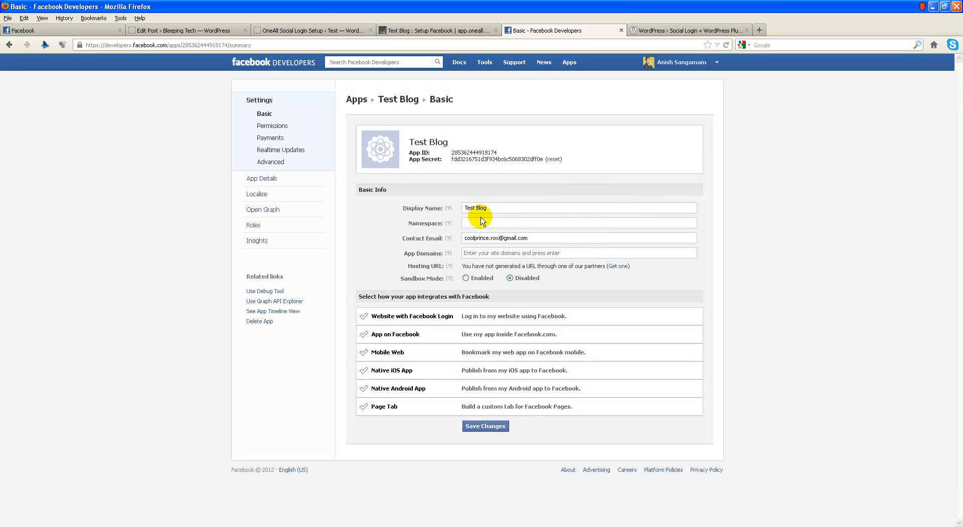
{"action": "mouse_move", "coordinate": [509, 5]}
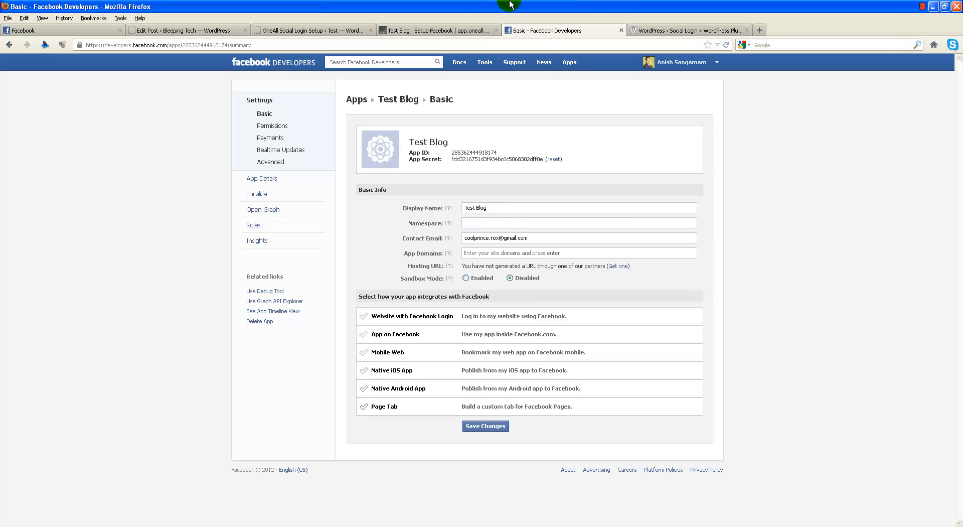
{"action": "left_click", "coordinate": [437, 29]}
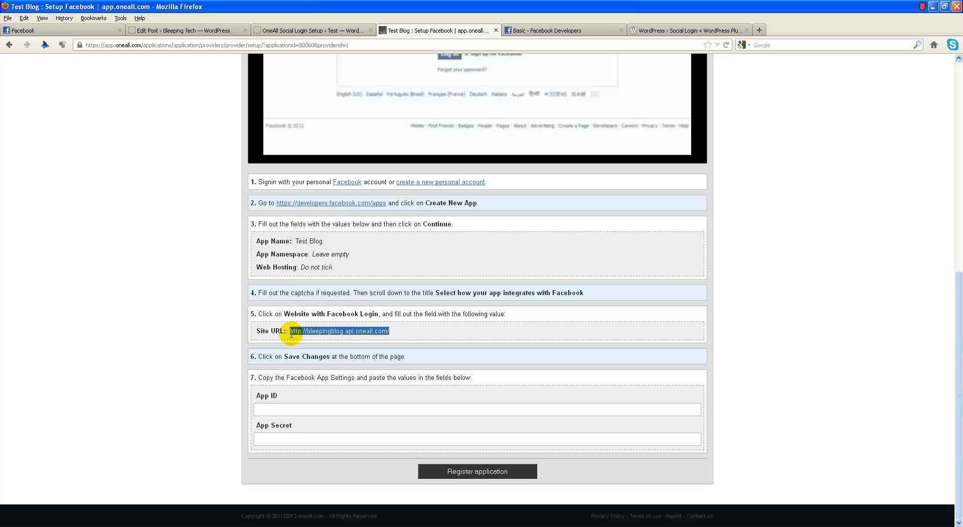
{"action": "left_click", "coordinate": [561, 30]}
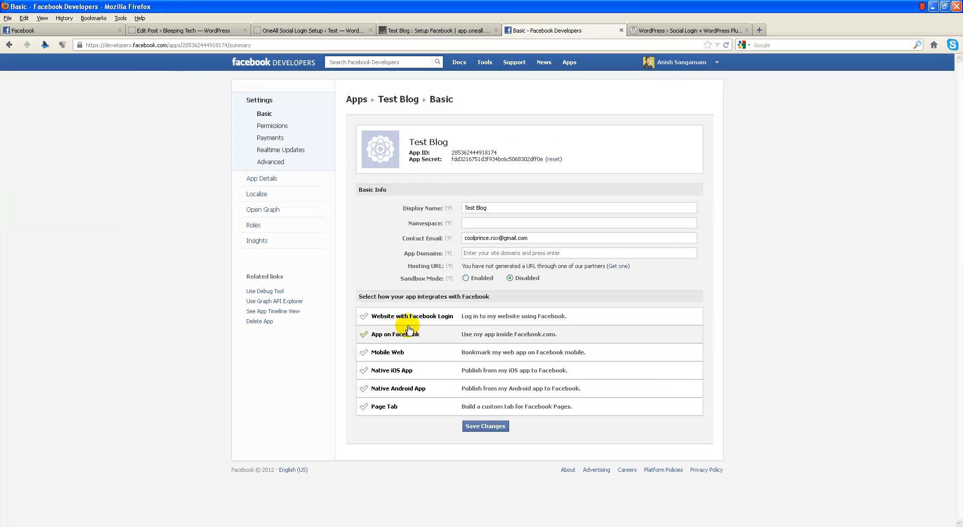
{"action": "left_click", "coordinate": [413, 316]}
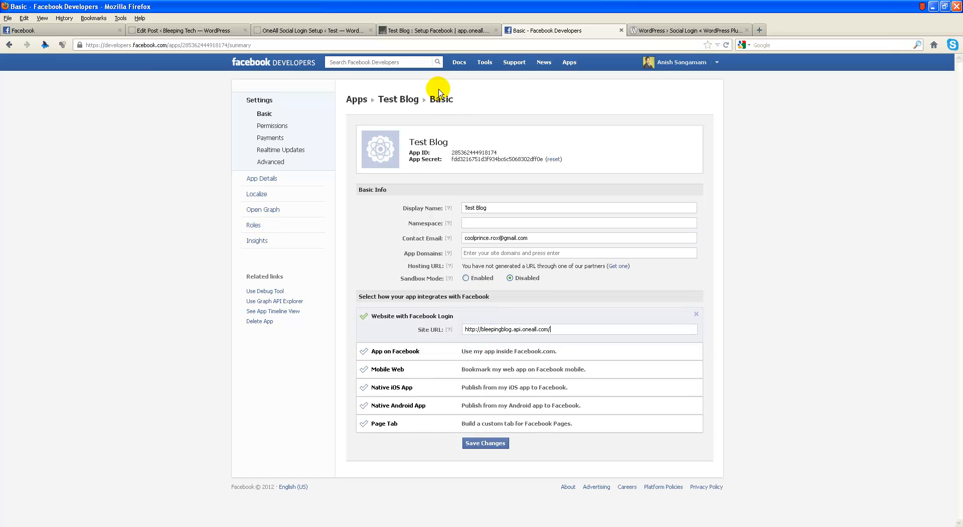
{"action": "left_click", "coordinate": [437, 30]}
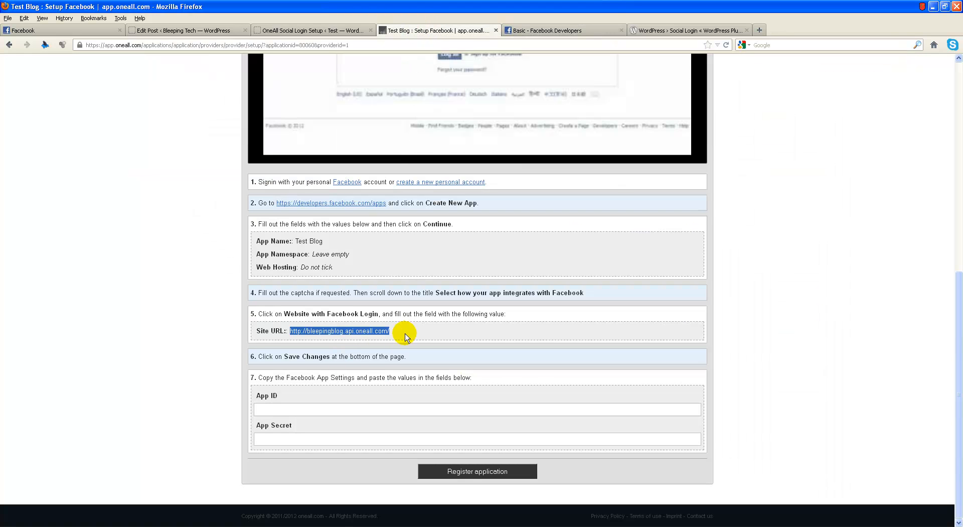
{"action": "left_click", "coordinate": [560, 29]}
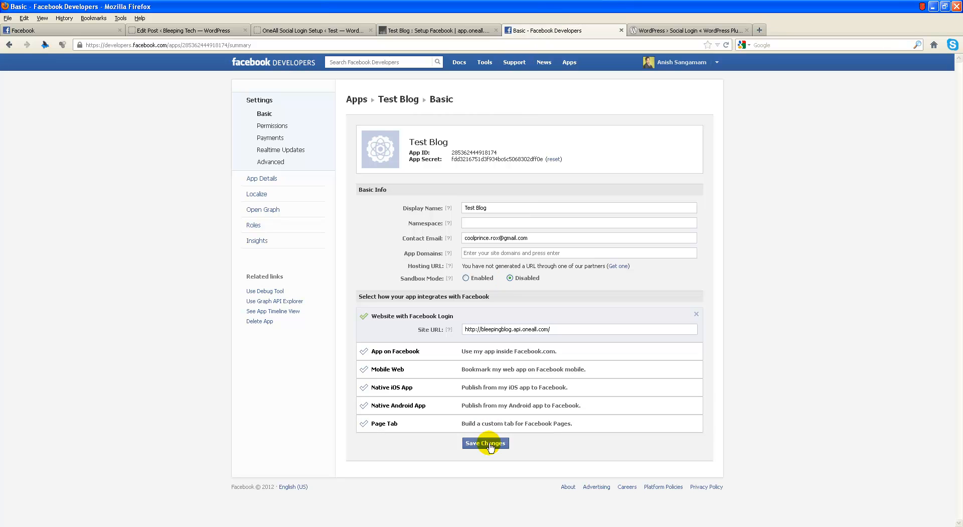
{"action": "left_click", "coordinate": [436, 30]}
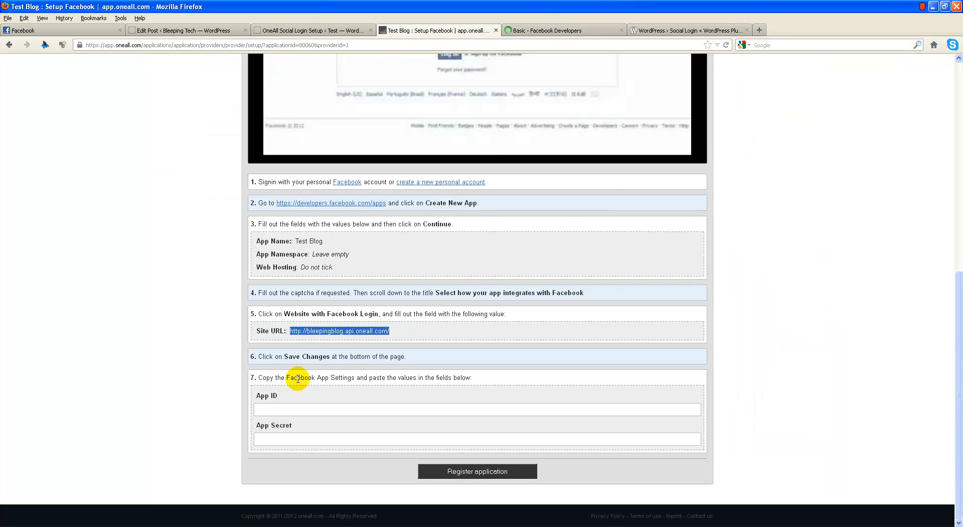
Copy Test Blog's App ID from Facebook Developers into the OneAll Facebook setup form.
{"action": "left_click", "coordinate": [562, 30]}
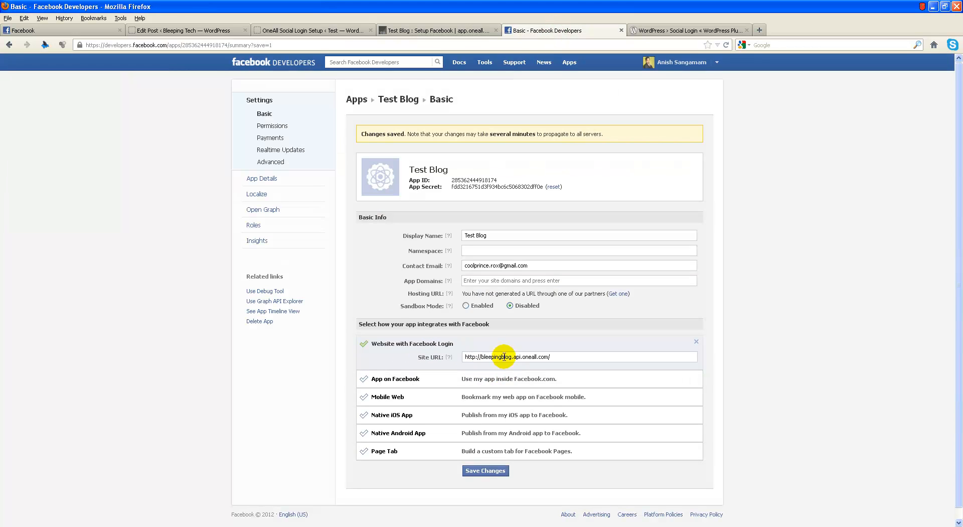
{"action": "double_click", "coordinate": [474, 180]}
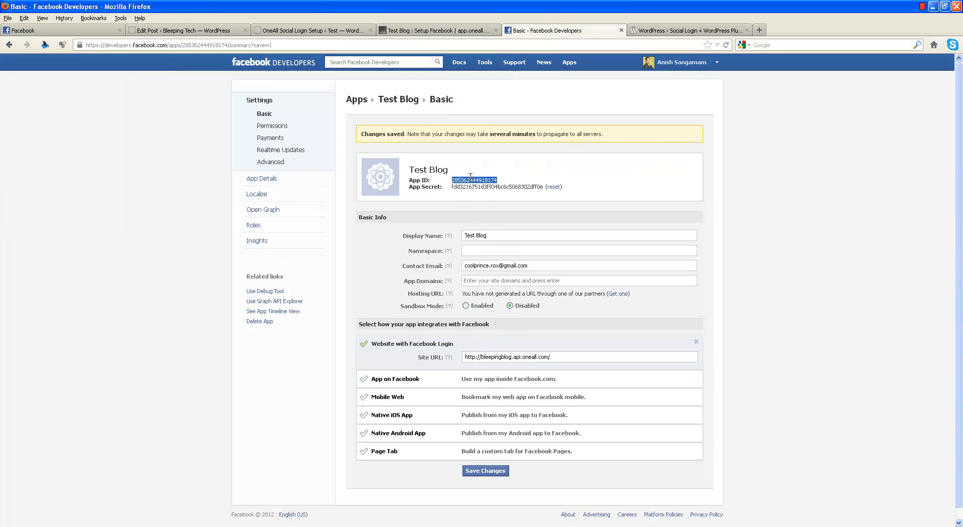
{"action": "left_click", "coordinate": [437, 29]}
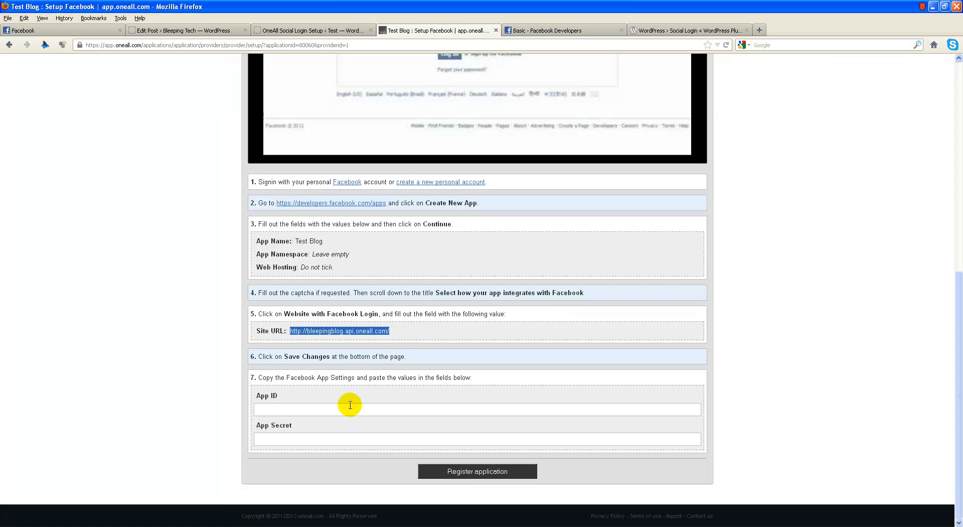
{"action": "left_click", "coordinate": [562, 29]}
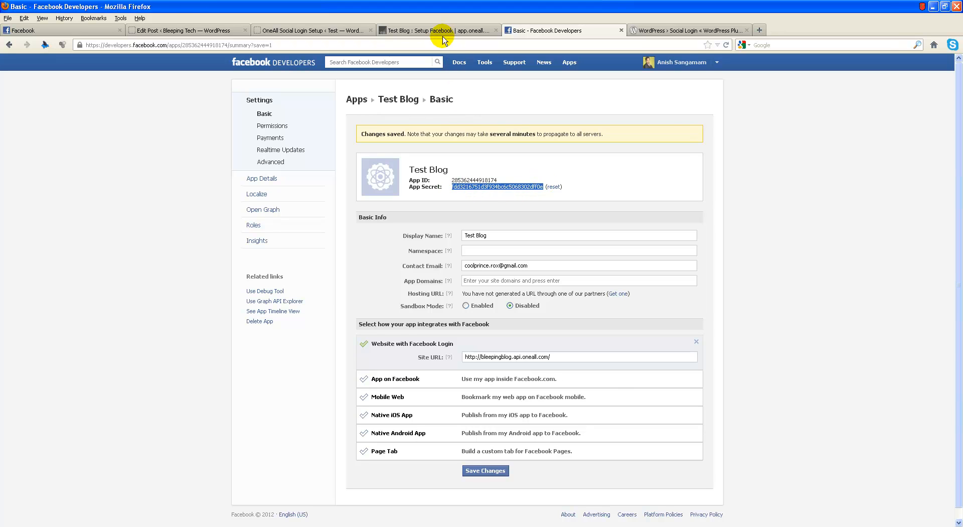
Enter the App Secret in OneAll and register the Facebook application.
{"action": "left_click", "coordinate": [439, 31]}
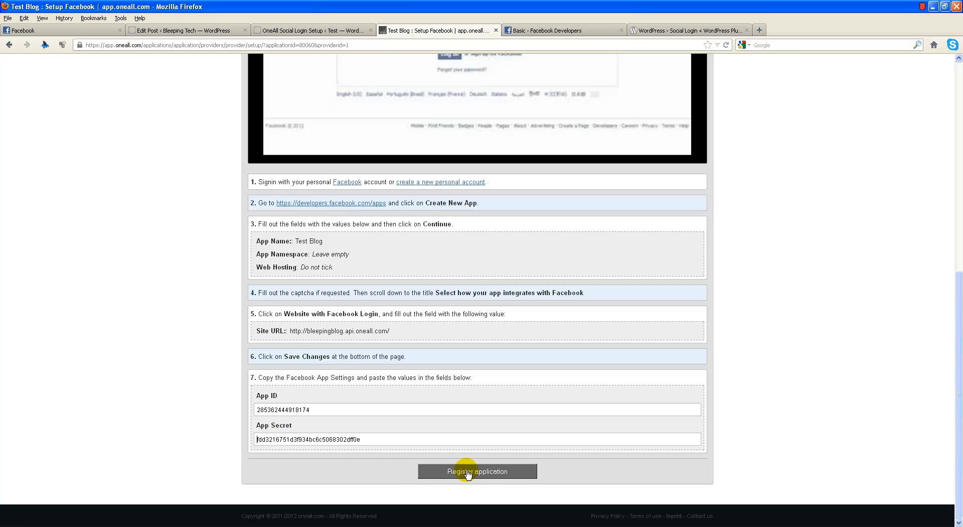
{"action": "left_click", "coordinate": [477, 471]}
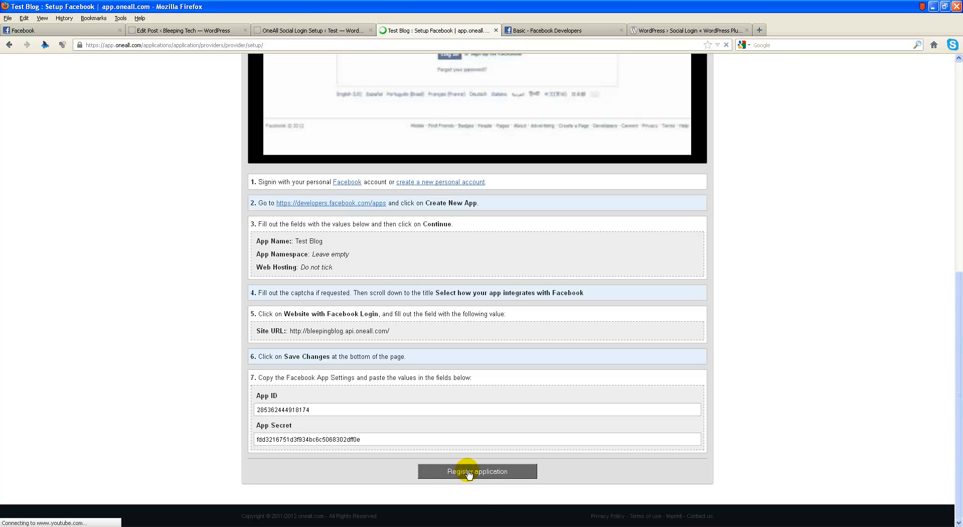
{"action": "left_click", "coordinate": [478, 470]}
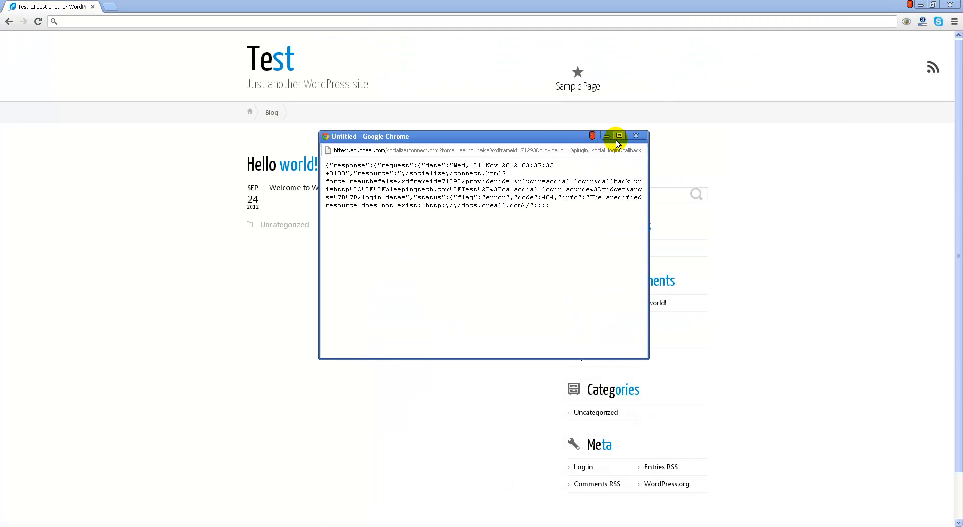
Dismiss the error popup, reload the Hello world post and approve the Facebook login for Test Blog.
{"action": "left_click", "coordinate": [636, 135]}
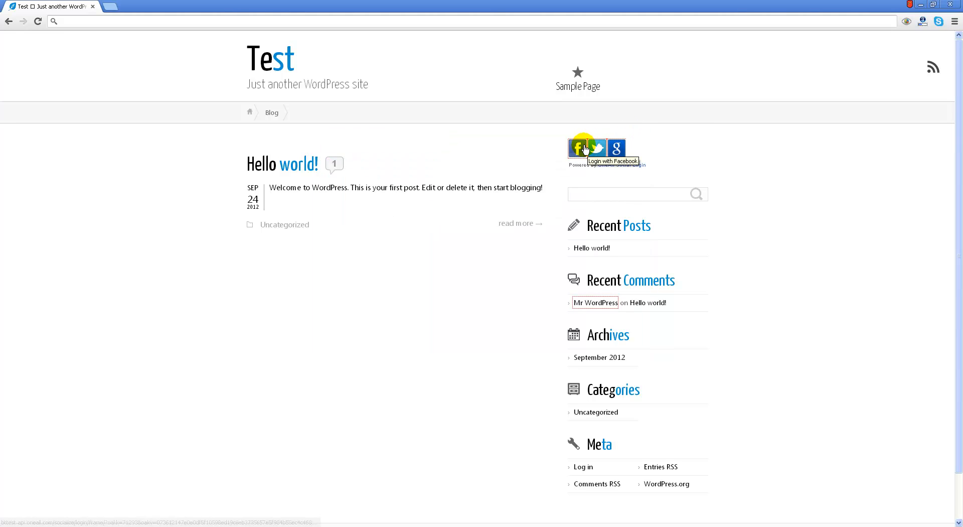
{"action": "left_click", "coordinate": [282, 164]}
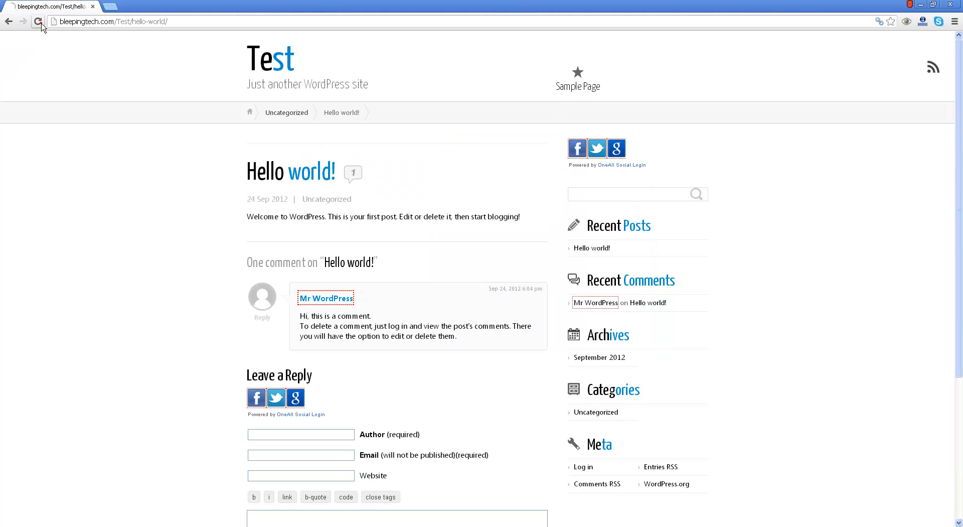
{"action": "left_click", "coordinate": [38, 21]}
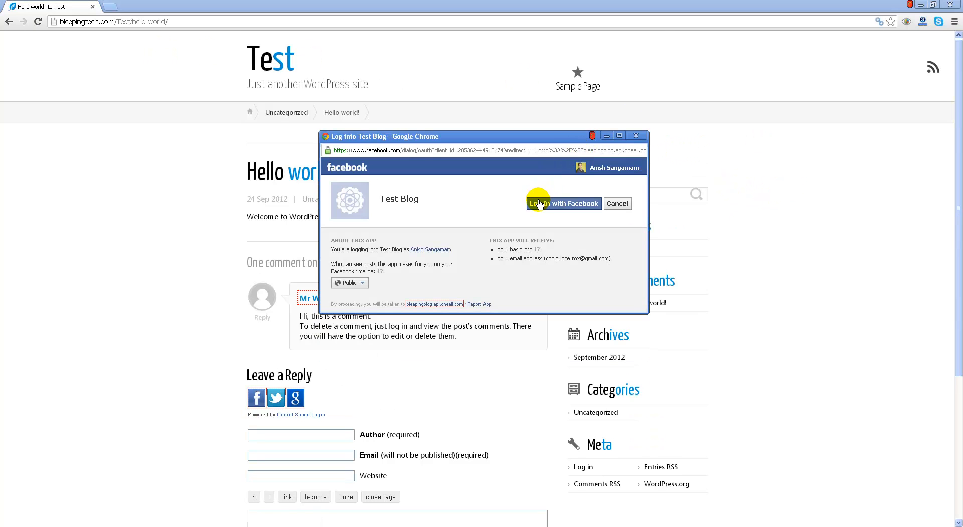
{"action": "mouse_move", "coordinate": [358, 287]}
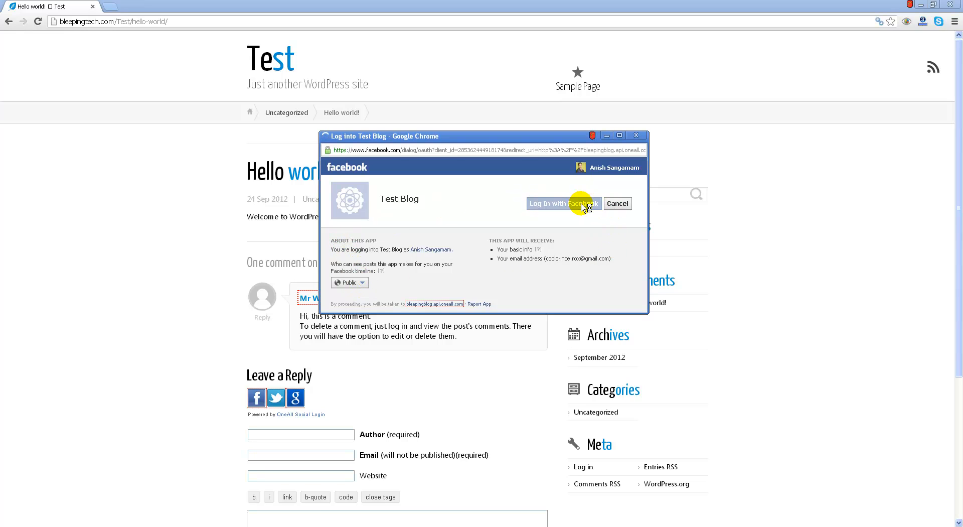
{"action": "left_click", "coordinate": [562, 203]}
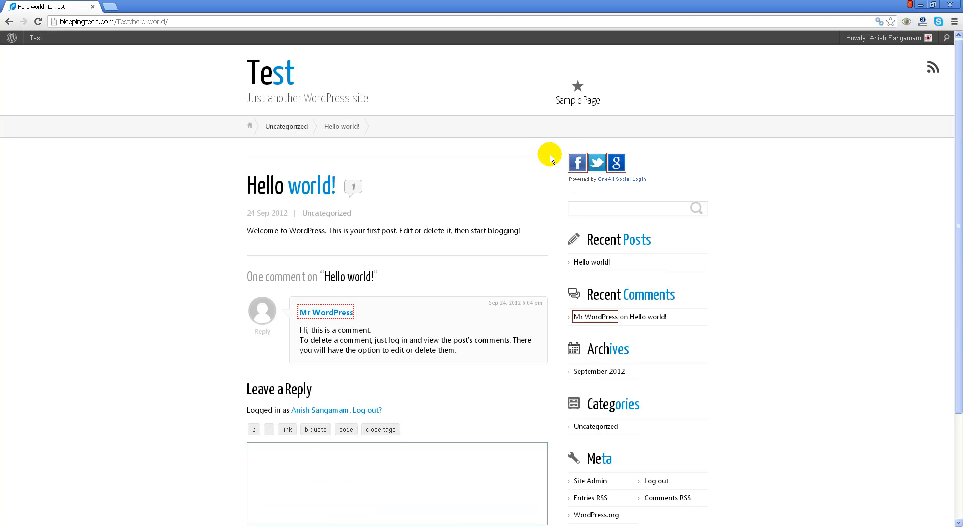
{"action": "mouse_move", "coordinate": [377, 409]}
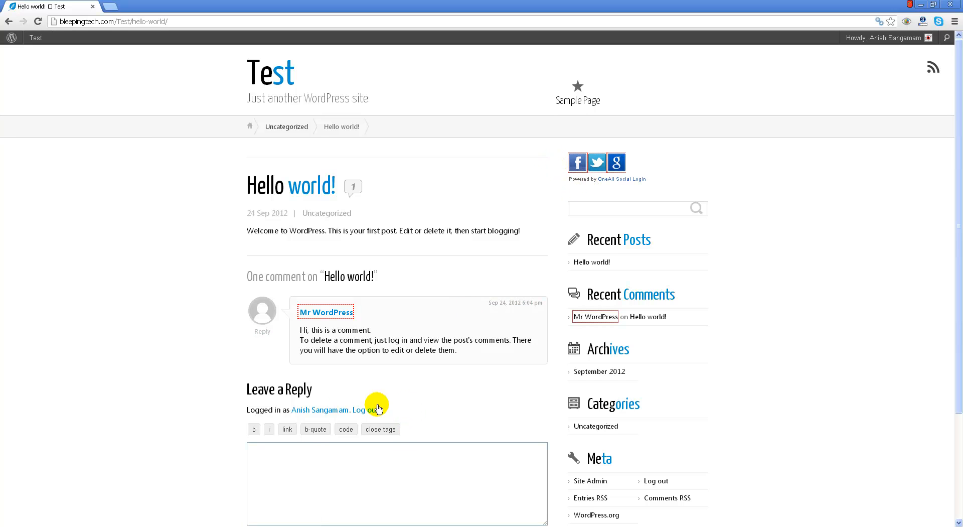
Post a 'Hi Test!' comment on Hello world! as the Facebook-logged-in visitor.
{"action": "scroll", "scroll_direction": "down", "scroll_amount": 3}
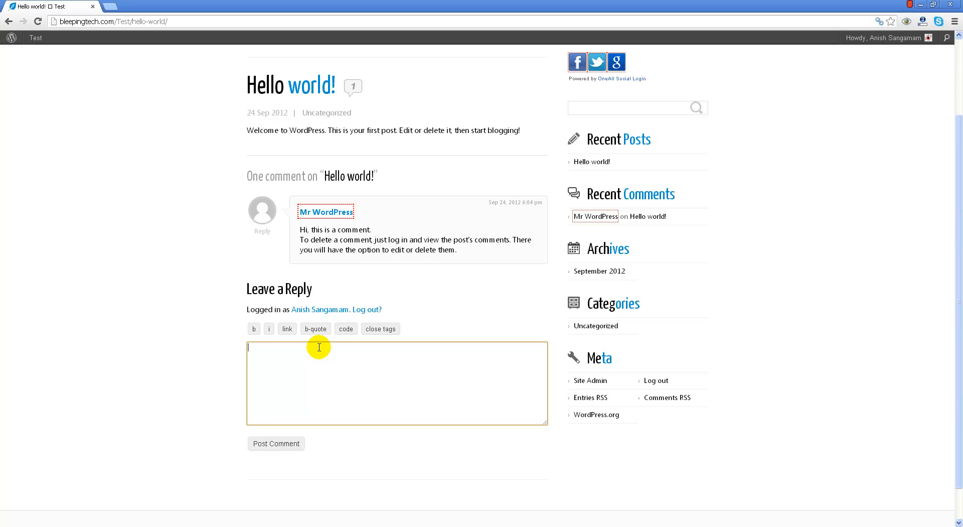
{"action": "type", "text": "Hi Test"}
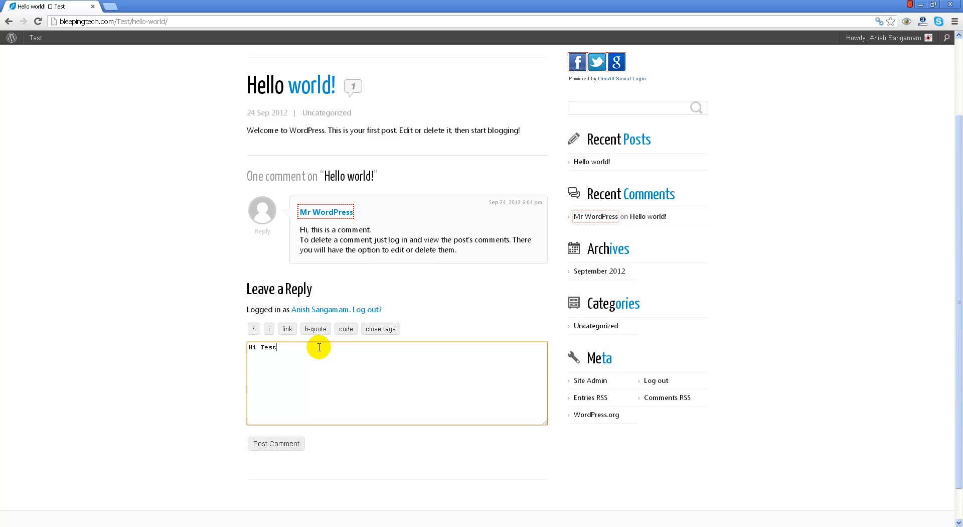
{"action": "left_click", "coordinate": [276, 443]}
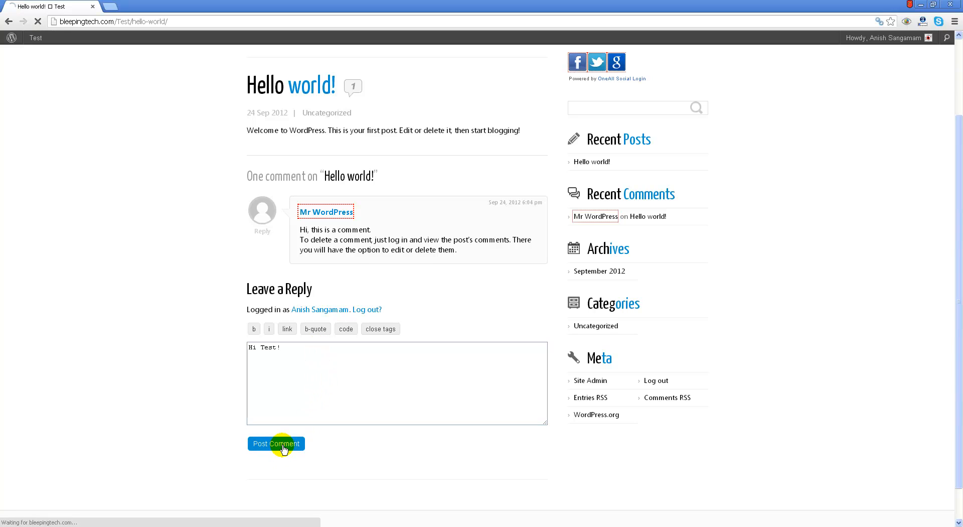
{"action": "left_click", "coordinate": [276, 443]}
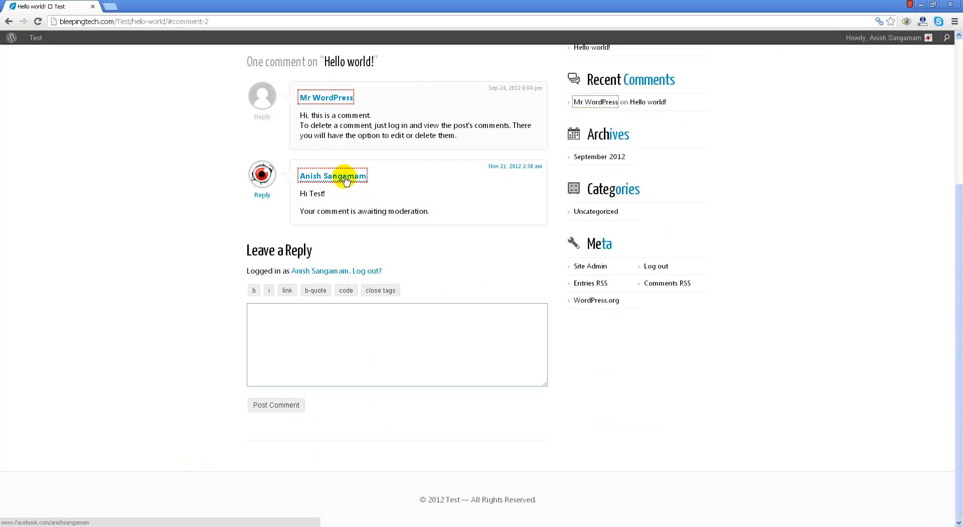
{"action": "mouse_move", "coordinate": [463, 508]}
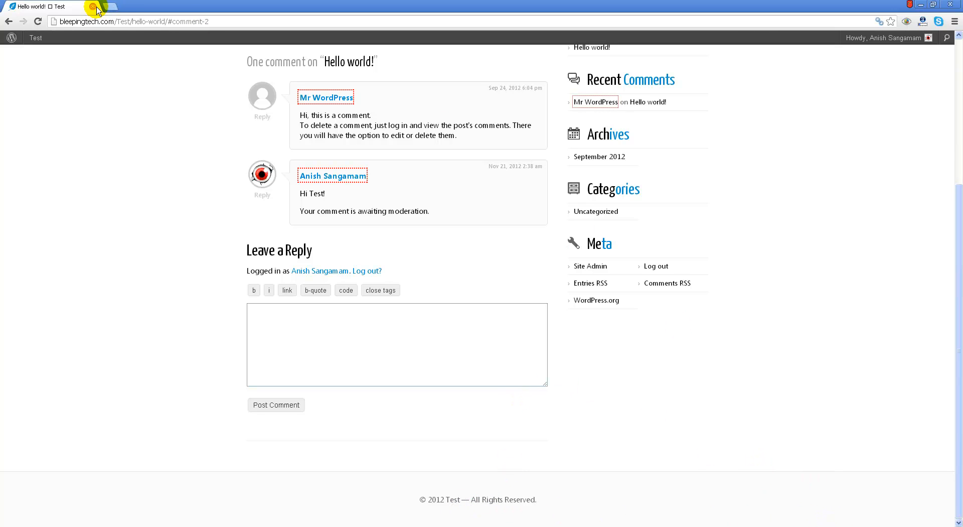
Visit bleepingtech.com/forum in a new tab and approve its Facebook login prompt.
{"action": "left_click", "coordinate": [148, 6]}
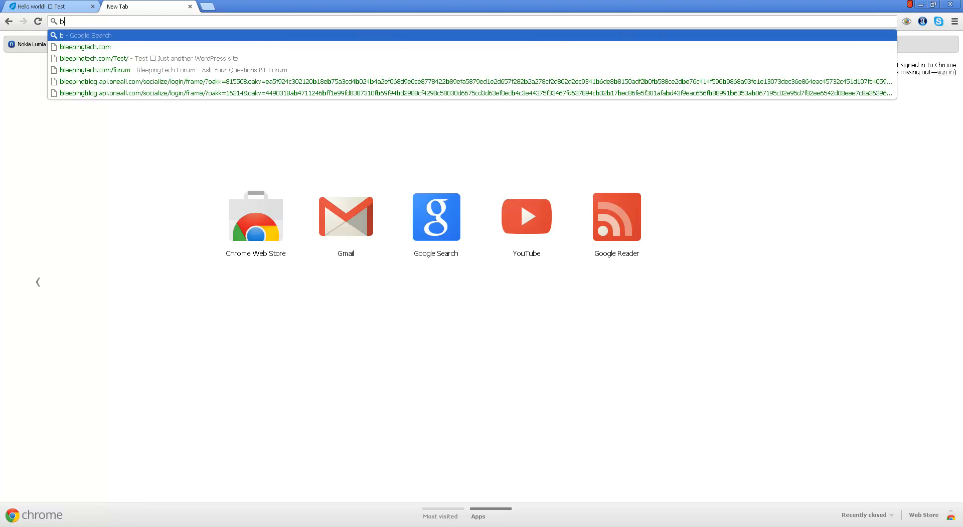
{"action": "type", "text": "leepingtech.com/forum/"}
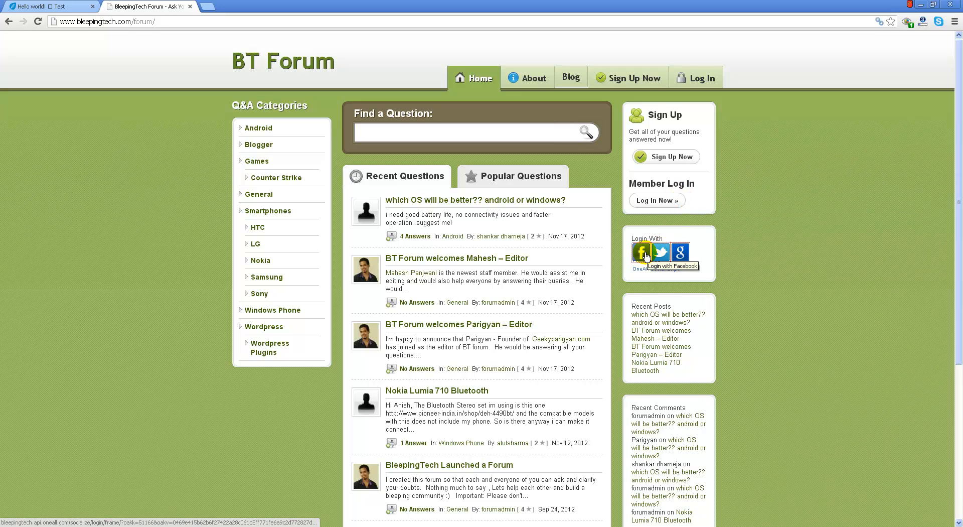
{"action": "left_click", "coordinate": [641, 251]}
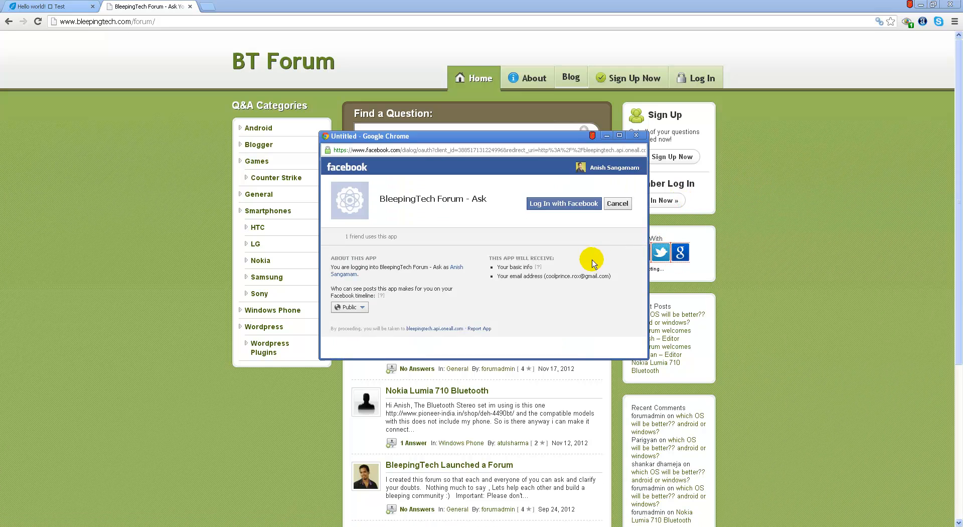
{"action": "left_click", "coordinate": [617, 203]}
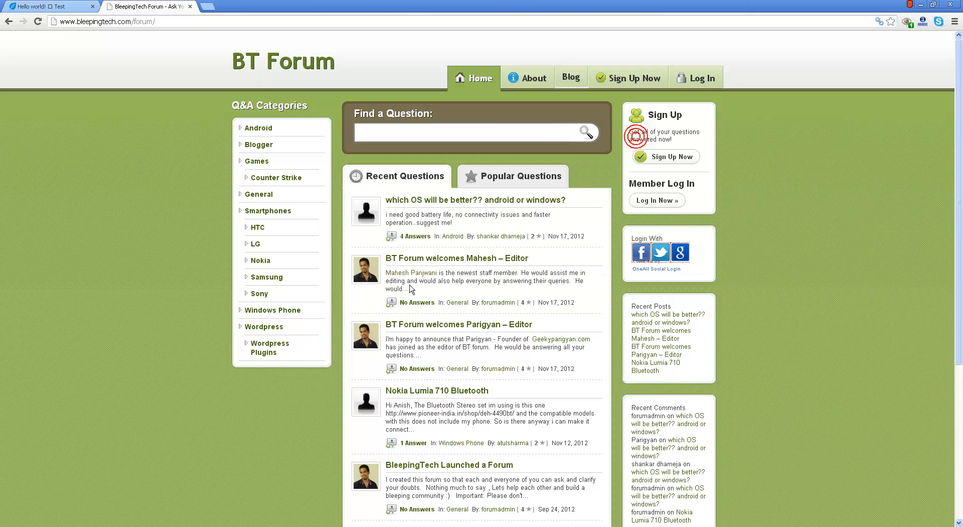
{"action": "mouse_move", "coordinate": [174, 181]}
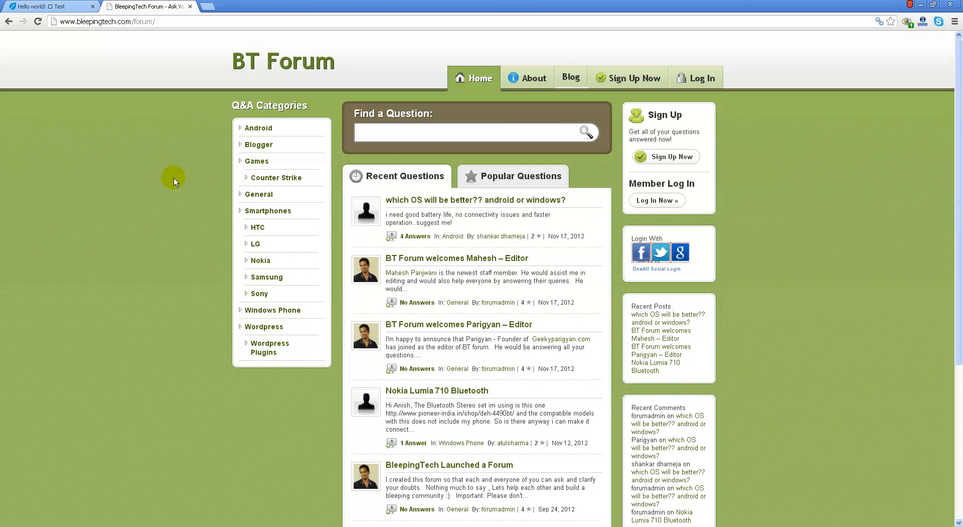
{"action": "mouse_move", "coordinate": [499, 155]}
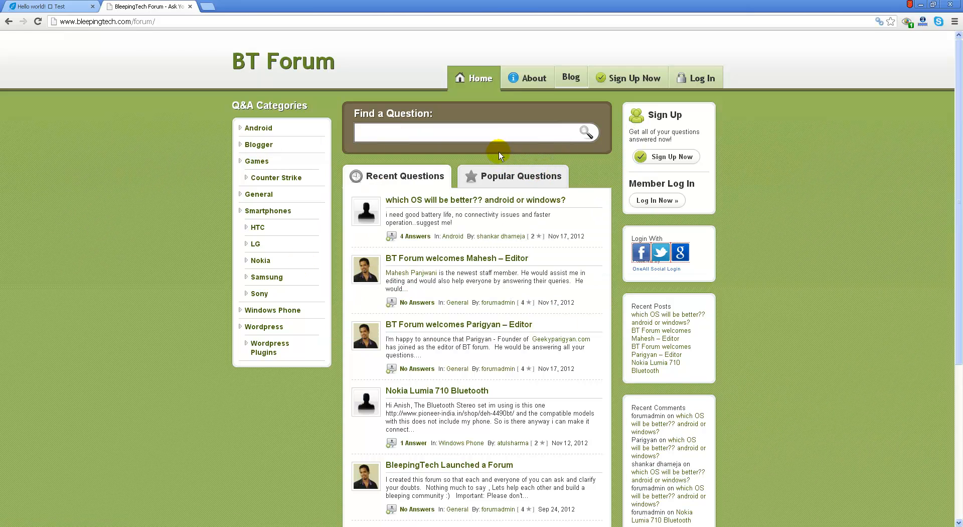
{"action": "left_click", "coordinate": [488, 143]}
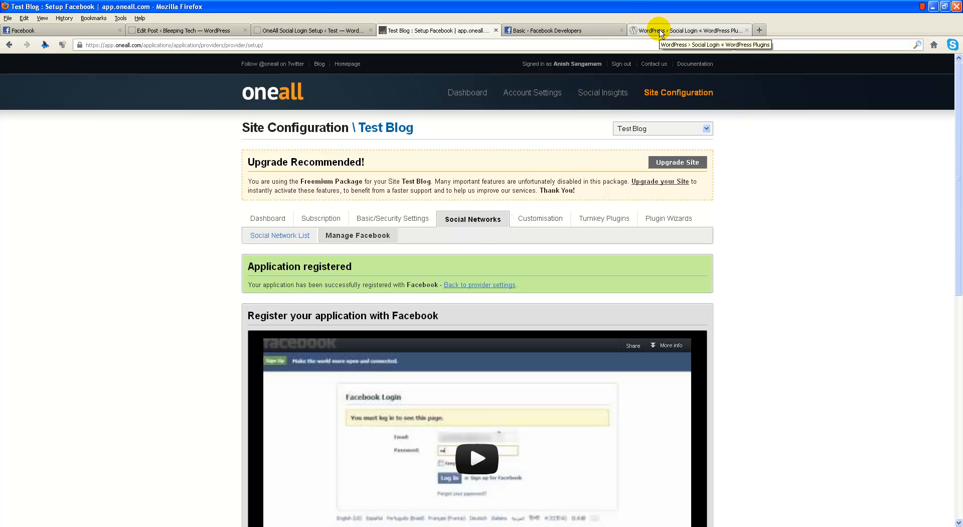
Review the Social Login plugin and Facebook app tabs, returning to the OneAll Facebook setup page.
{"action": "left_click", "coordinate": [688, 30]}
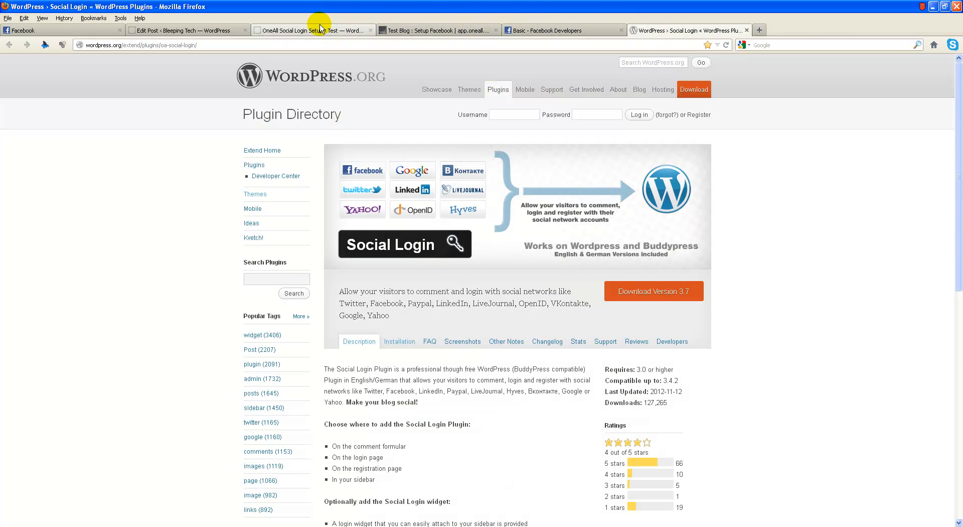
{"action": "left_click", "coordinate": [436, 30]}
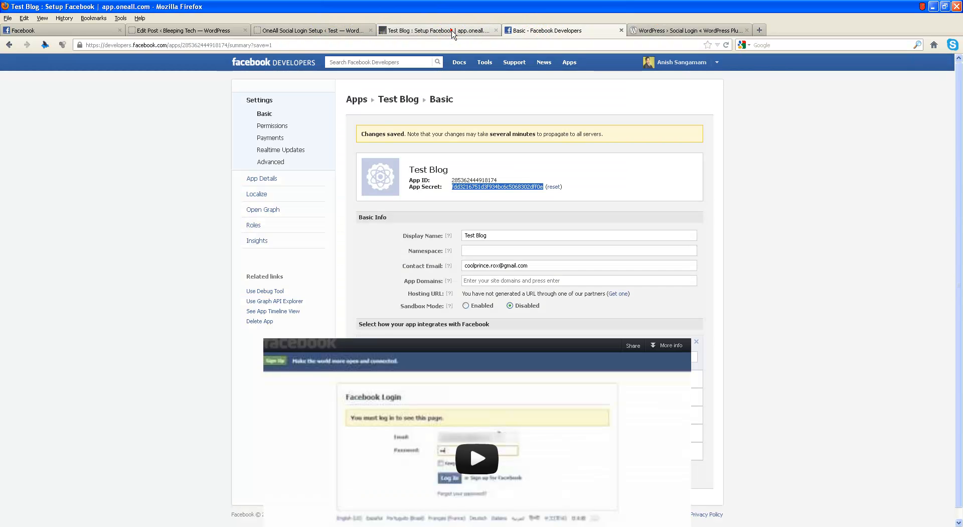
{"action": "left_click", "coordinate": [310, 30]}
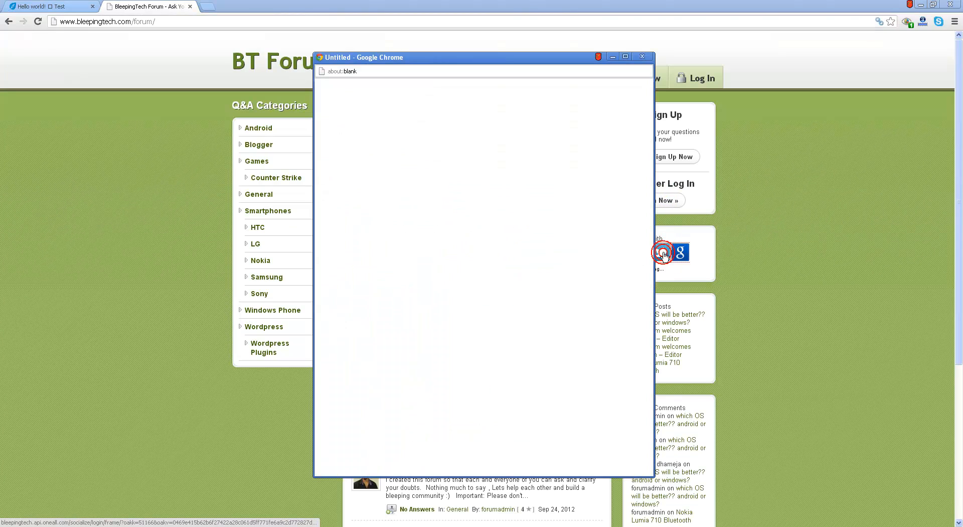
Authorize BT Forum's Twitter sign-in and close the authorization window.
{"action": "left_click", "coordinate": [662, 252]}
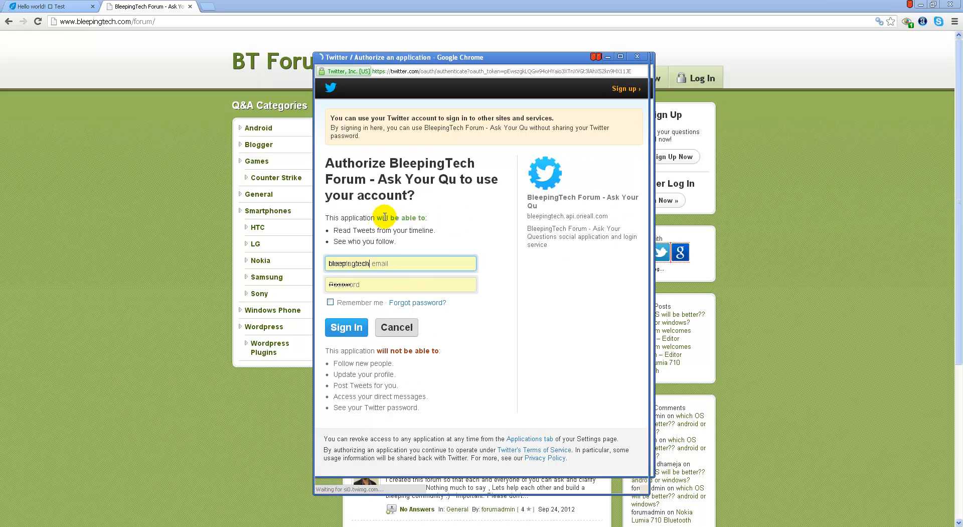
{"action": "left_click", "coordinate": [346, 327]}
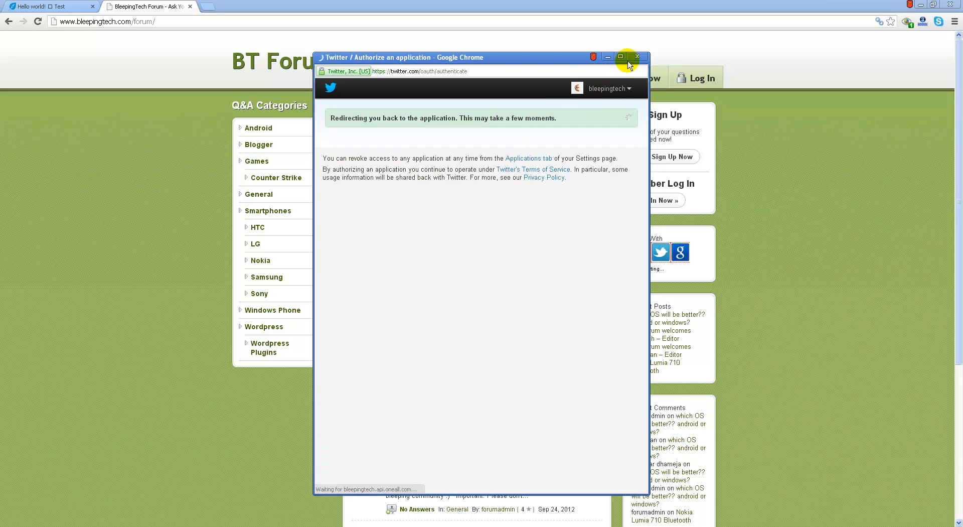
{"action": "left_click", "coordinate": [638, 58]}
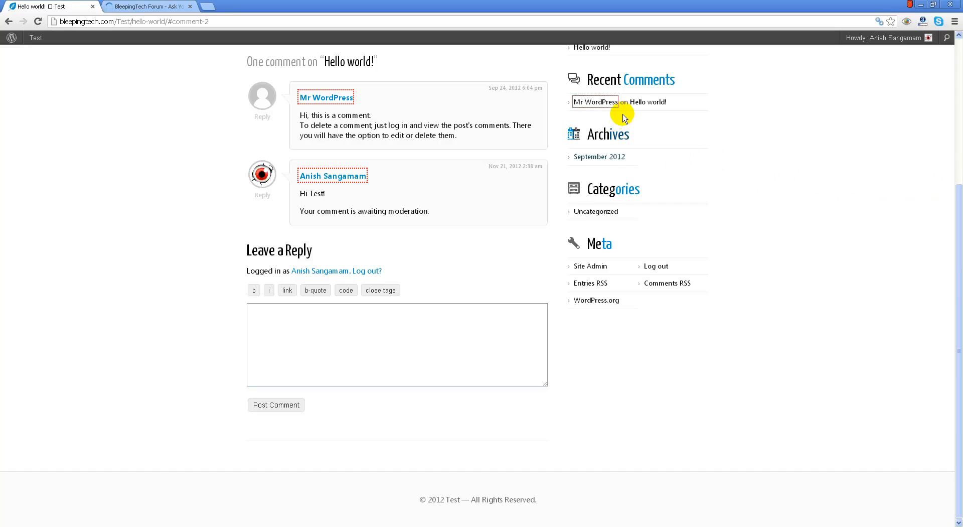
Attempt Twitter login on Test Blog and follow the error to Setup Twitter Configuration.
{"action": "left_click", "coordinate": [593, 102]}
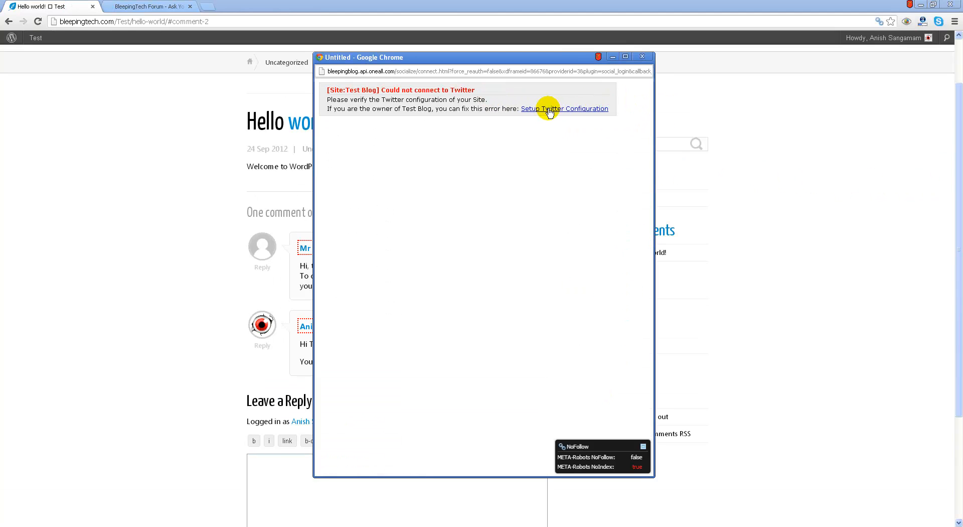
{"action": "left_click", "coordinate": [565, 109]}
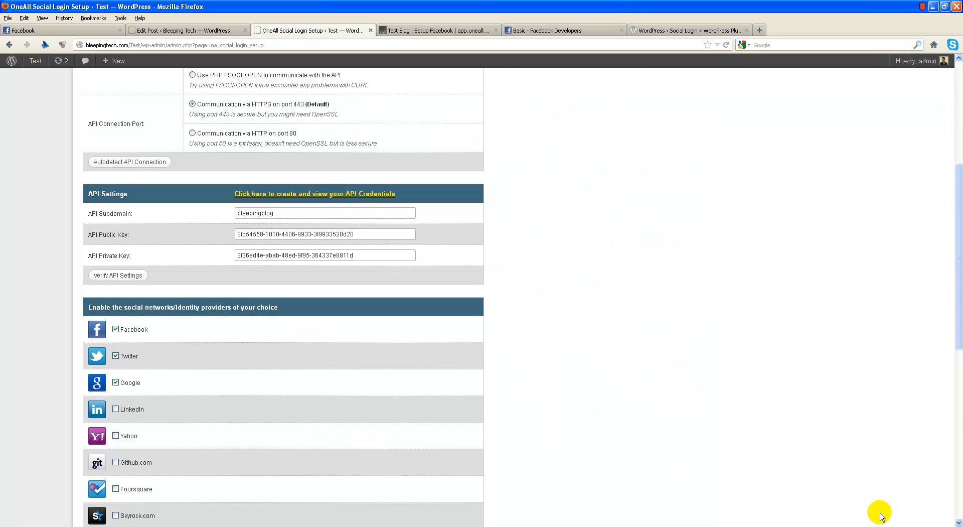
Start OneAll's Twitter setup for Test Blog and follow its dev.twitter.com/apps link.
{"action": "left_click", "coordinate": [438, 30]}
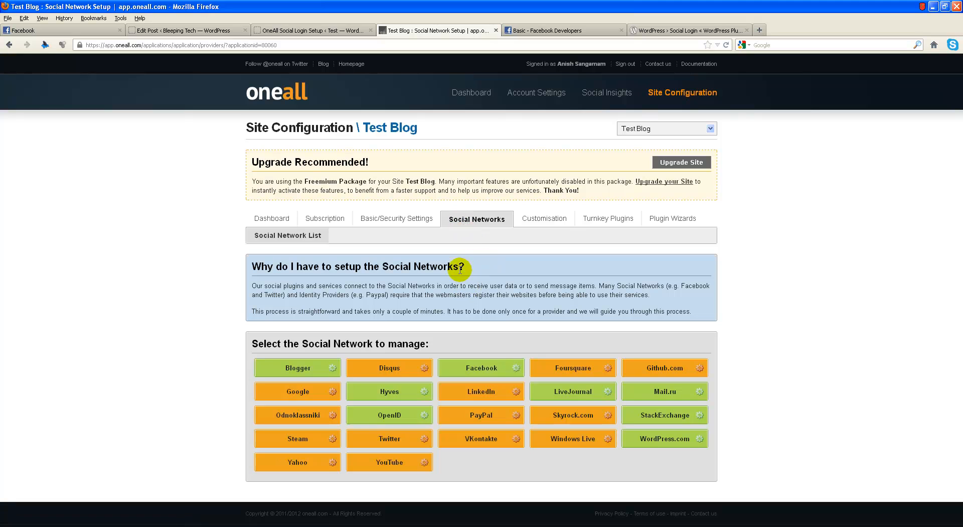
{"action": "mouse_move", "coordinate": [664, 416]}
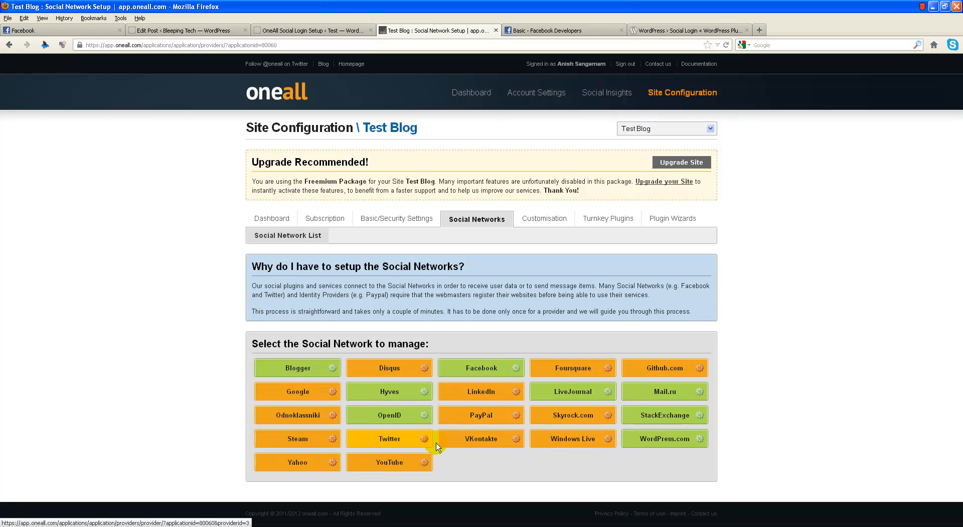
{"action": "left_click", "coordinate": [389, 439]}
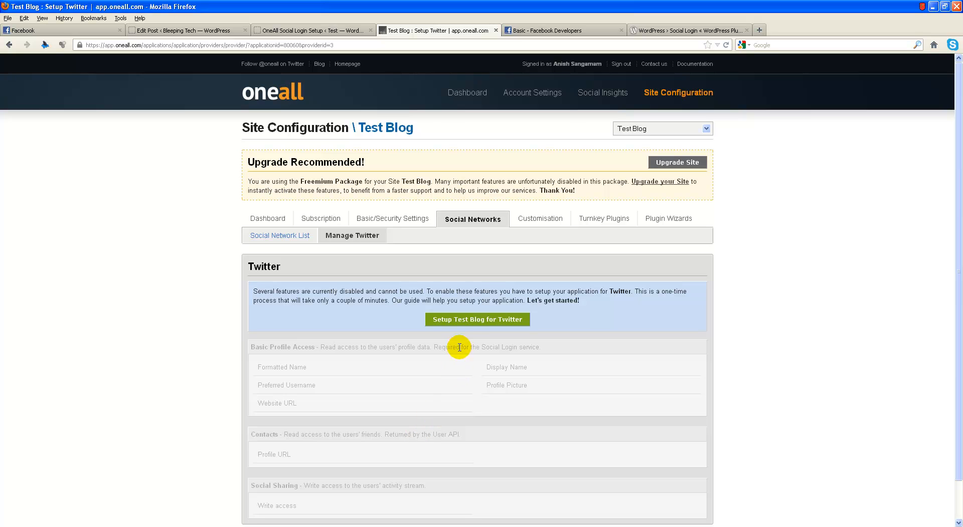
{"action": "left_click", "coordinate": [476, 319]}
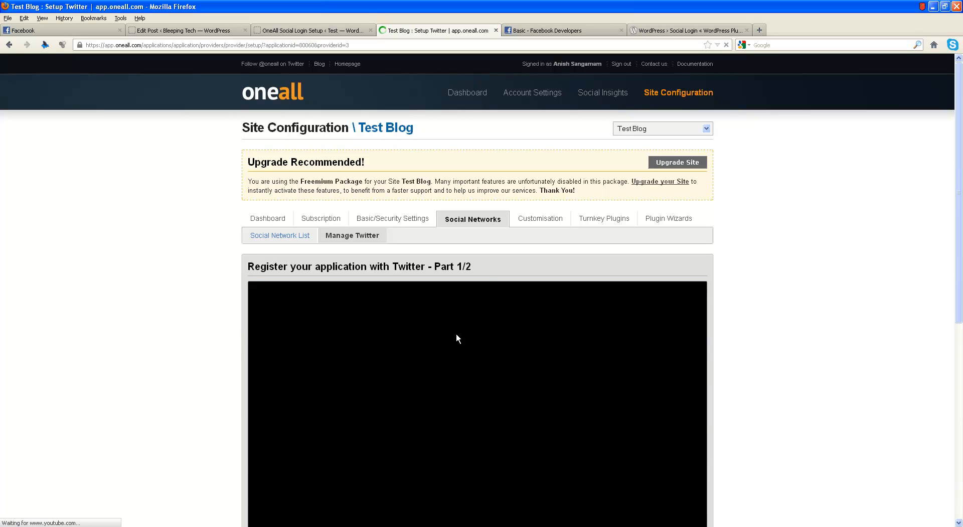
{"action": "scroll", "scroll_direction": "down", "scroll_amount": 3}
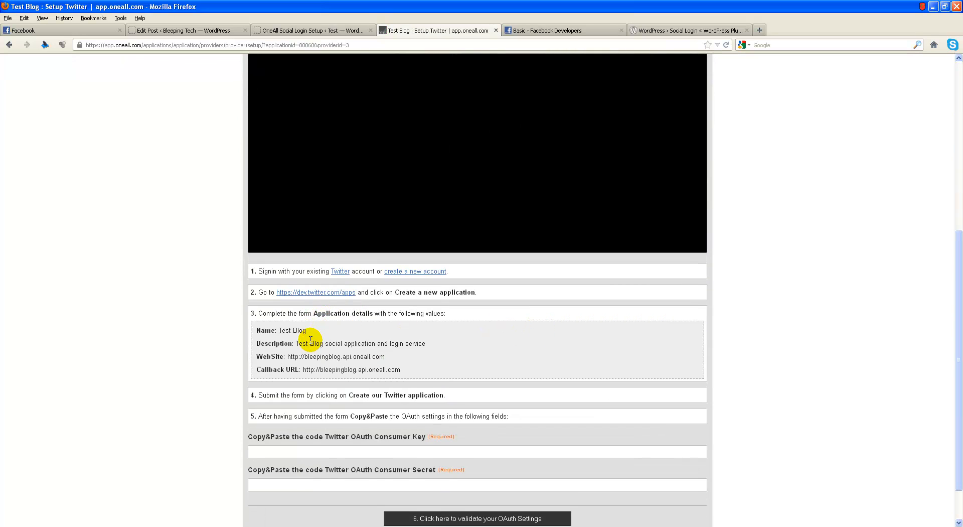
{"action": "left_click", "coordinate": [315, 292]}
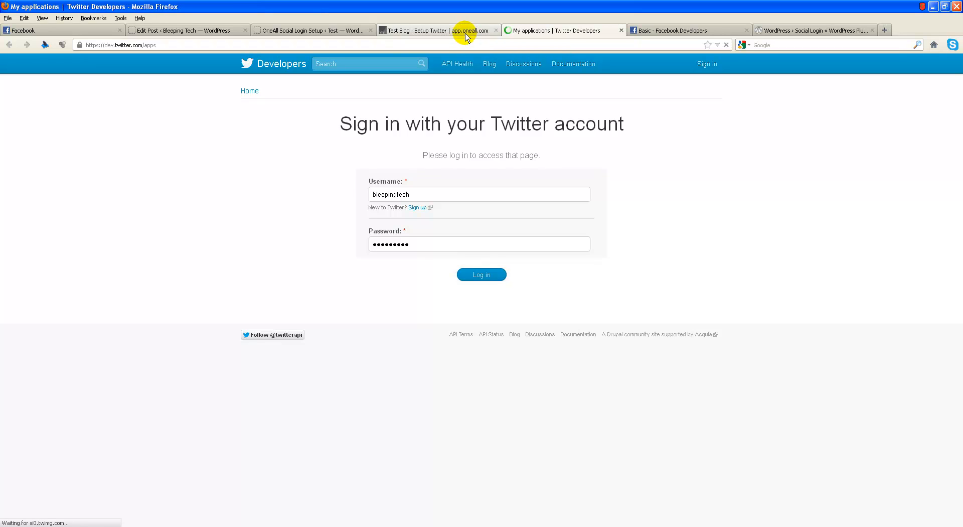
{"action": "mouse_move", "coordinate": [466, 30]}
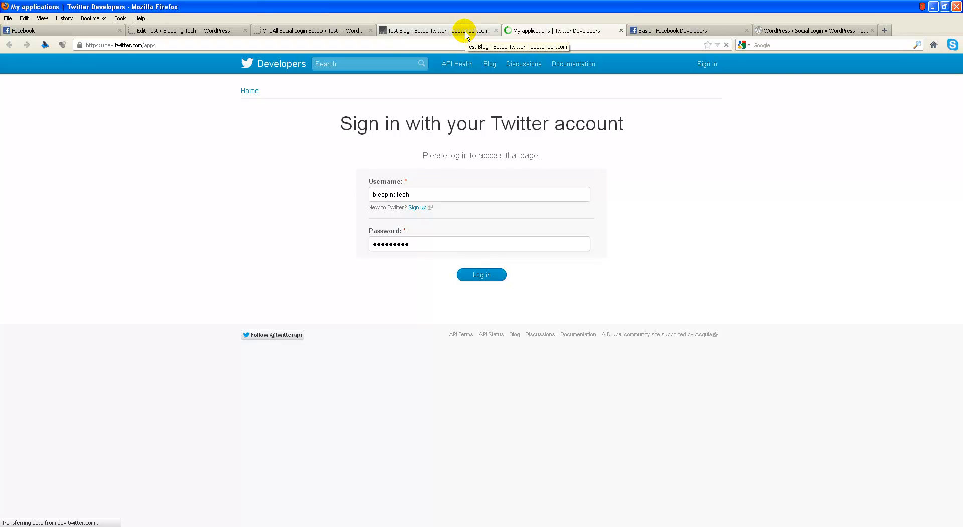
Copy the name 'Test Blog' from OneAll and start a new Twitter application.
{"action": "left_click", "coordinate": [439, 30]}
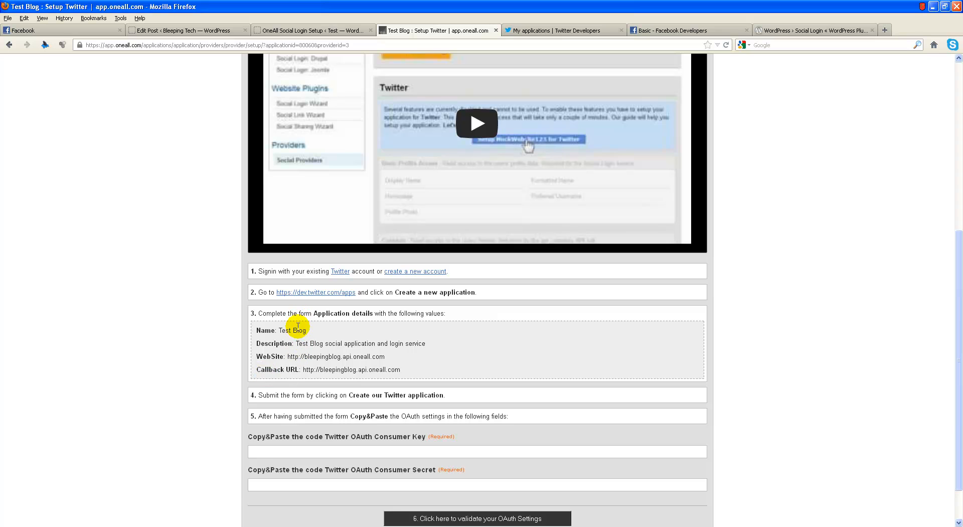
{"action": "double_click", "coordinate": [289, 330]}
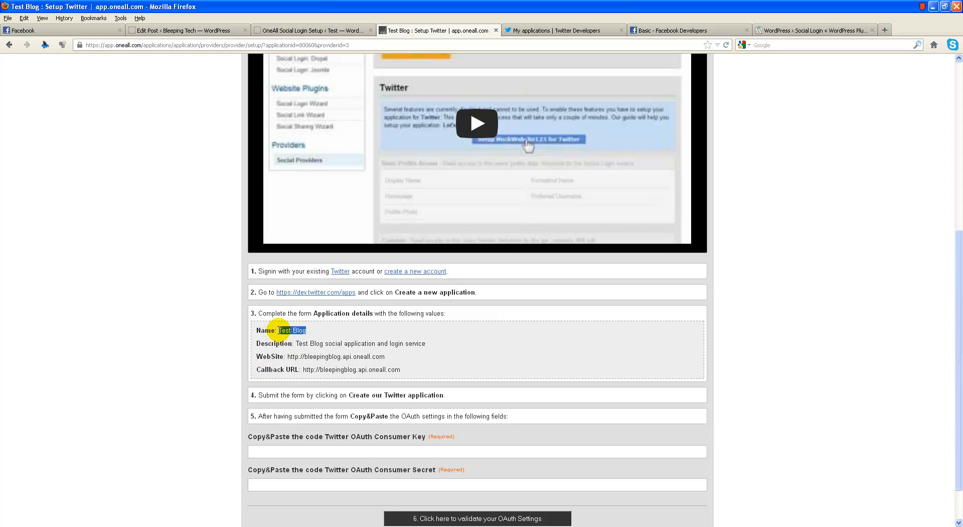
{"action": "left_click", "coordinate": [561, 30]}
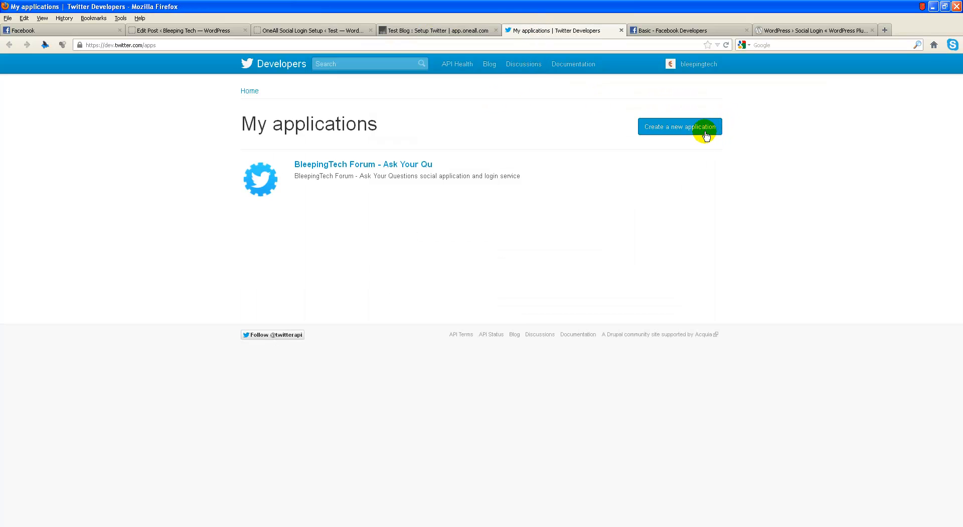
{"action": "left_click", "coordinate": [679, 126]}
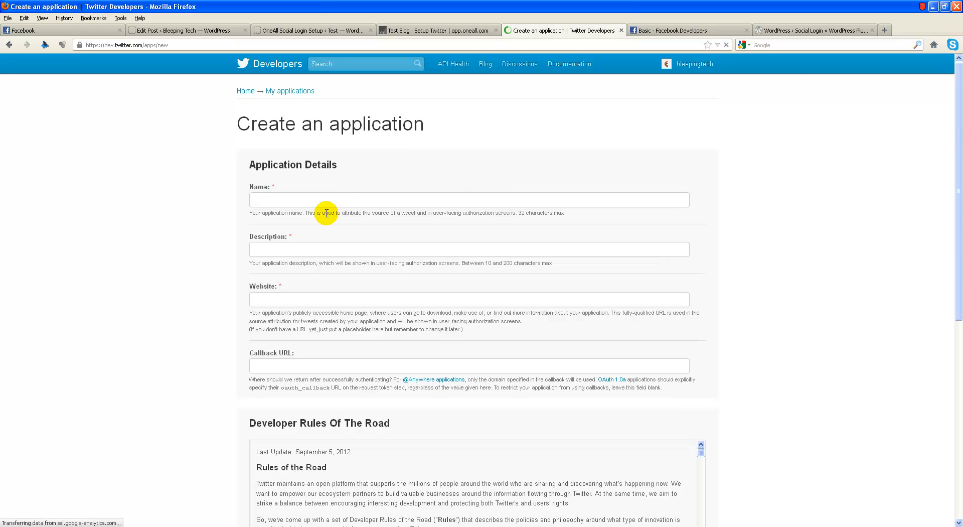
{"action": "left_click", "coordinate": [436, 30]}
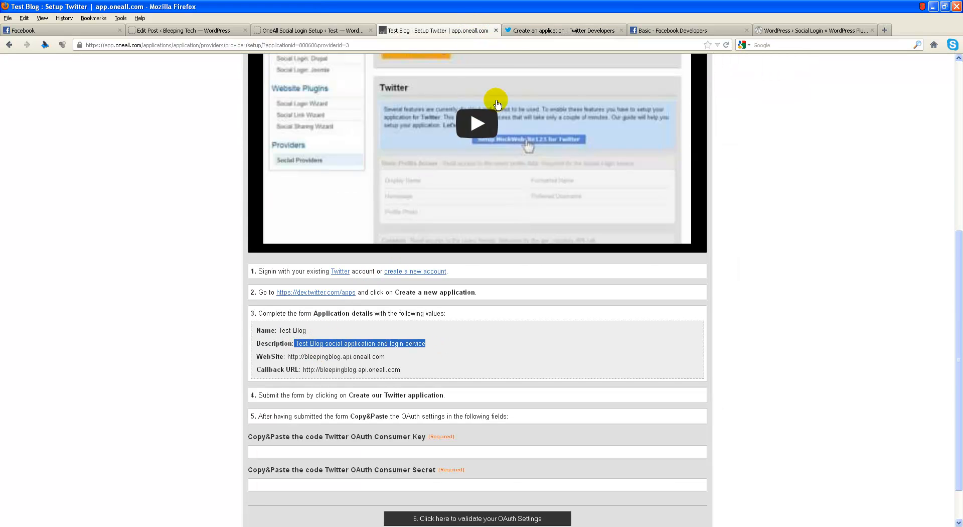
{"action": "left_click", "coordinate": [562, 30]}
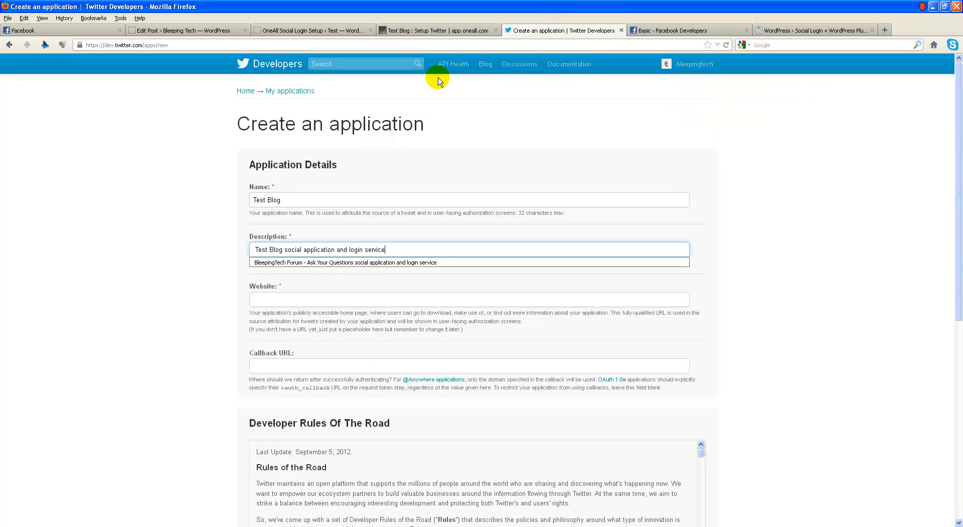
{"action": "left_click", "coordinate": [438, 30]}
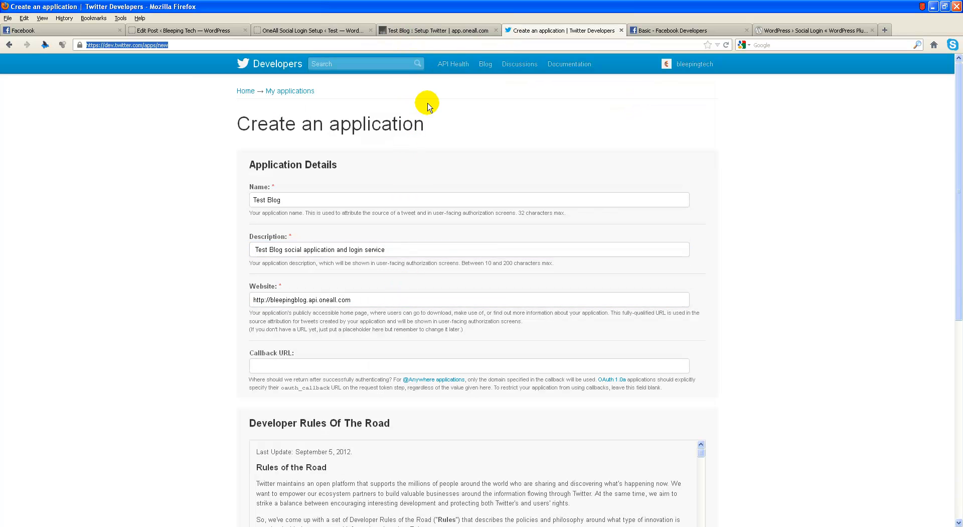
{"action": "left_click", "coordinate": [438, 30]}
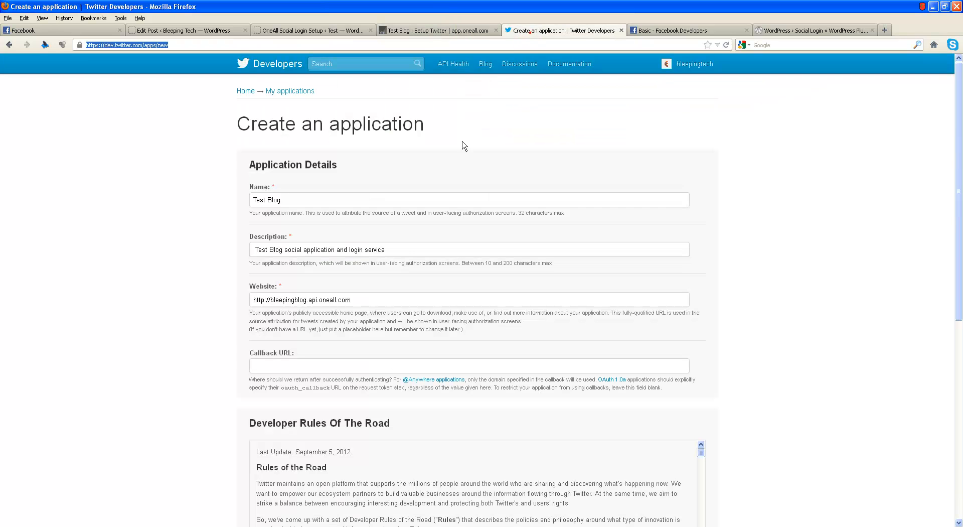
{"action": "type", "text": "http://bleepingblog.api.oneall.com"}
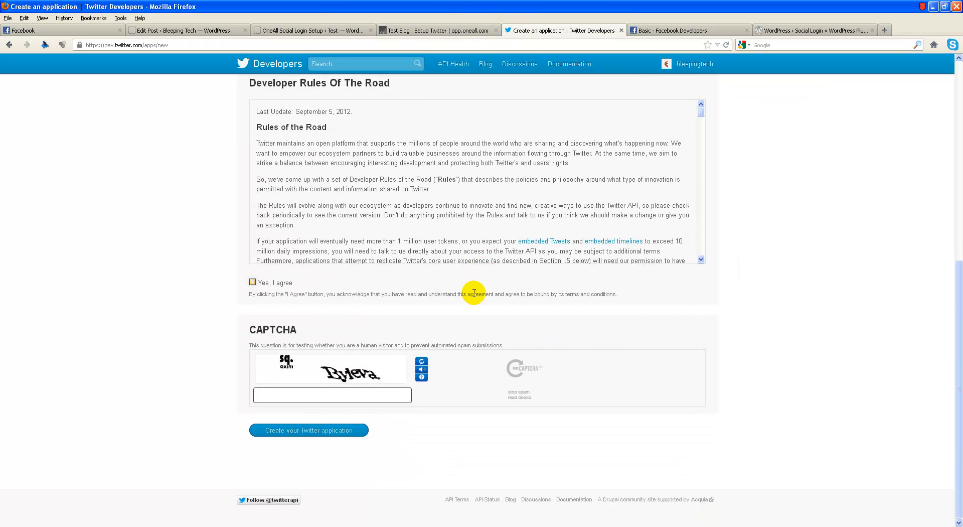
{"action": "left_click", "coordinate": [253, 282]}
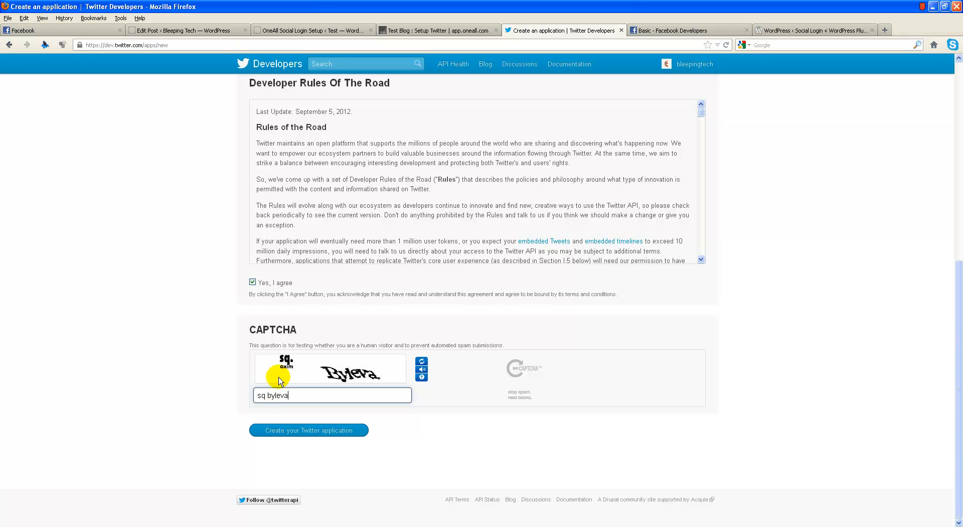
{"action": "left_click", "coordinate": [309, 430]}
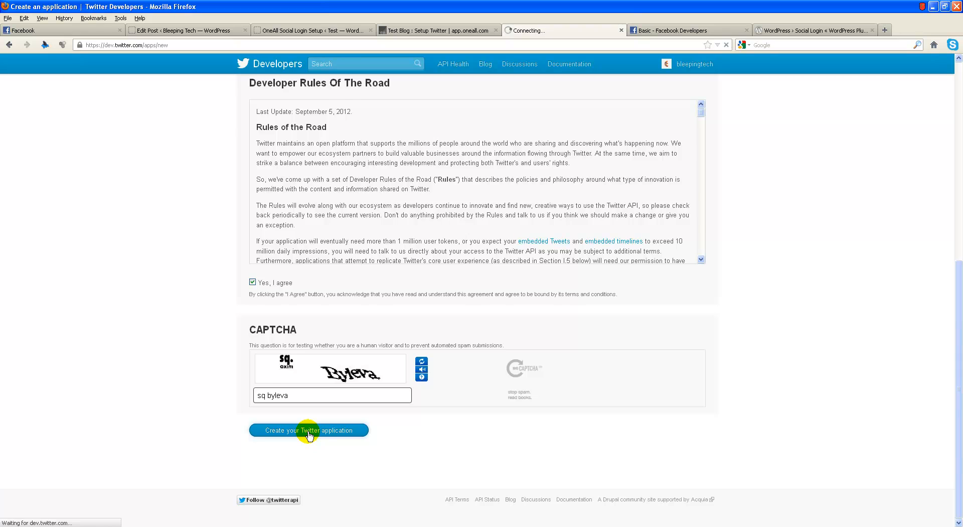
{"action": "left_click", "coordinate": [310, 429]}
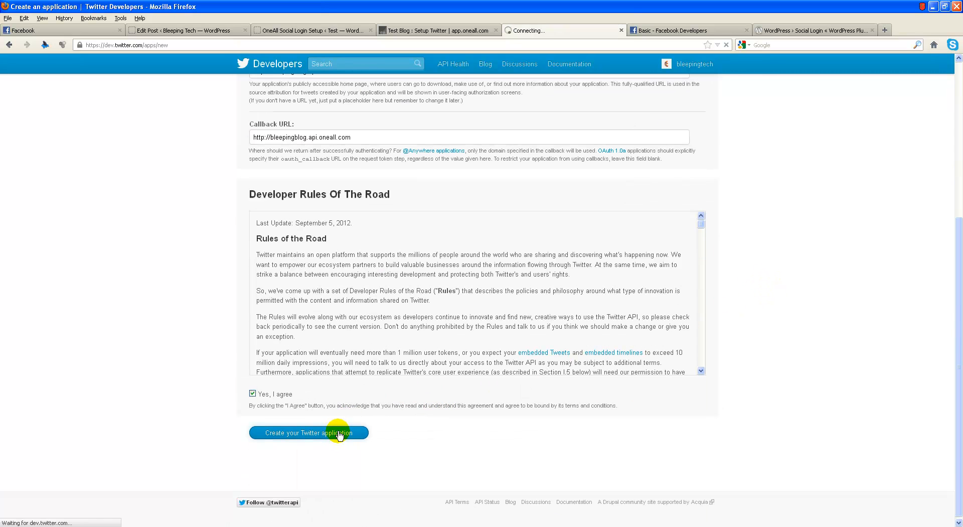
{"action": "left_click", "coordinate": [309, 432]}
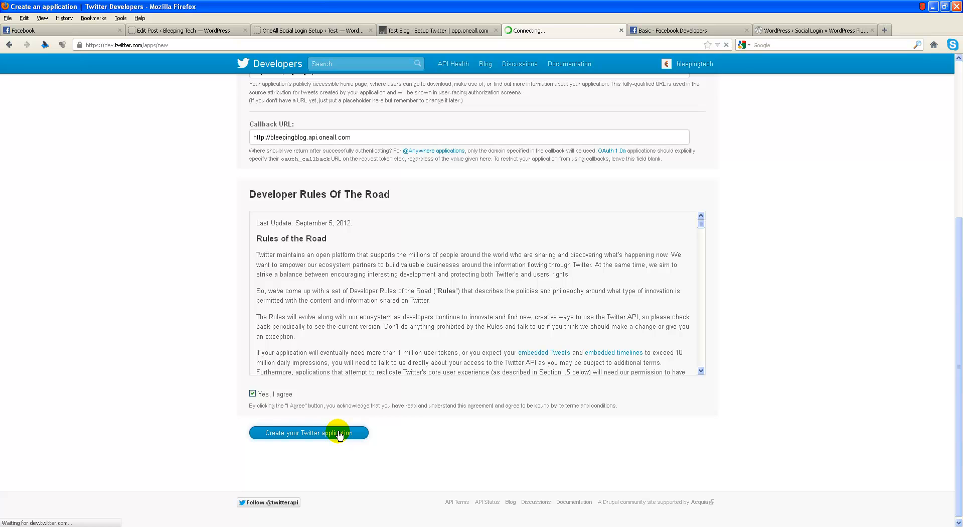
{"action": "left_click", "coordinate": [309, 432]}
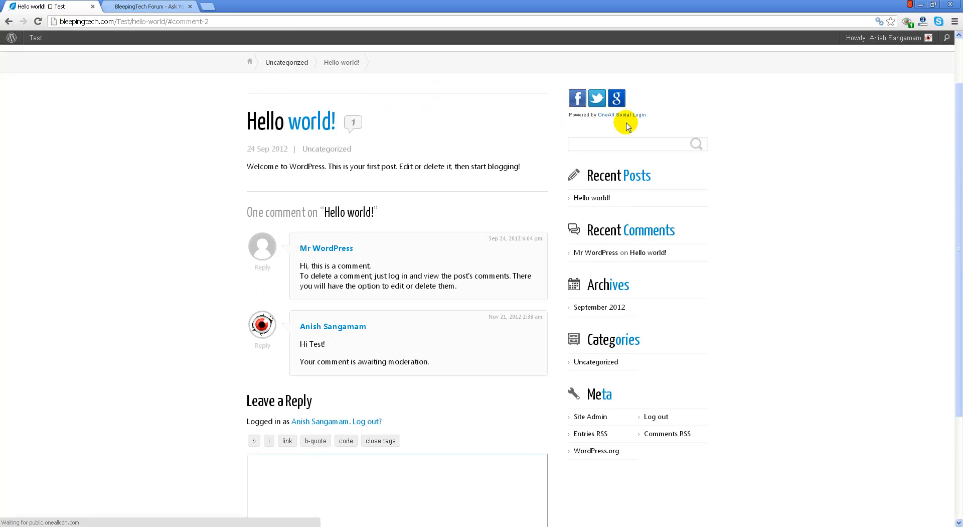
Try the blog's Twitter login, which fails with 'Could not connect to Twitter'.
{"action": "left_click", "coordinate": [596, 98]}
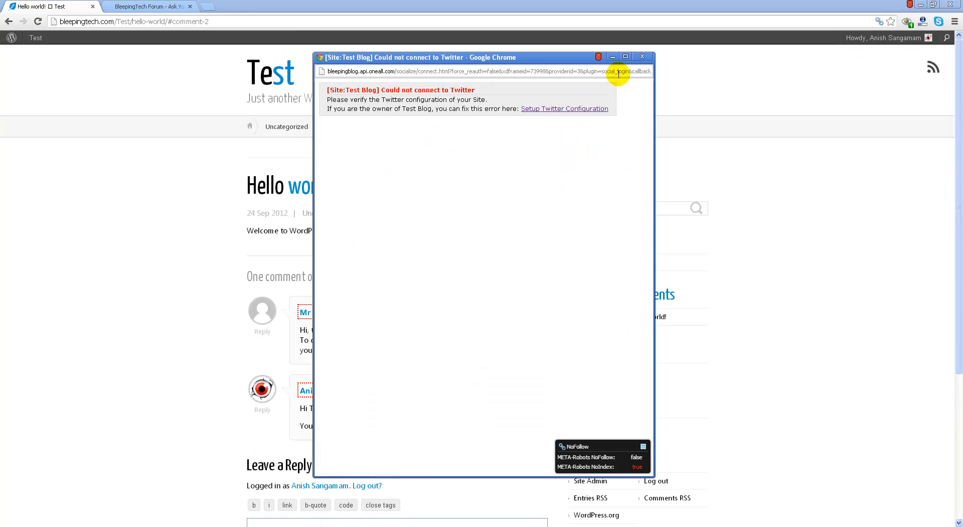
{"action": "left_click", "coordinate": [642, 56]}
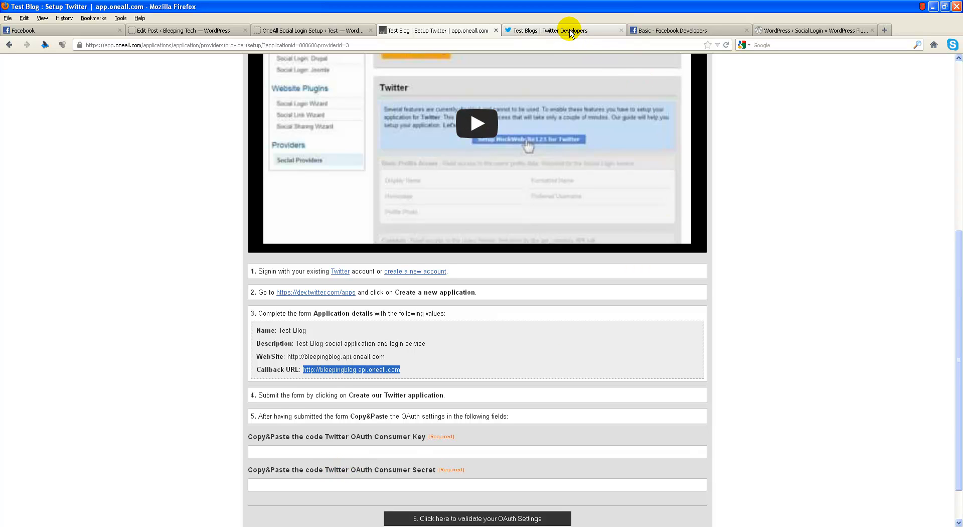
Paste the Twitter app's consumer key and secret into OneAll and validate the OAuth settings.
{"action": "left_click", "coordinate": [563, 30]}
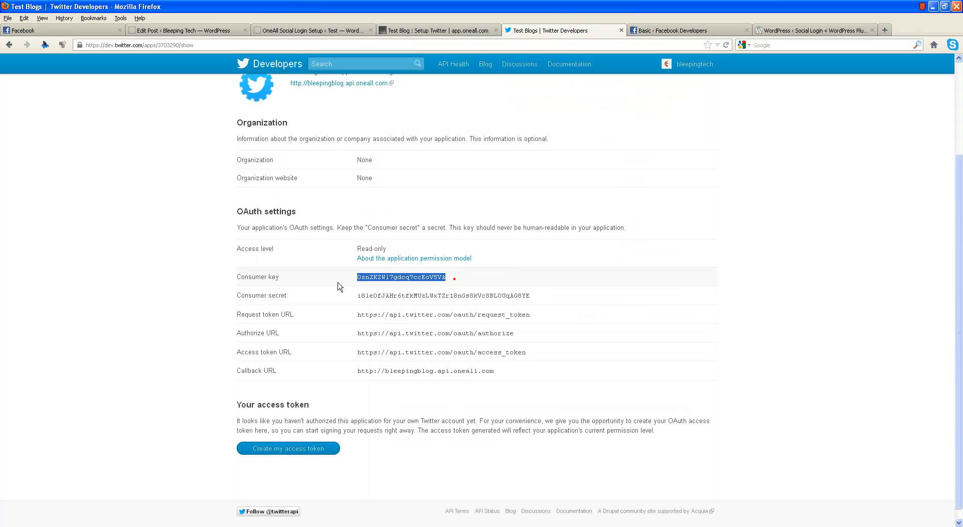
{"action": "left_click", "coordinate": [437, 30]}
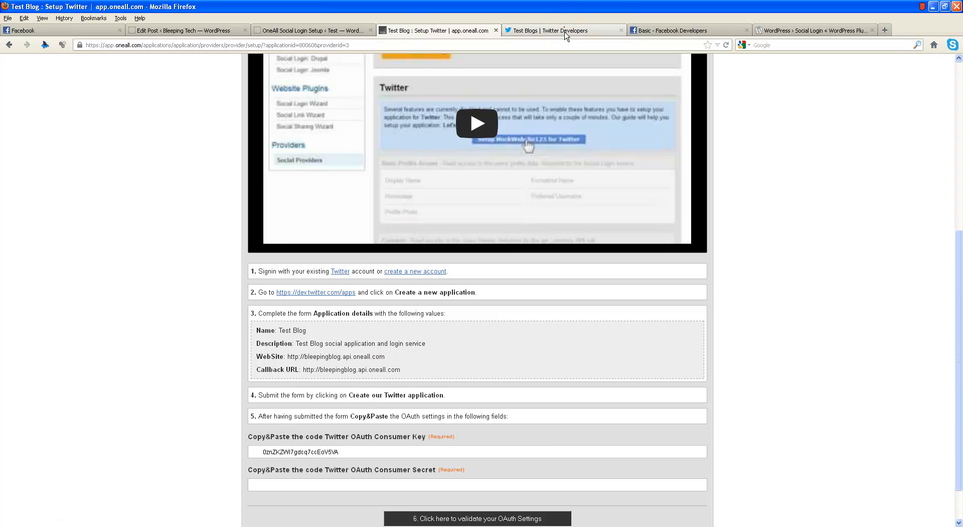
{"action": "left_click", "coordinate": [563, 30]}
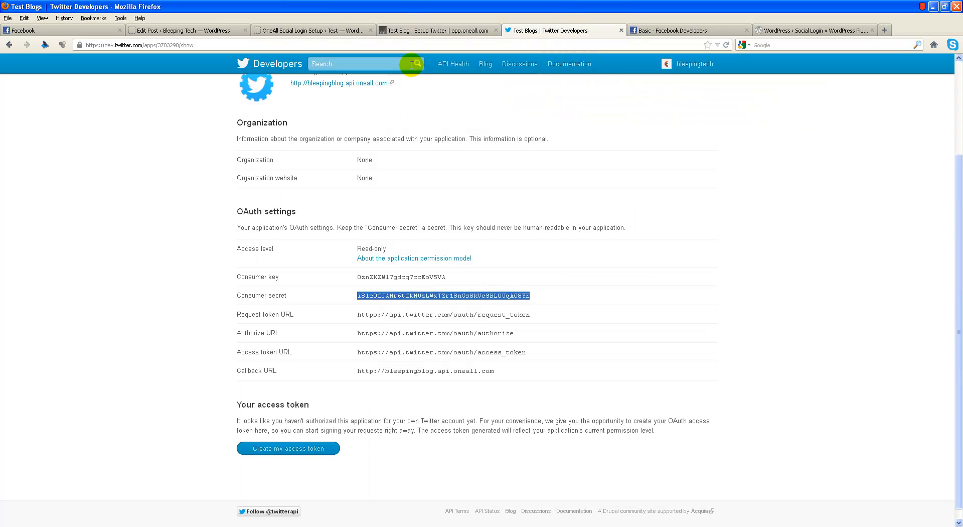
{"action": "left_click", "coordinate": [437, 30]}
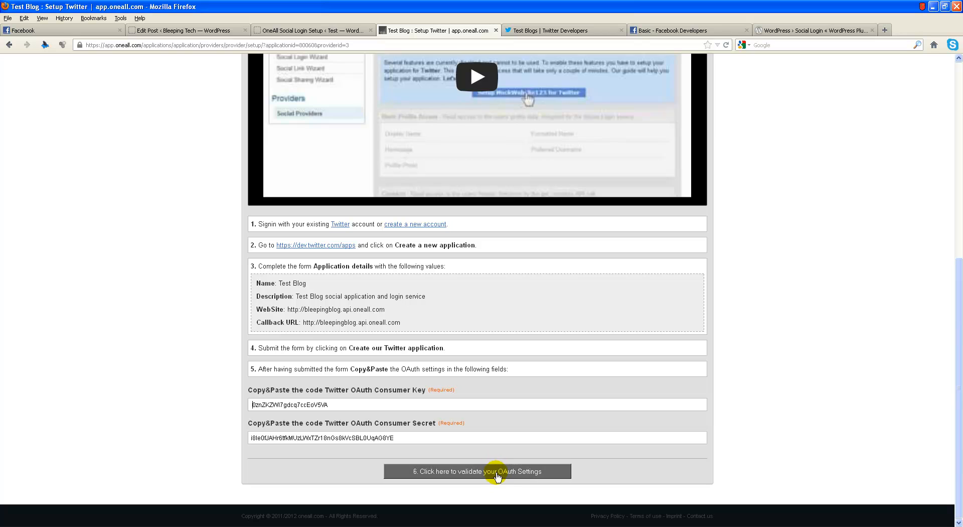
{"action": "left_click", "coordinate": [478, 470]}
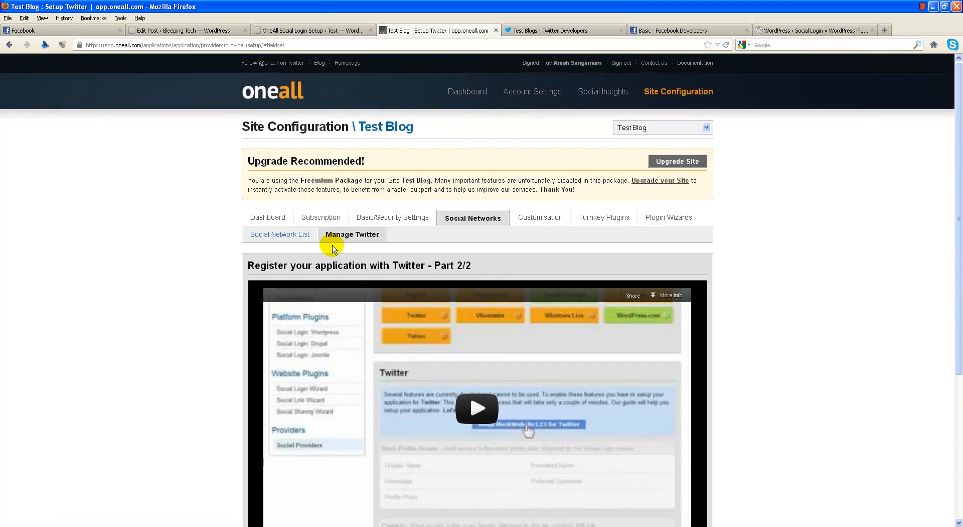
{"action": "scroll", "scroll_direction": "down", "scroll_amount": 3}
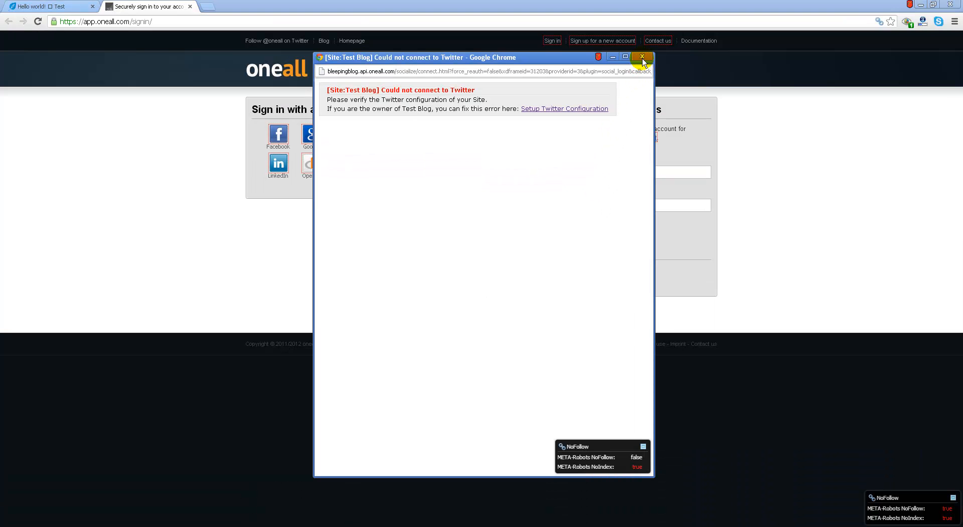
Dismiss the error, retry Twitter login on the blog and authorize Test Blogs with the Twitter account.
{"action": "left_click", "coordinate": [641, 57]}
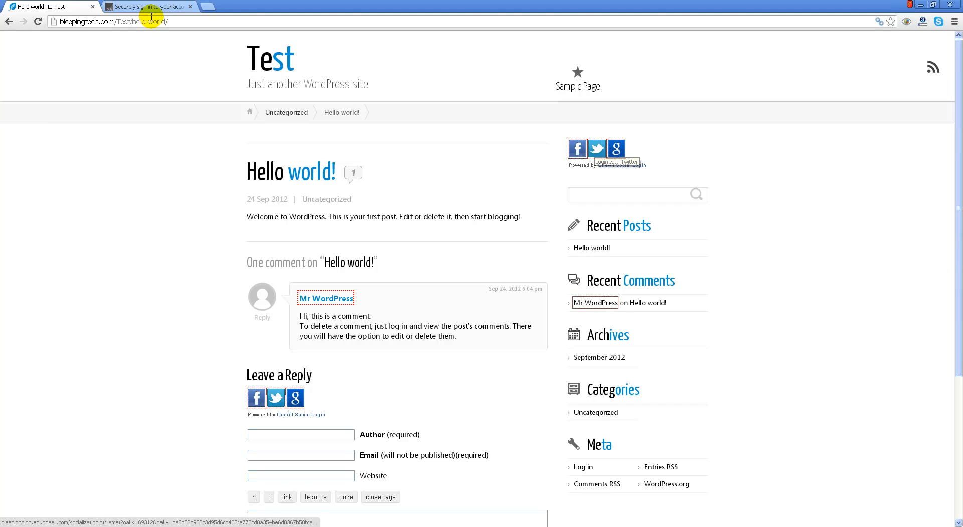
{"action": "mouse_move", "coordinate": [576, 147]}
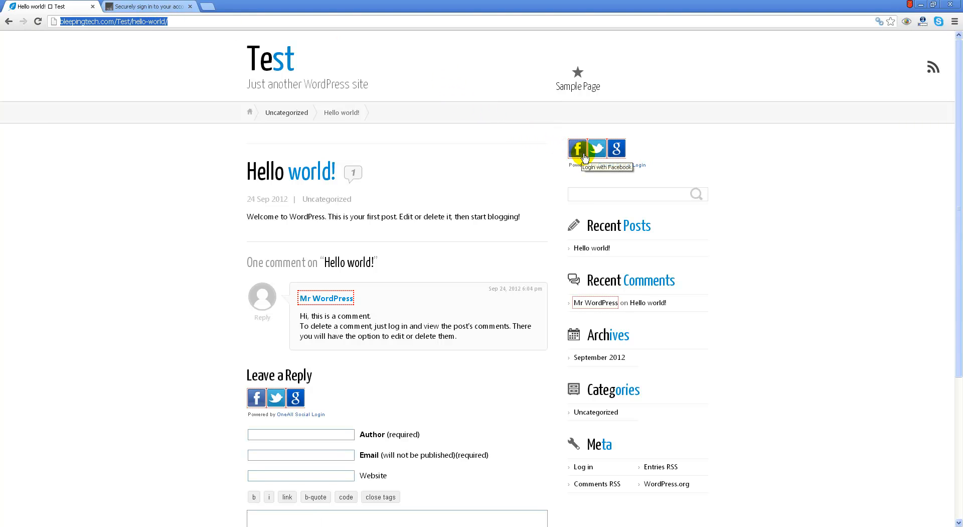
{"action": "left_click", "coordinate": [596, 149]}
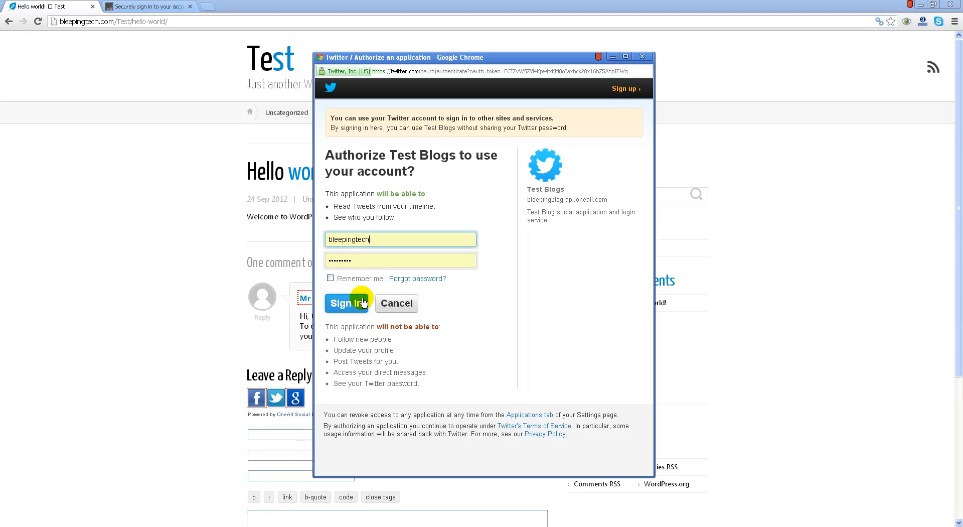
{"action": "left_click", "coordinate": [346, 303]}
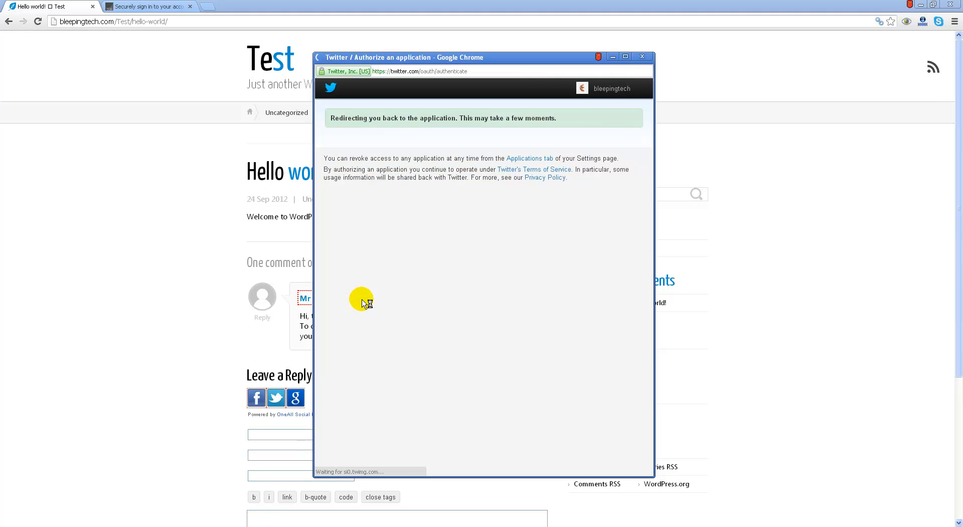